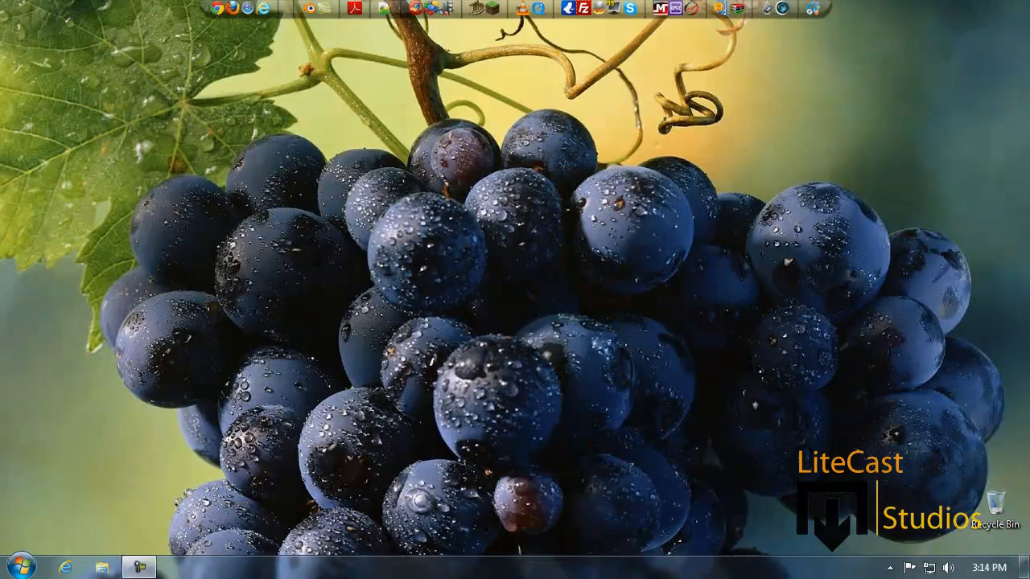
{"action": "mouse_move", "coordinate": [724, 325]}
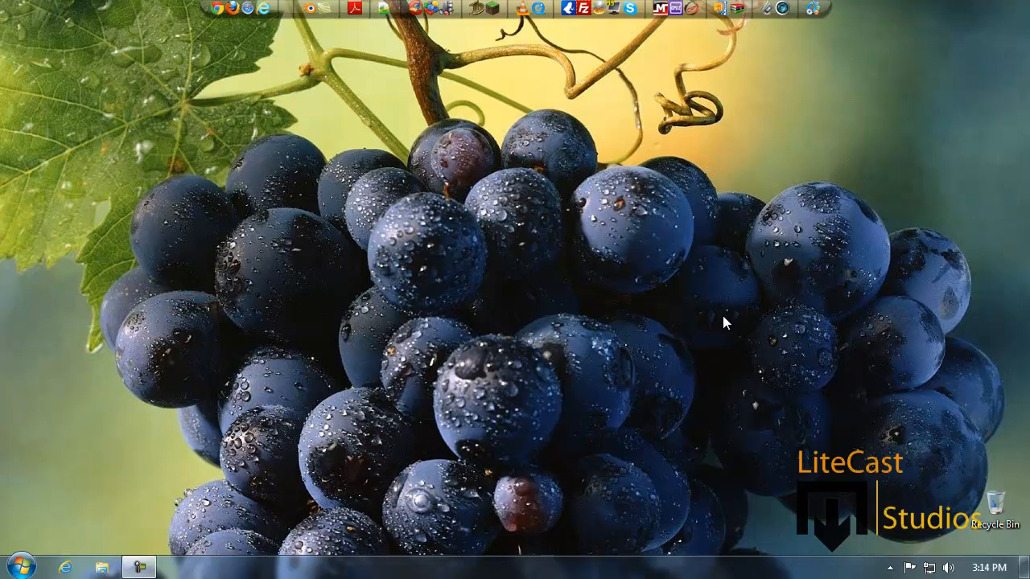
{"action": "mouse_move", "coordinate": [667, 269]}
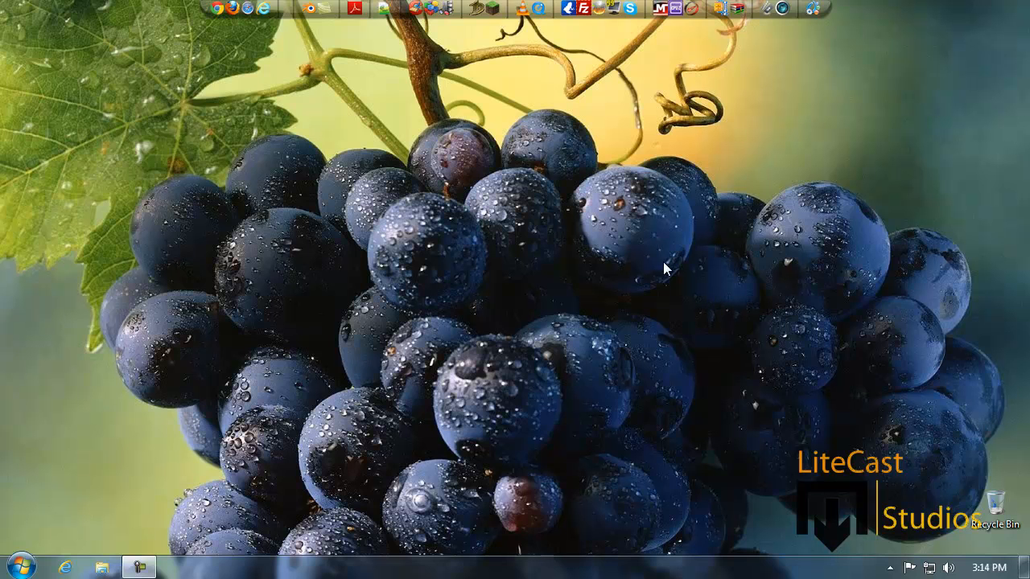
{"action": "mouse_move", "coordinate": [628, 181]}
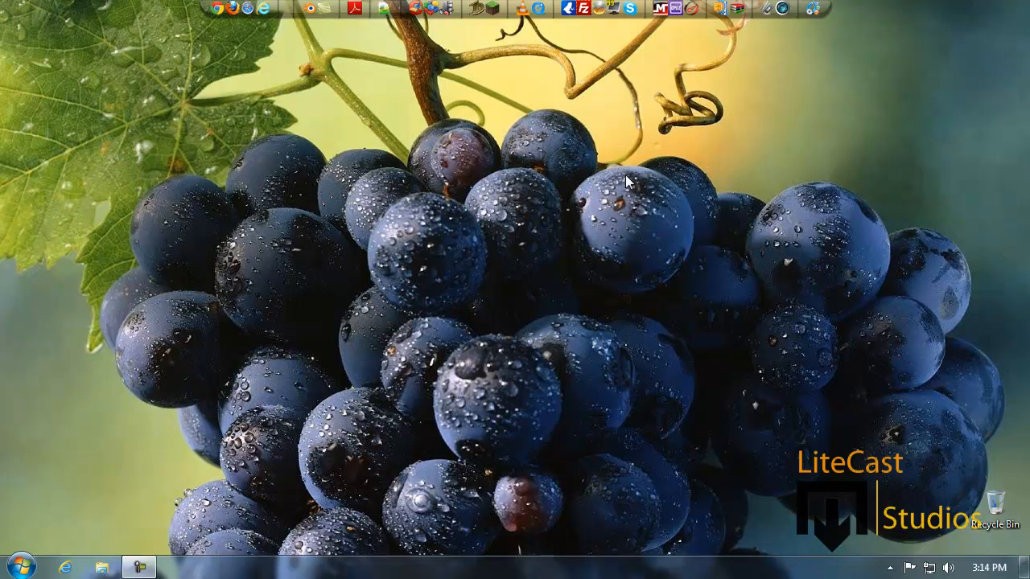
{"action": "mouse_move", "coordinate": [605, 272]}
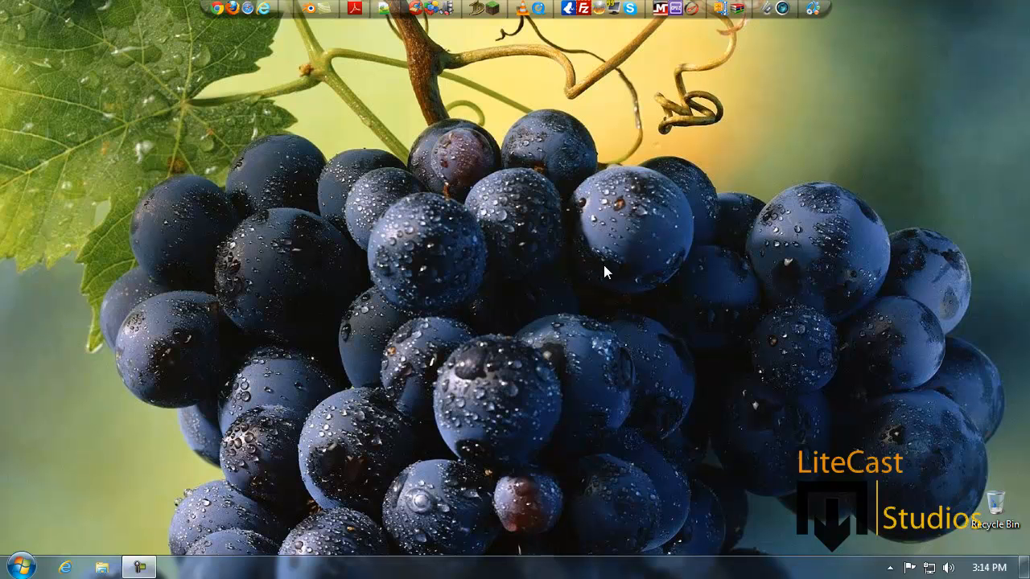
{"action": "mouse_move", "coordinate": [216, 9]}
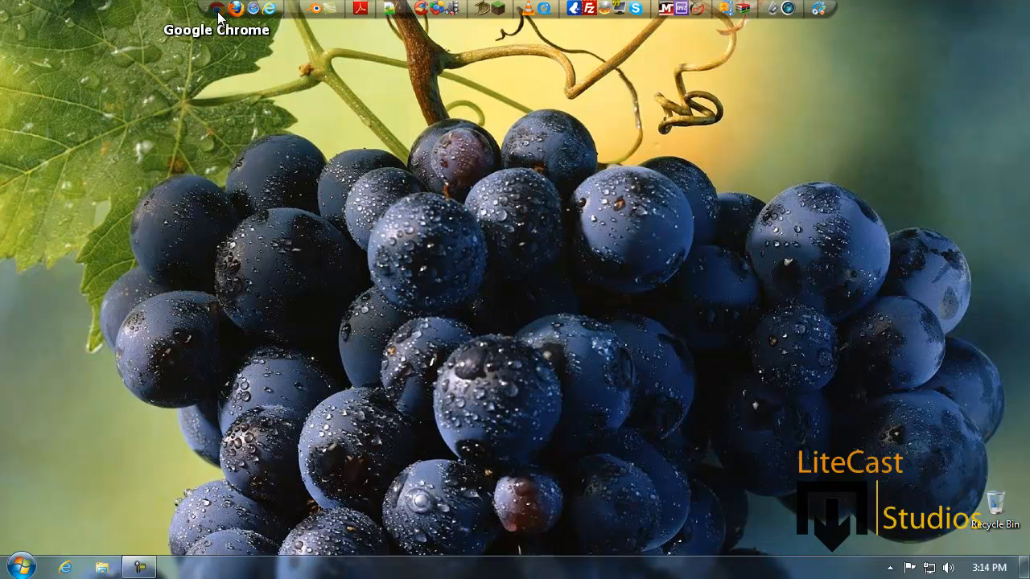
Launch Chrome and load the Minecraft home page from the Most visited thumbnails.
{"action": "left_click", "coordinate": [216, 10]}
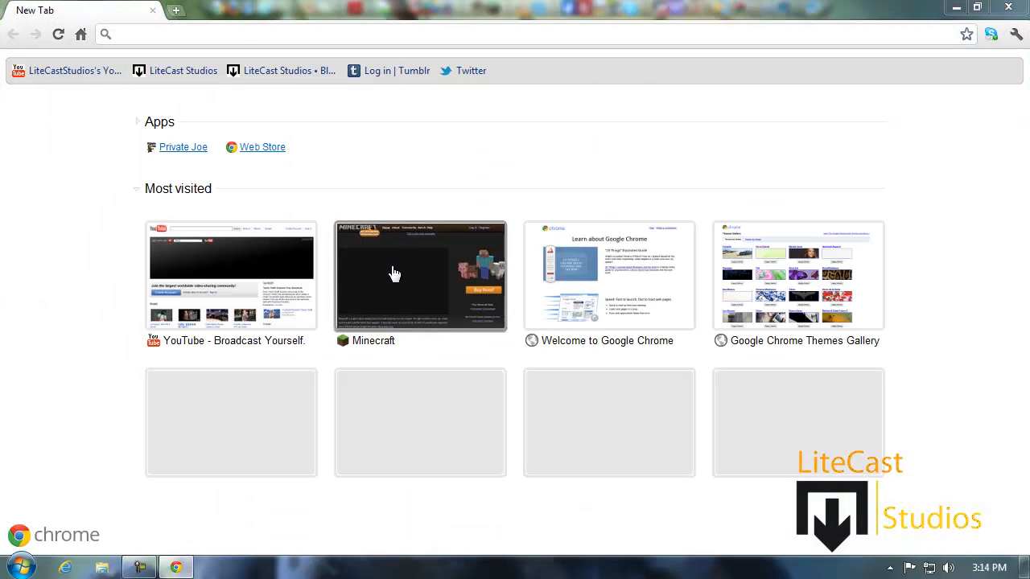
{"action": "left_click", "coordinate": [418, 275]}
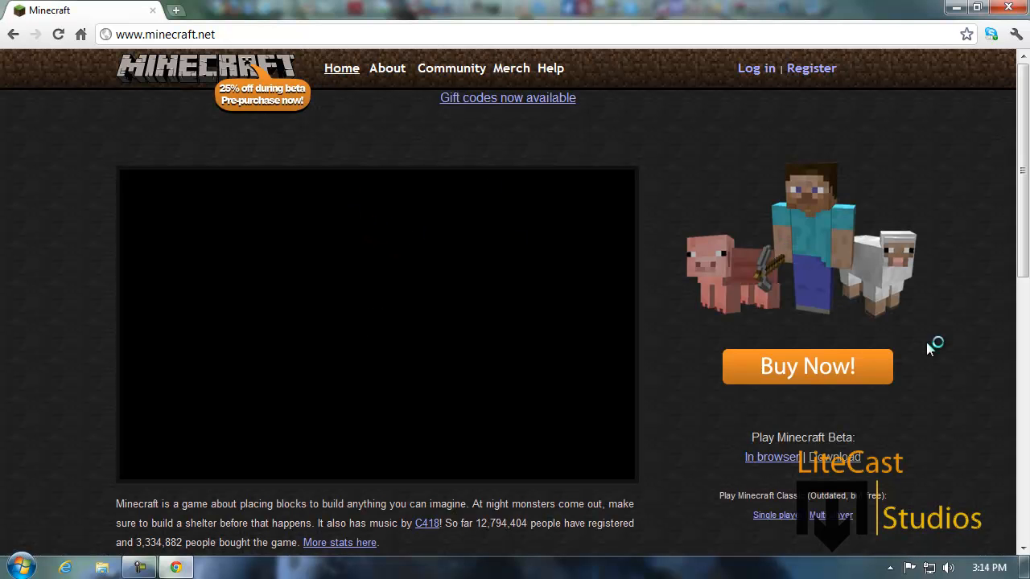
{"action": "scroll", "scroll_direction": "down", "scroll_amount": 3}
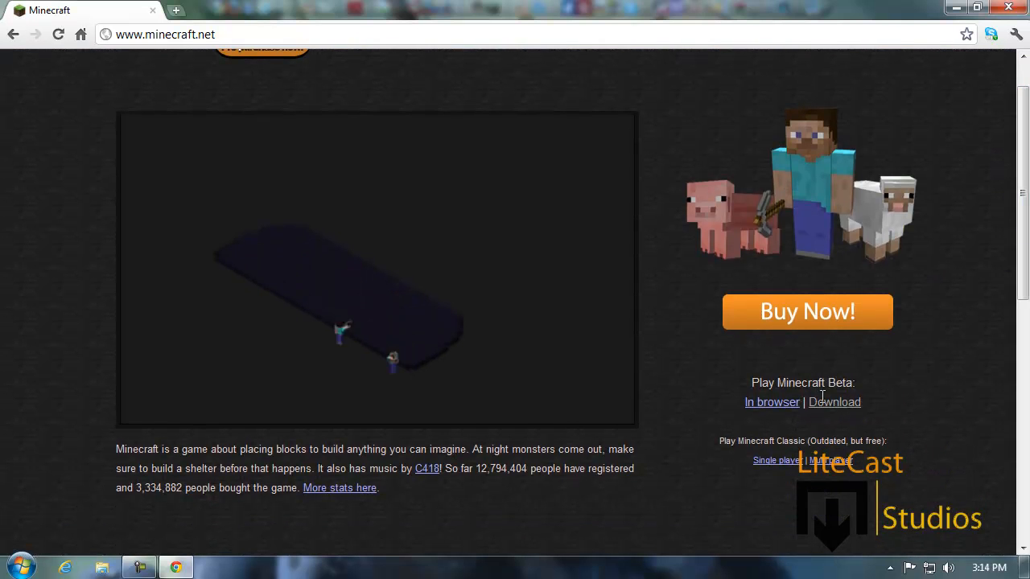
{"action": "scroll", "scroll_direction": "up", "scroll_amount": 3}
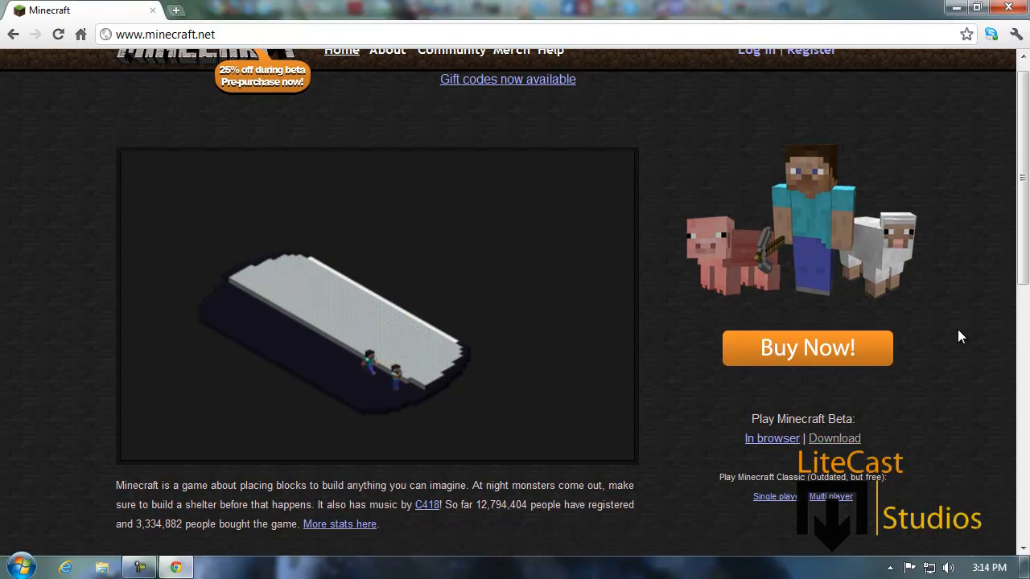
Go to the Minecraft download page and find the Multiplayer beta server software.
{"action": "left_click", "coordinate": [834, 438]}
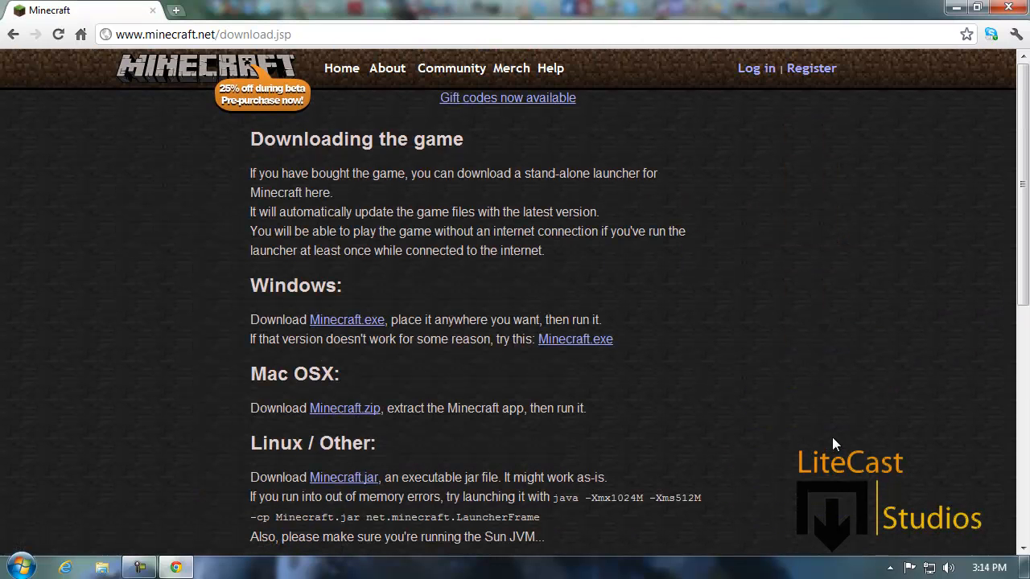
{"action": "scroll", "scroll_direction": "down", "scroll_amount": 3}
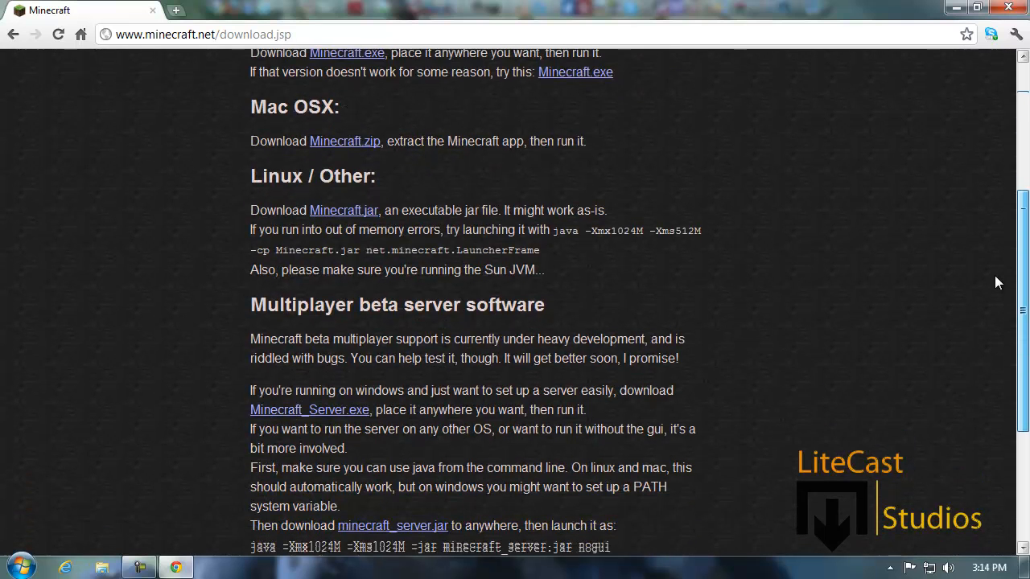
{"action": "scroll", "scroll_direction": "down", "scroll_amount": 3}
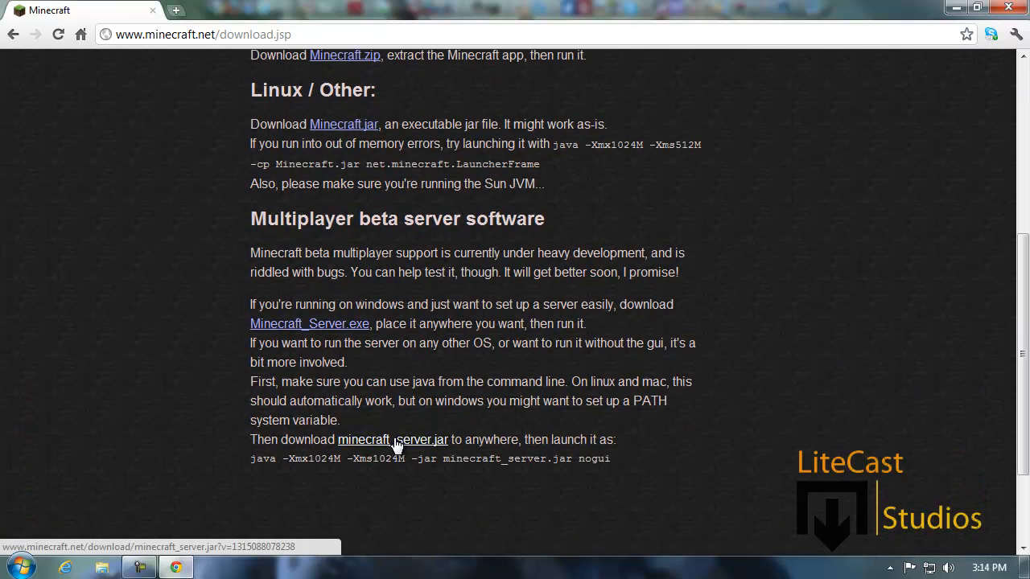
{"action": "mouse_move", "coordinate": [309, 324]}
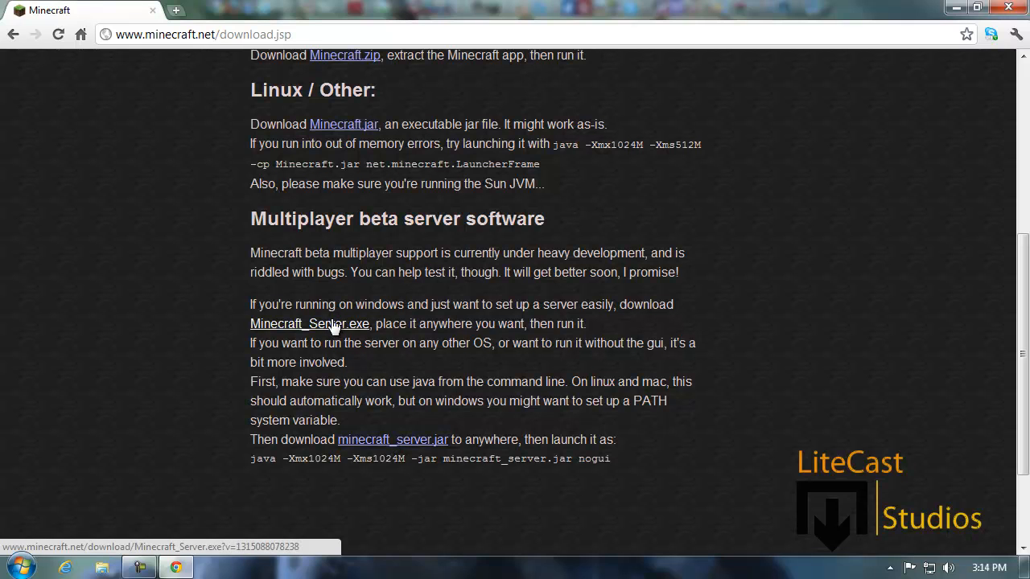
{"action": "mouse_move", "coordinate": [393, 439]}
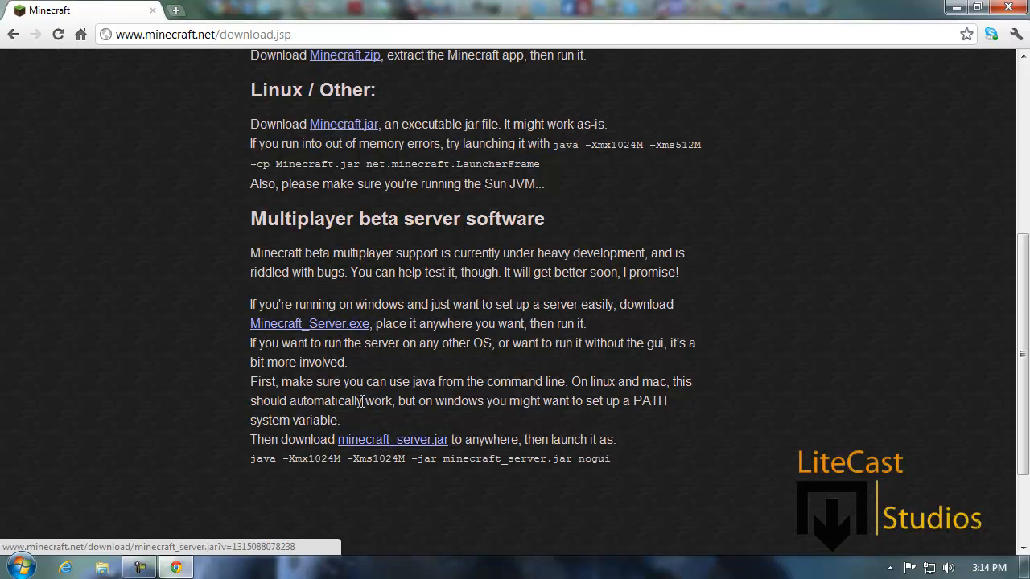
Download minecraft_server.jar and Minecraft_Server.exe, keeping the .exe despite the warning.
{"action": "left_click", "coordinate": [393, 440]}
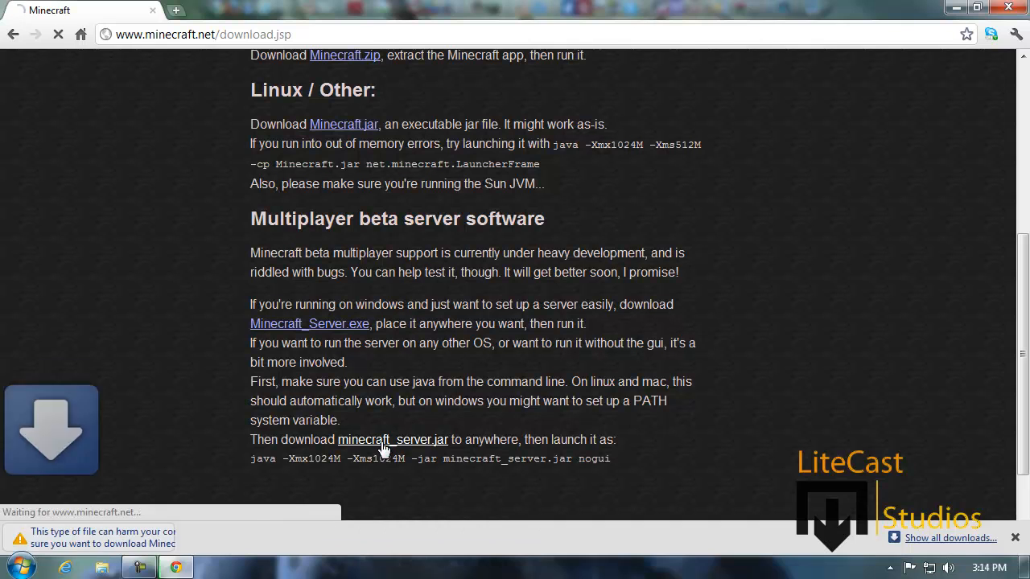
{"action": "left_click", "coordinate": [393, 439]}
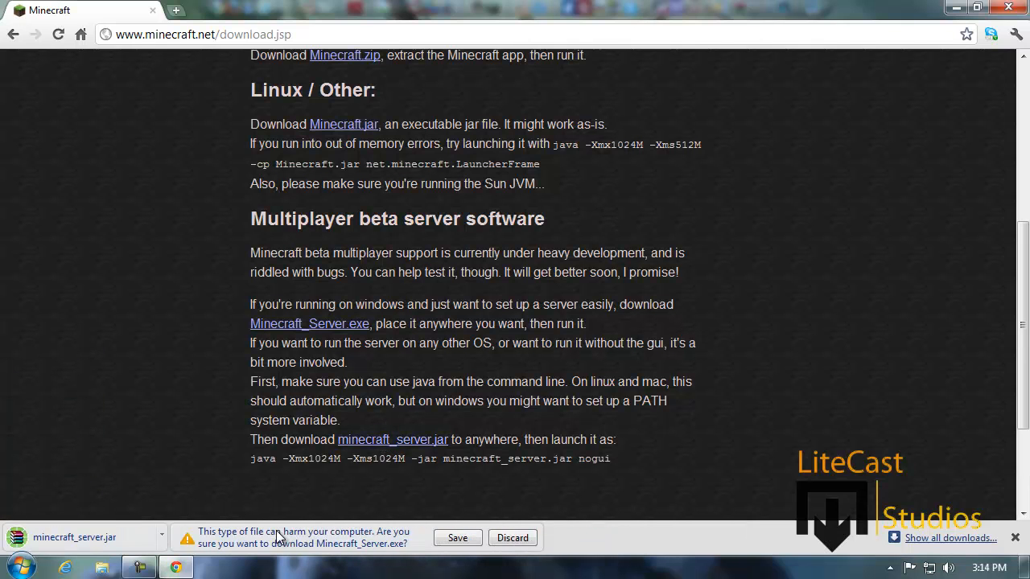
{"action": "left_click", "coordinate": [457, 537]}
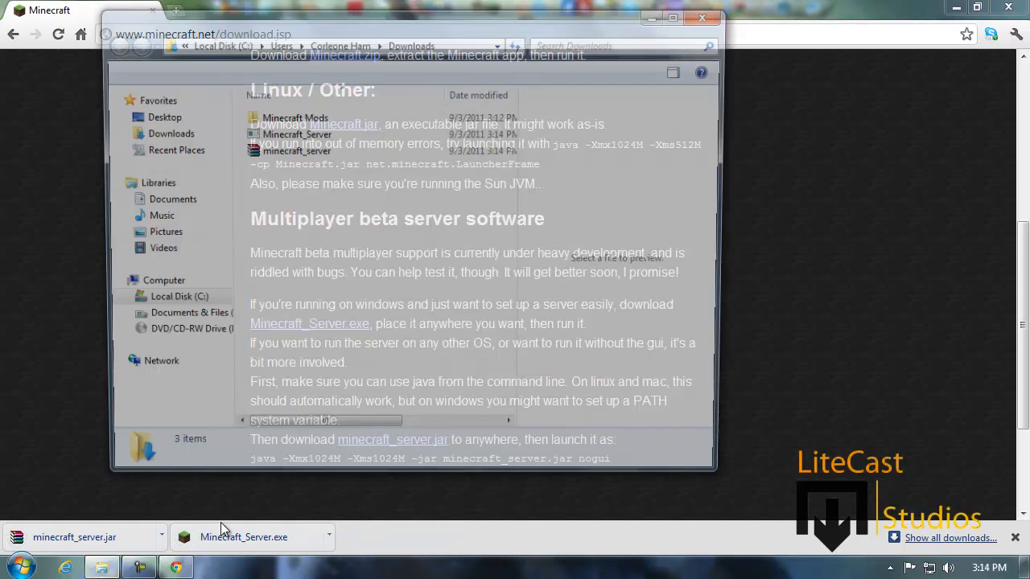
Copy the downloaded Minecraft_Server.exe and head to the Documents library.
{"action": "left_click", "coordinate": [293, 134]}
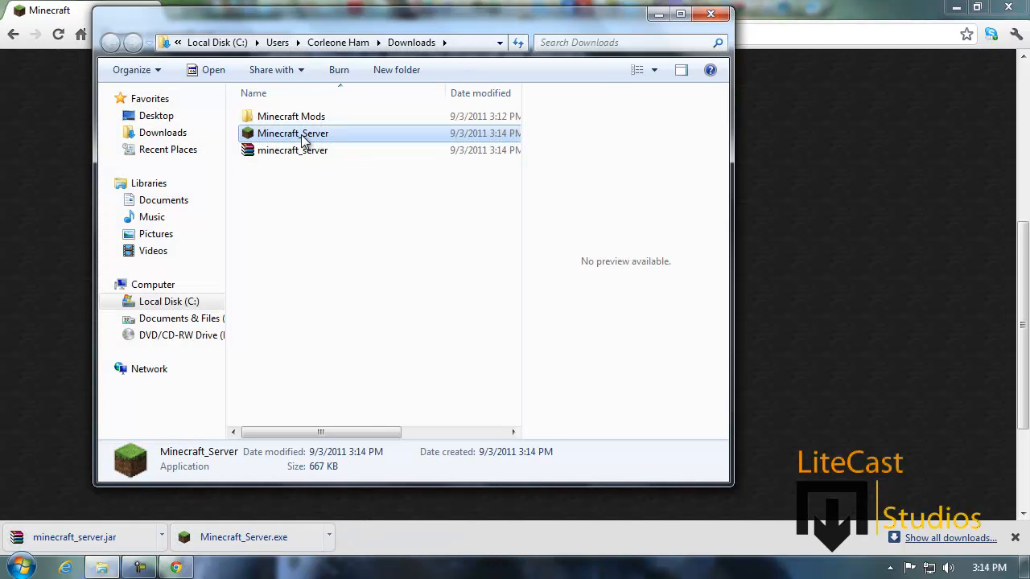
{"action": "left_click", "coordinate": [378, 282]}
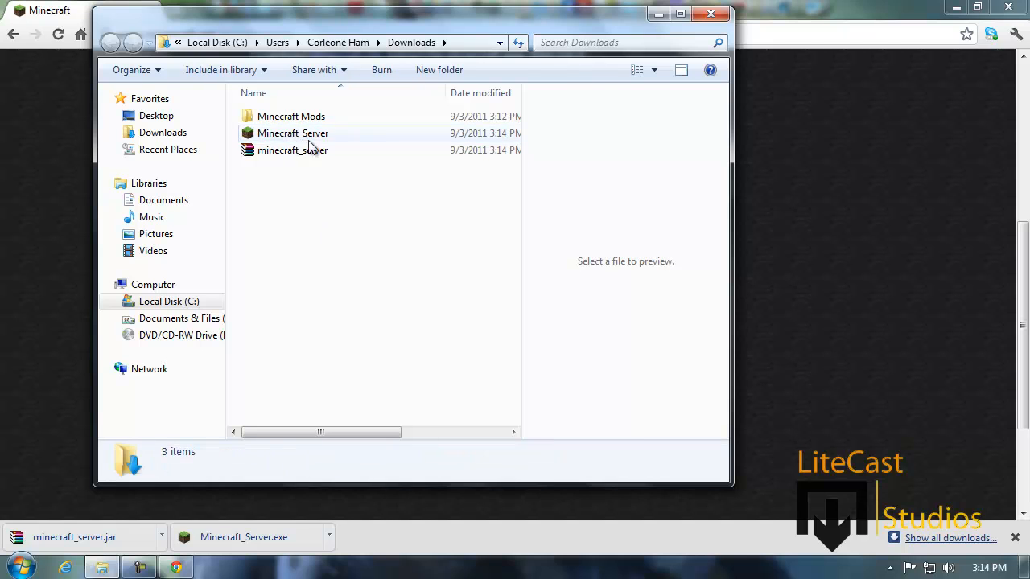
{"action": "mouse_move", "coordinate": [291, 134]}
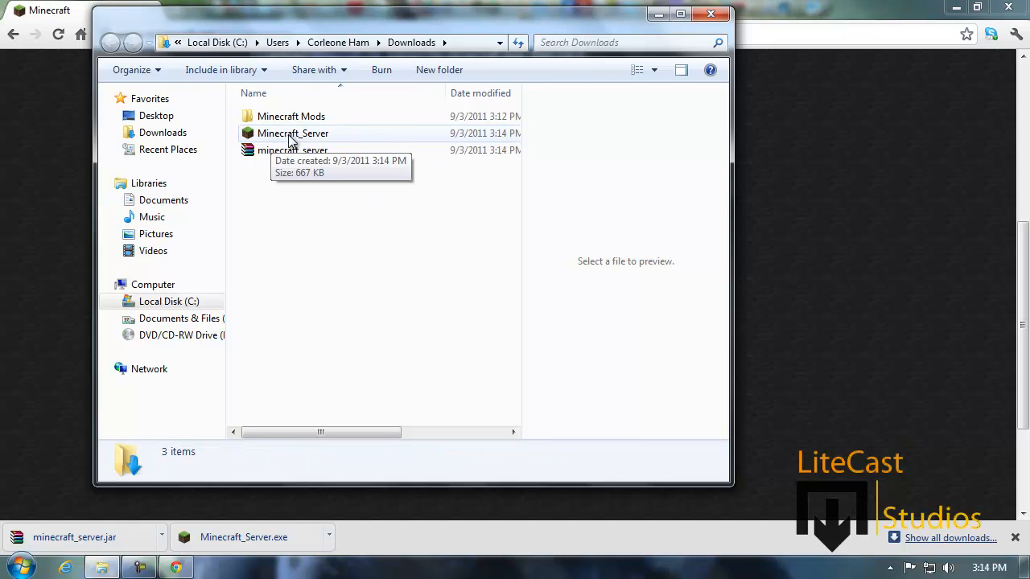
{"action": "mouse_move", "coordinate": [315, 143]}
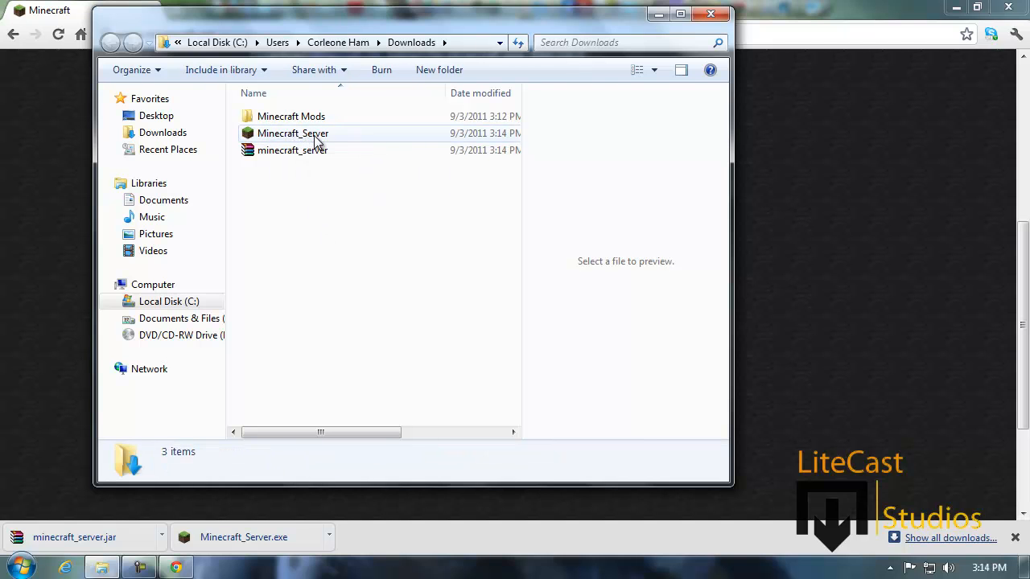
{"action": "mouse_move", "coordinate": [303, 133]}
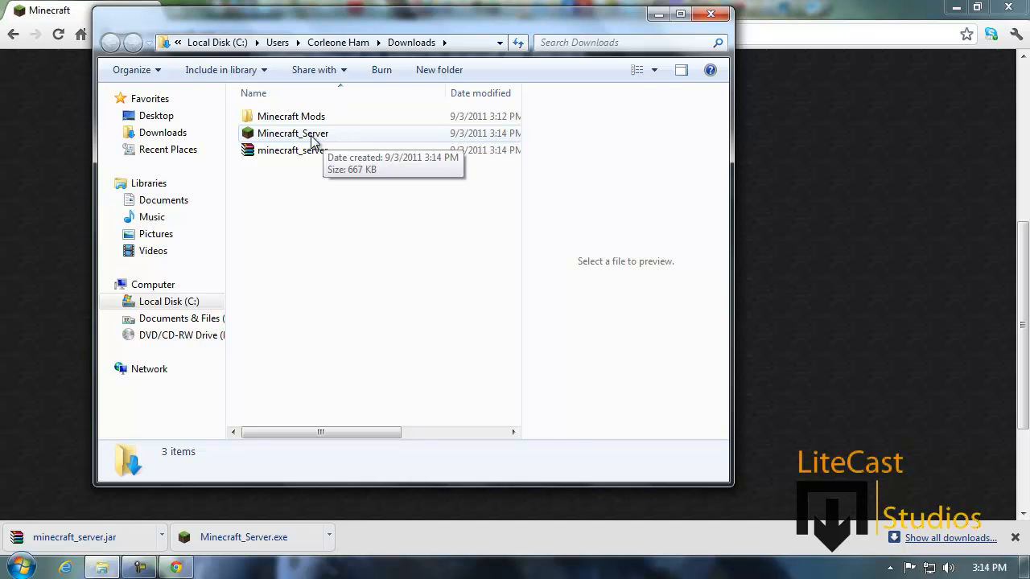
{"action": "left_click", "coordinate": [293, 132]}
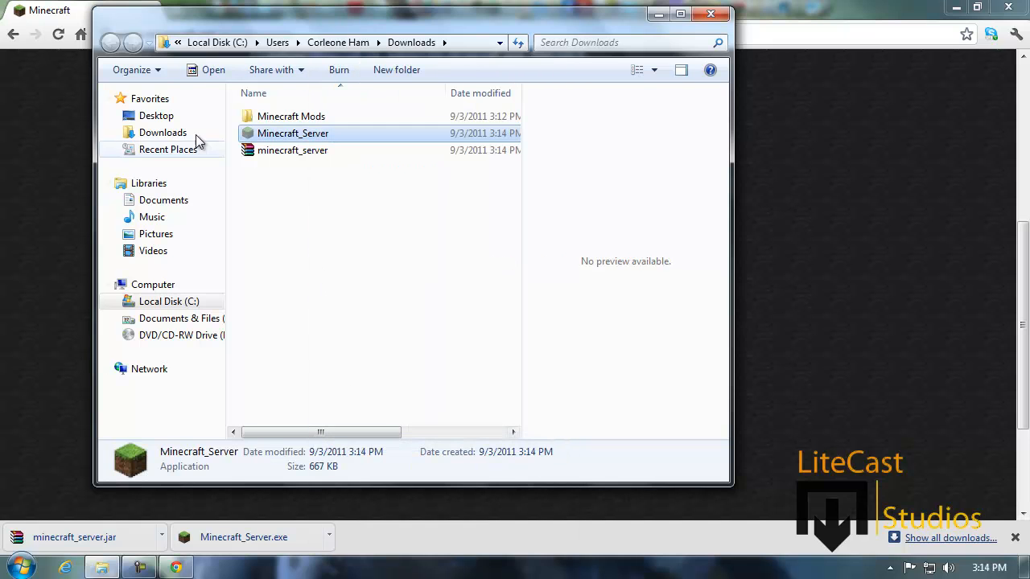
{"action": "left_click", "coordinate": [164, 200]}
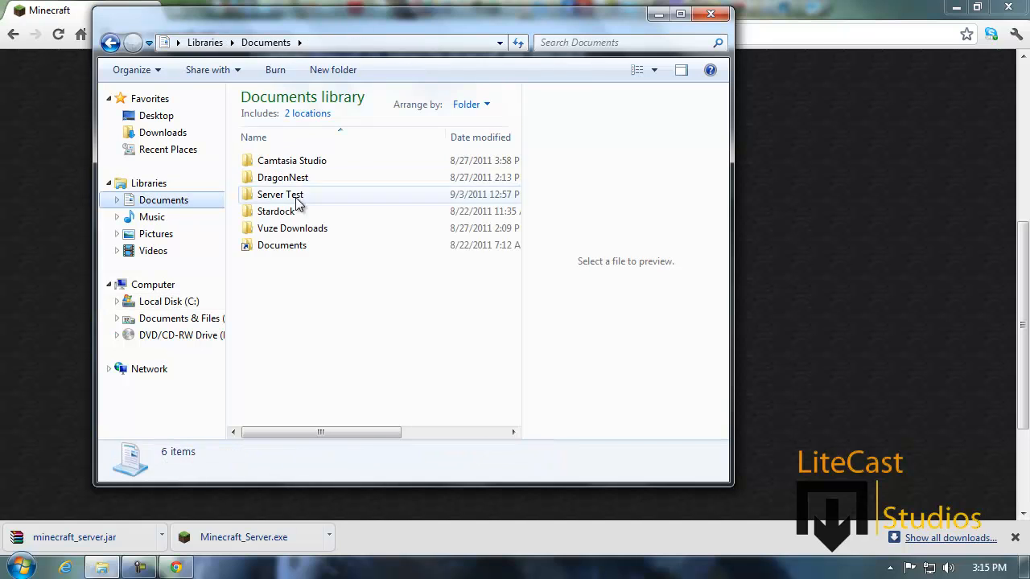
Paste Minecraft_Server.exe into the empty Server 1 folder and select it.
{"action": "right_click", "coordinate": [370, 306]}
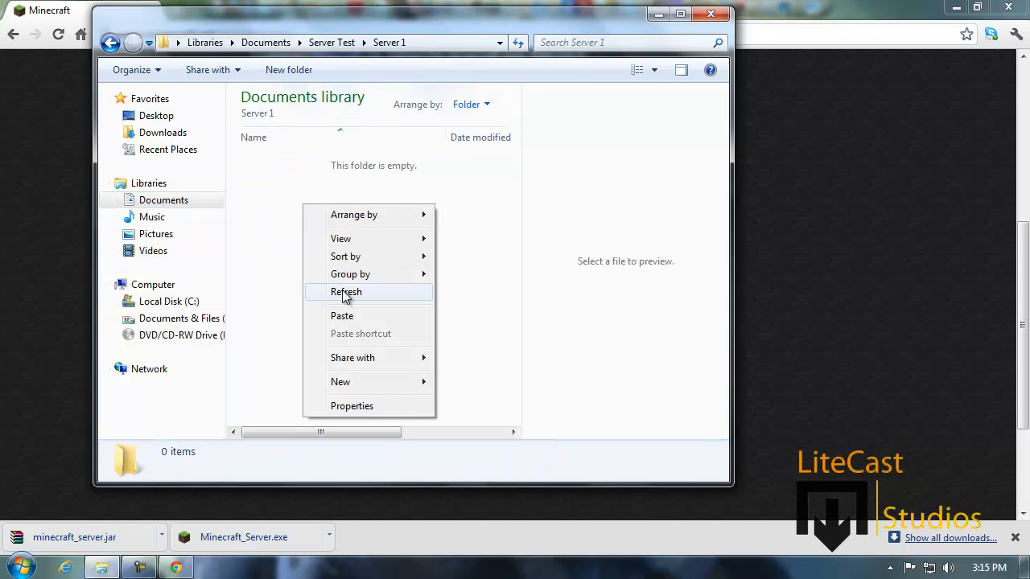
{"action": "left_click", "coordinate": [346, 291]}
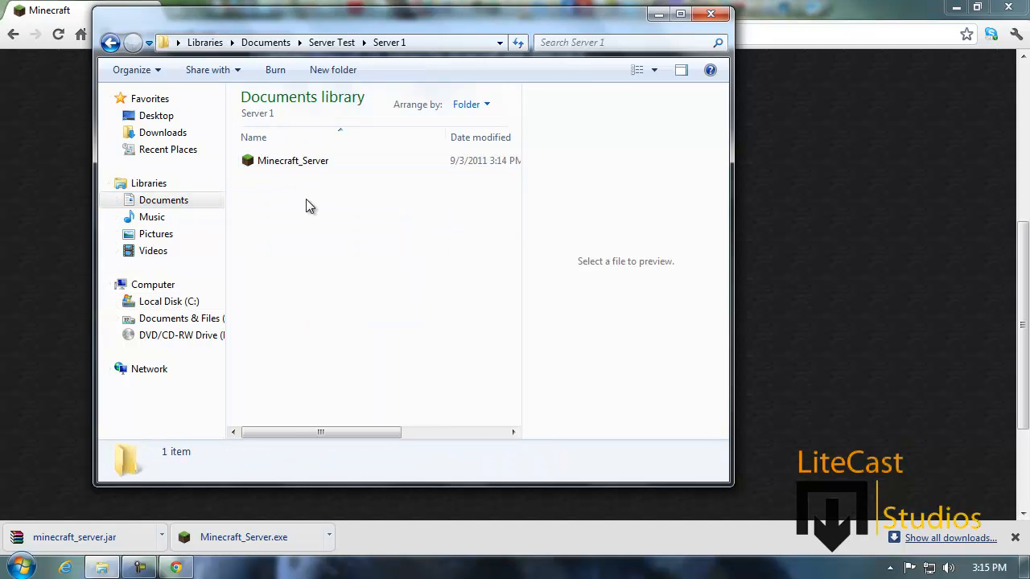
{"action": "mouse_move", "coordinate": [298, 169]}
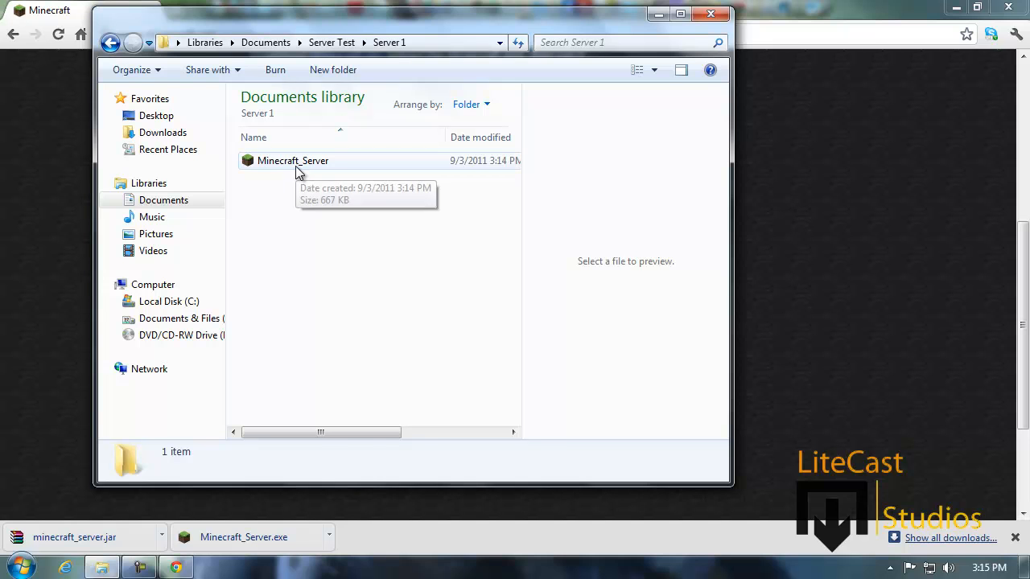
{"action": "left_click", "coordinate": [293, 161]}
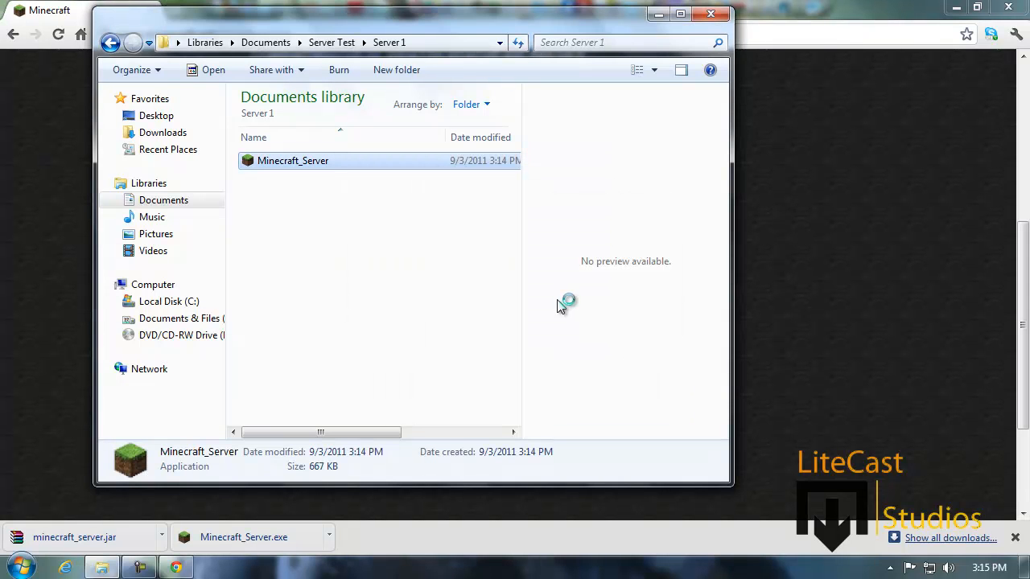
Run Minecraft_Server.exe from Server 1 until the log reports Done, closing the folder window.
{"action": "double_click", "coordinate": [293, 161]}
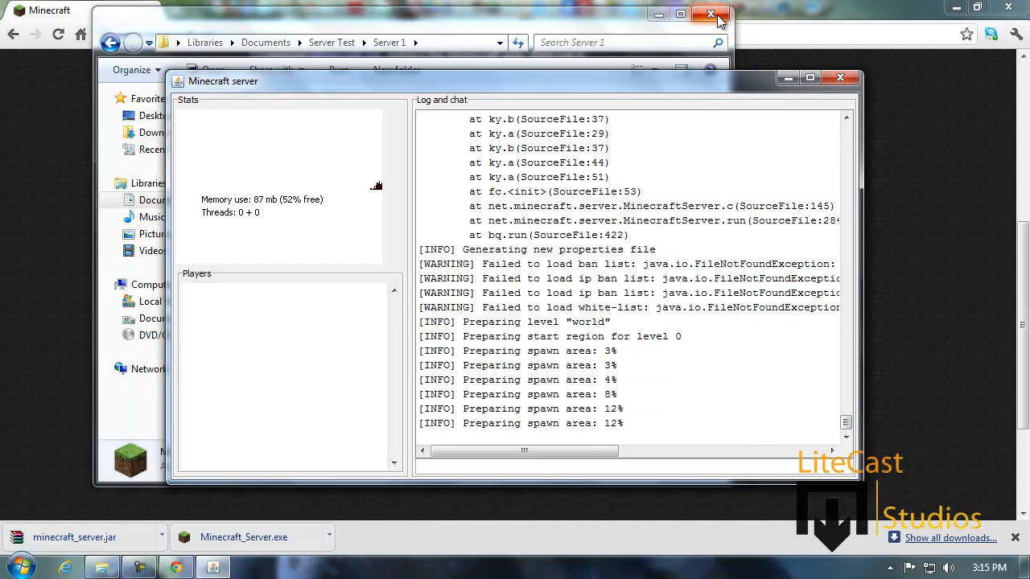
{"action": "left_click", "coordinate": [710, 14]}
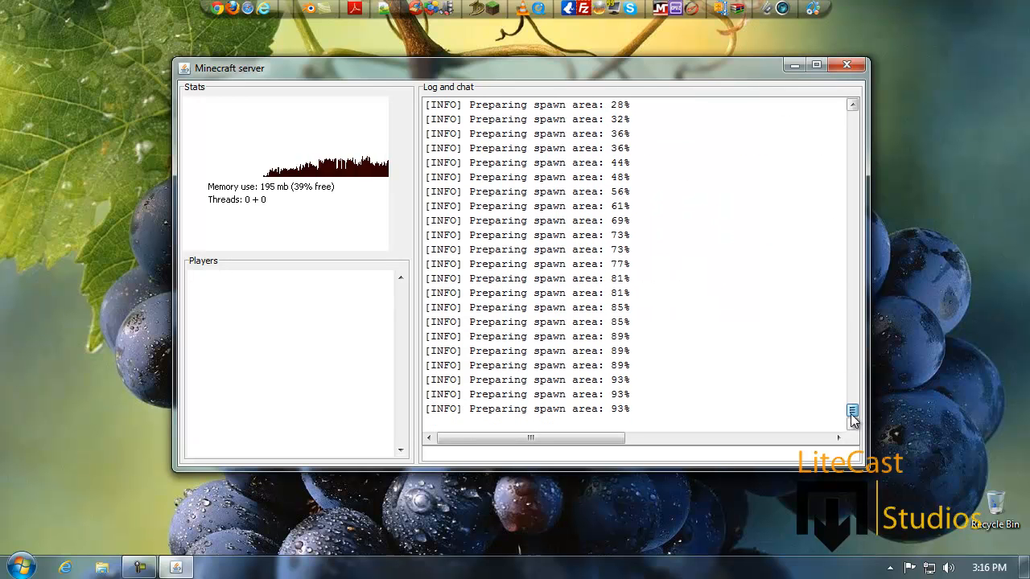
{"action": "left_click", "coordinate": [853, 421]}
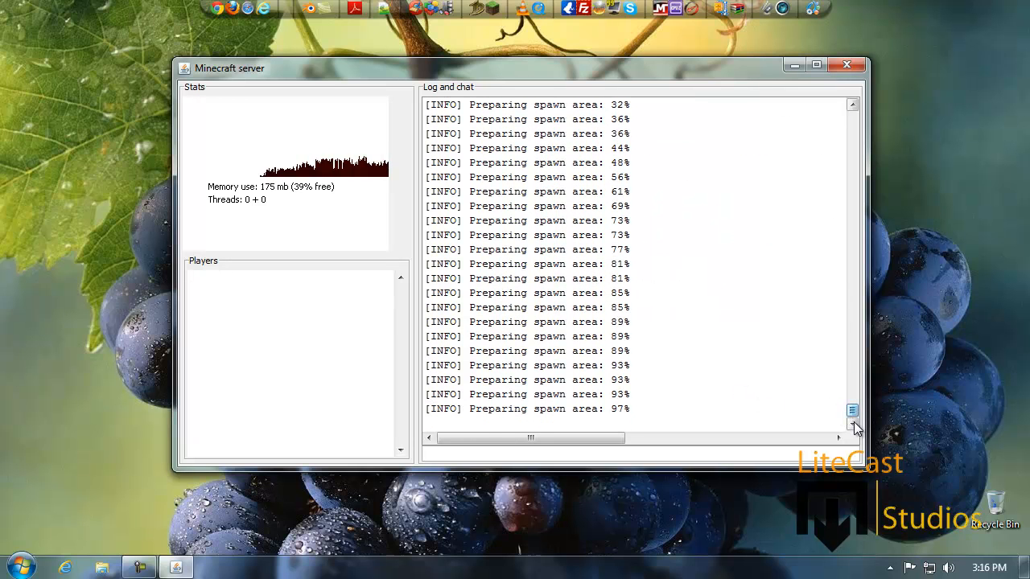
{"action": "left_click", "coordinate": [853, 425]}
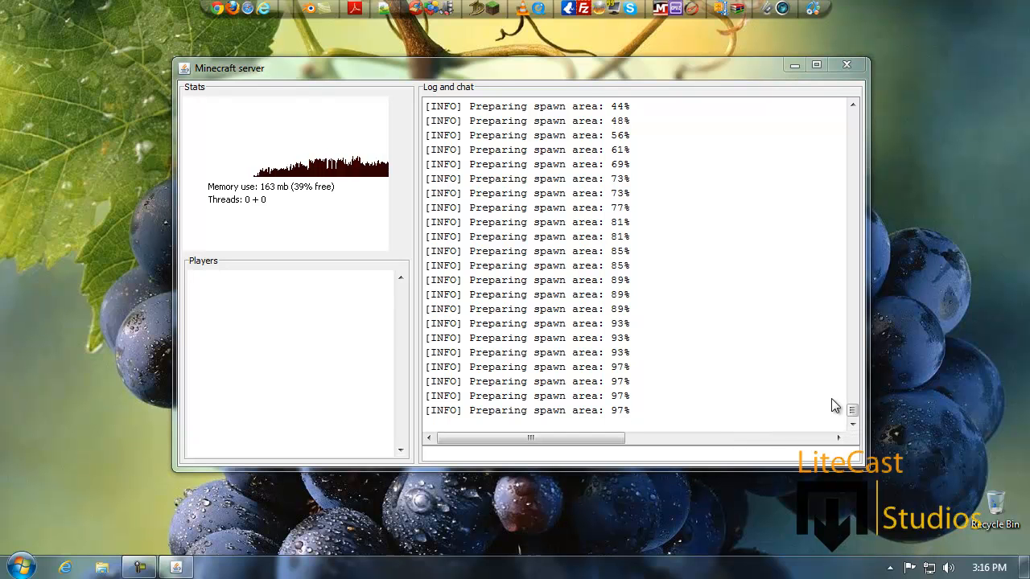
{"action": "left_click", "coordinate": [23, 567]}
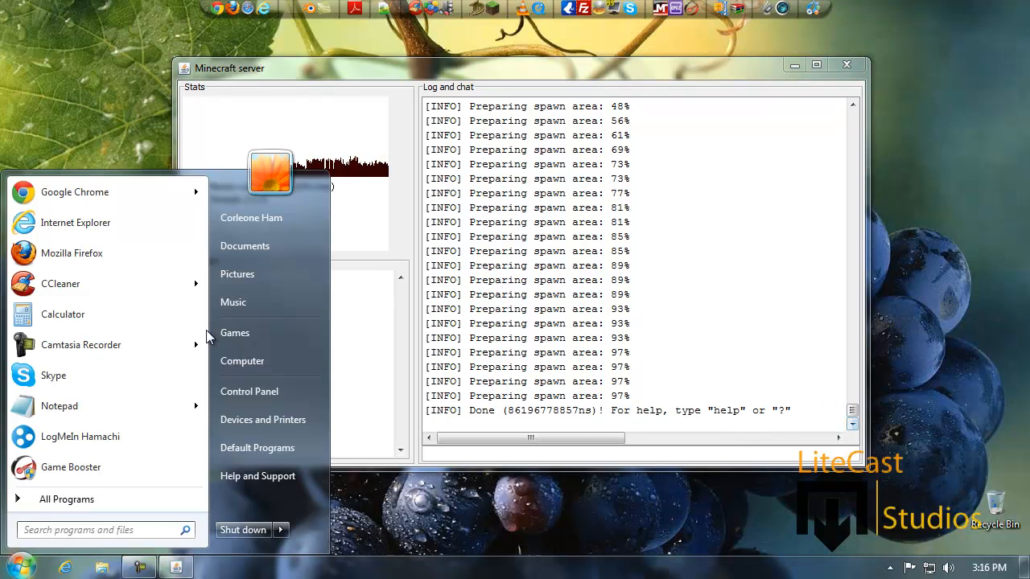
Reopen Documents > Server Test > Server 1, now holding world, ops and server.properties.
{"action": "left_click", "coordinate": [245, 244]}
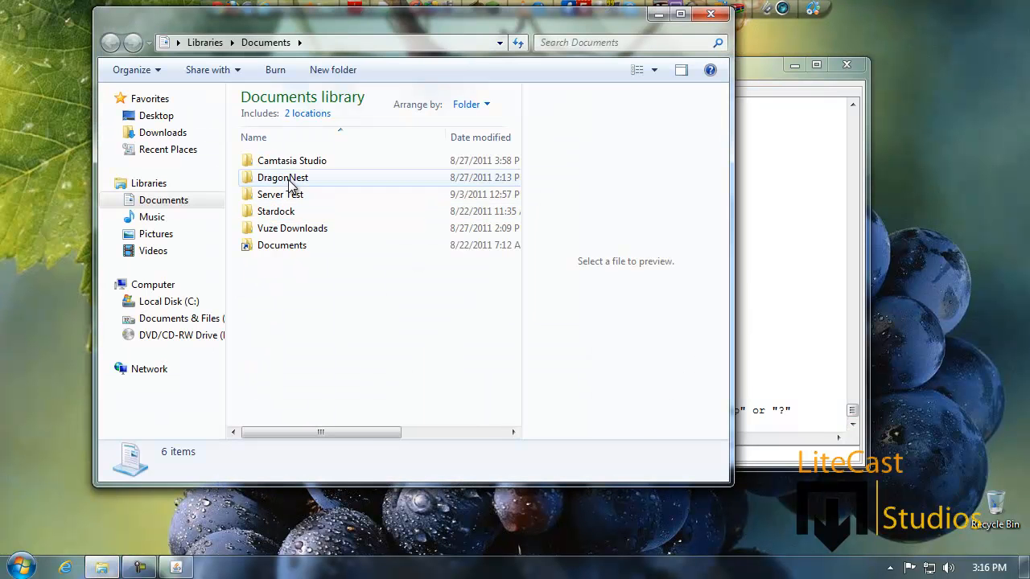
{"action": "double_click", "coordinate": [280, 193]}
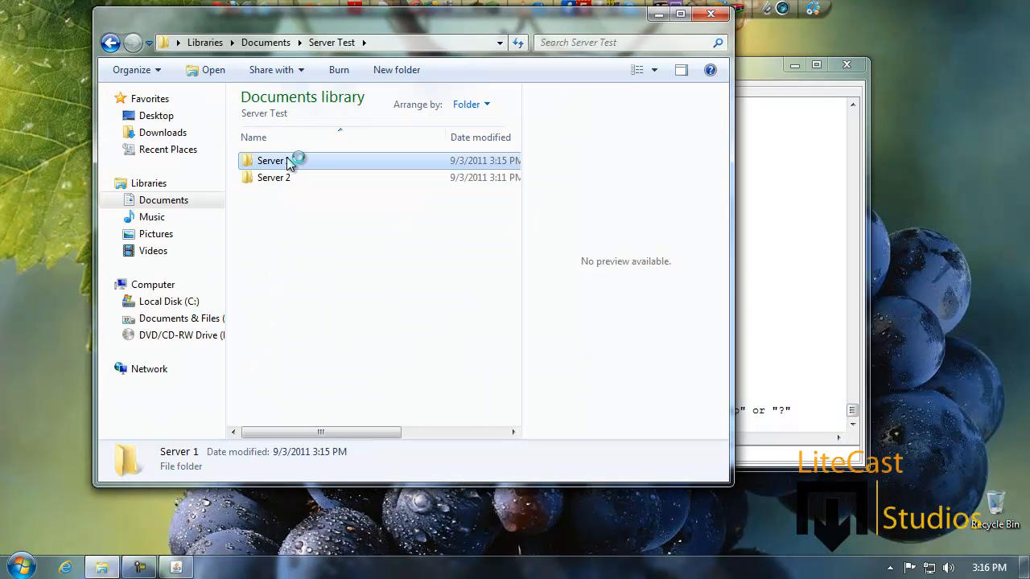
{"action": "double_click", "coordinate": [270, 161]}
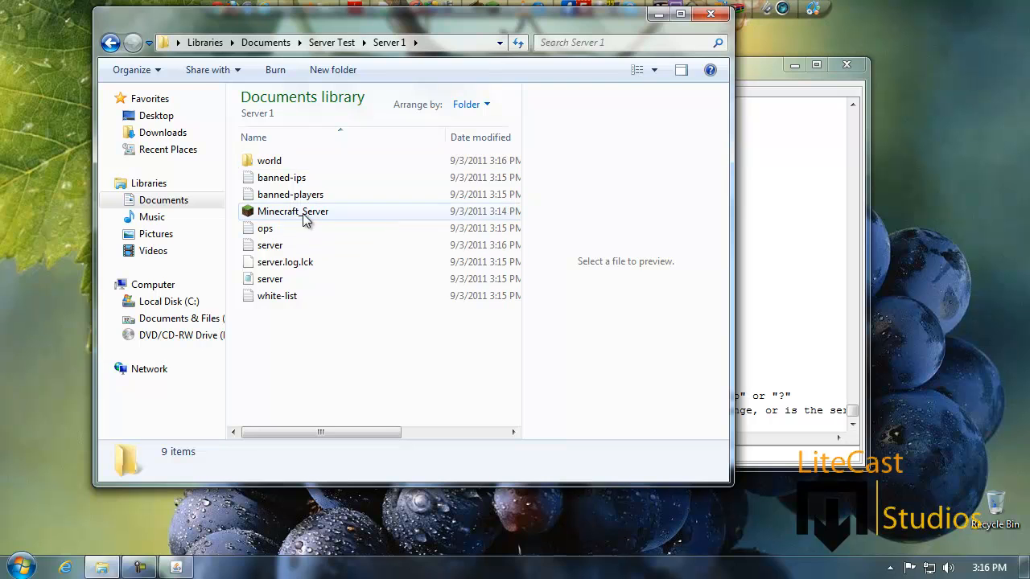
{"action": "mouse_move", "coordinate": [322, 217]}
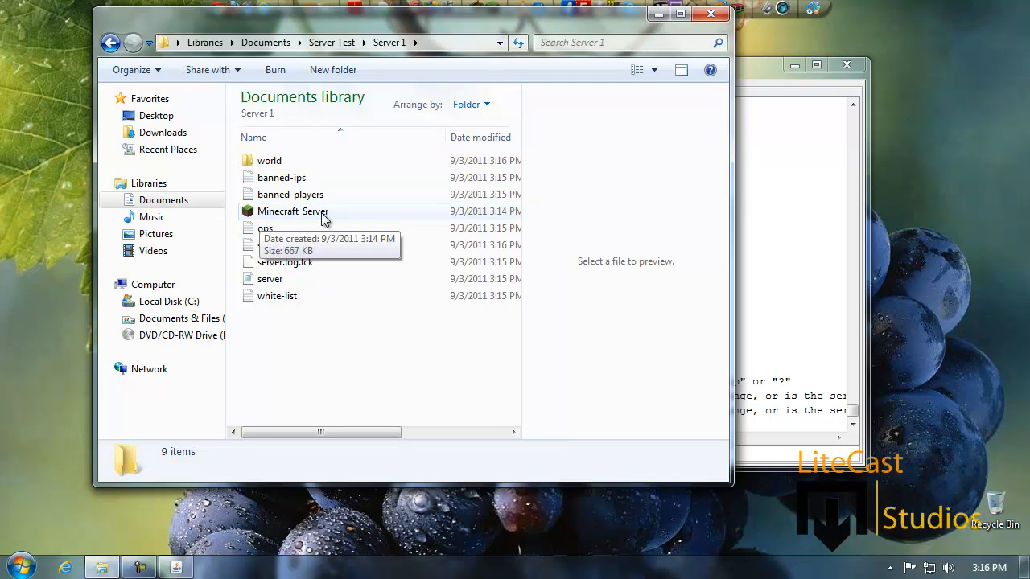
{"action": "mouse_move", "coordinate": [270, 161]}
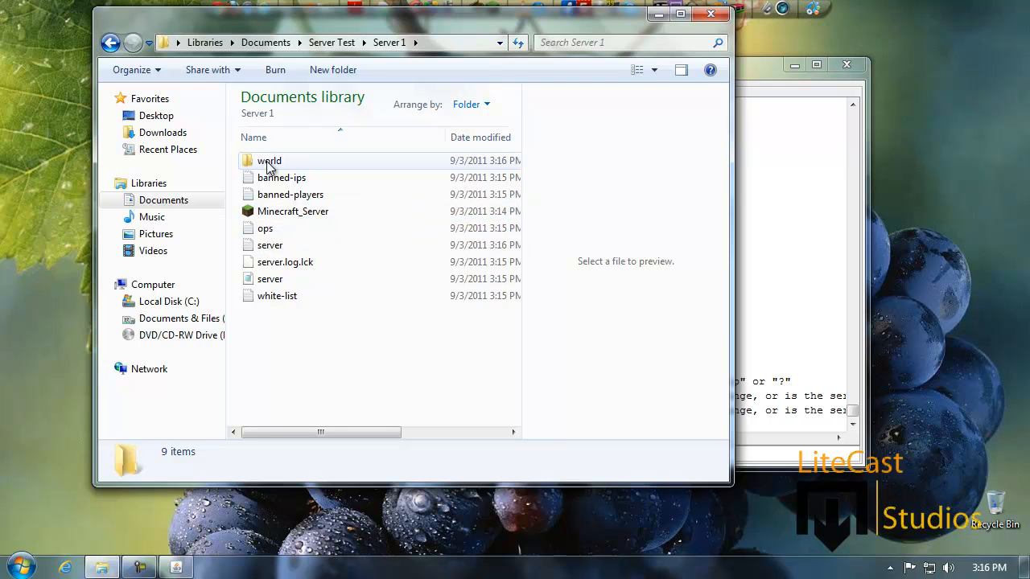
{"action": "mouse_move", "coordinate": [271, 280]}
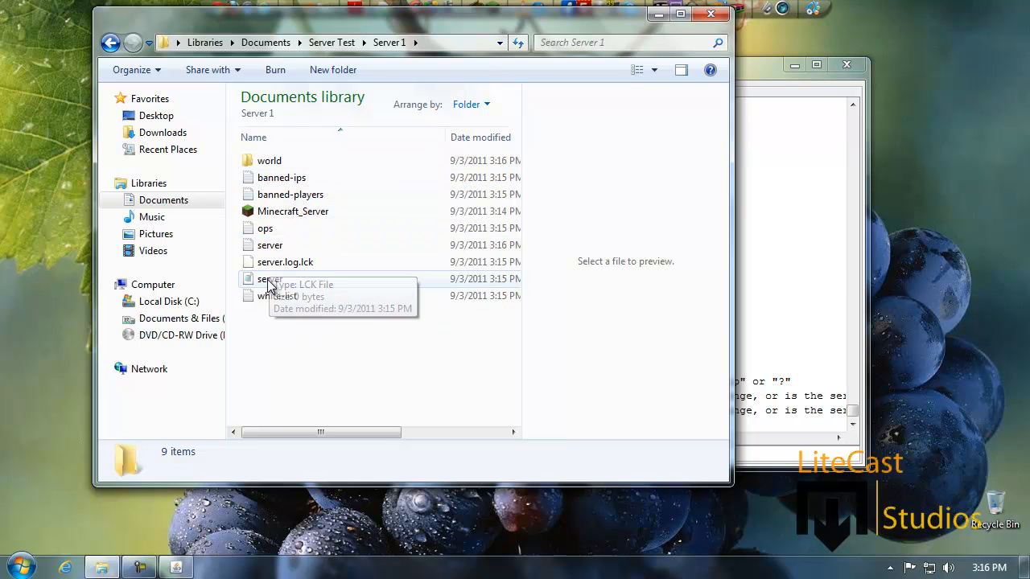
{"action": "mouse_move", "coordinate": [270, 279]}
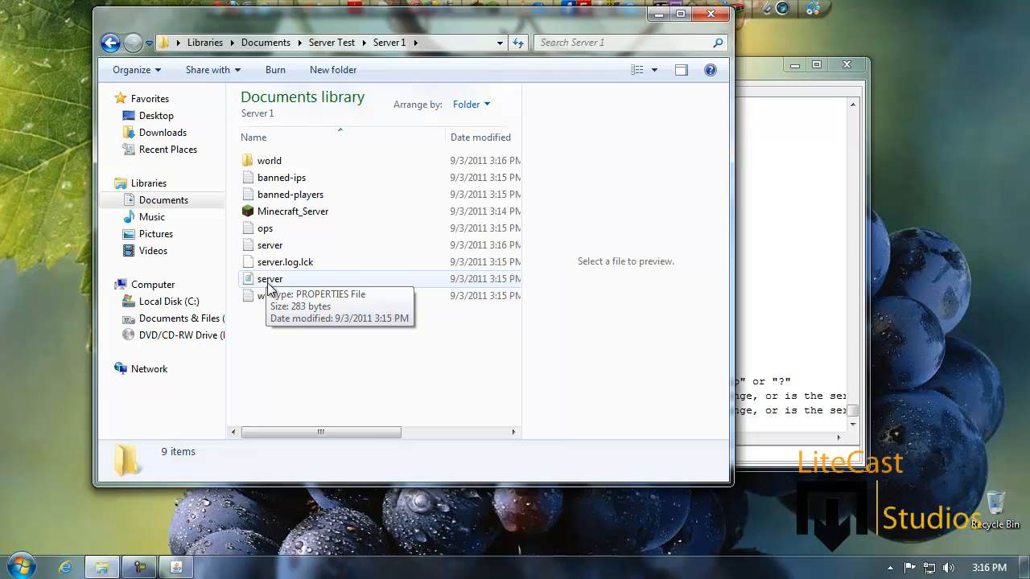
Open server.properties in Notepad and place the cursor after server-ip=.
{"action": "double_click", "coordinate": [270, 278]}
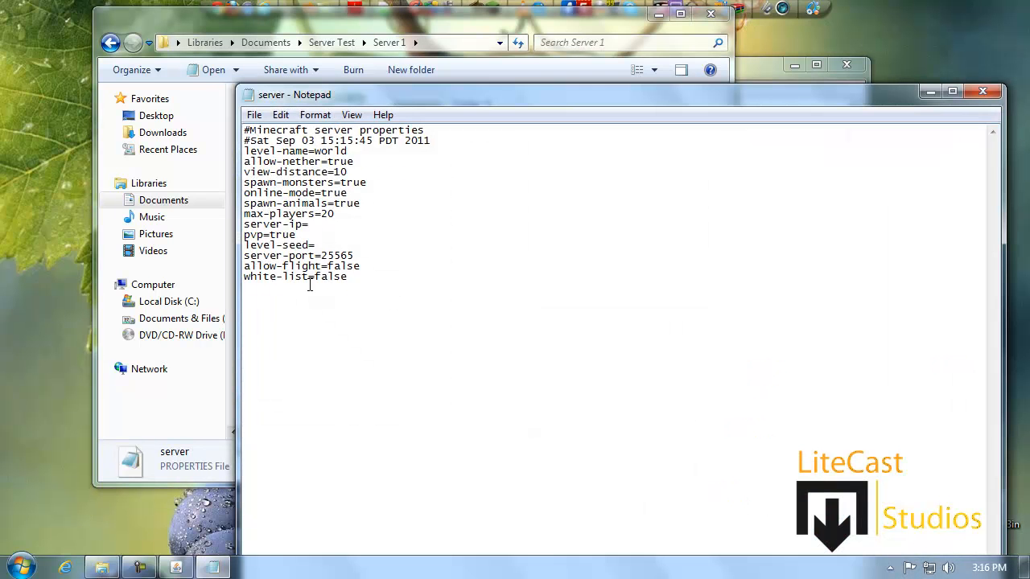
{"action": "double_click", "coordinate": [274, 224]}
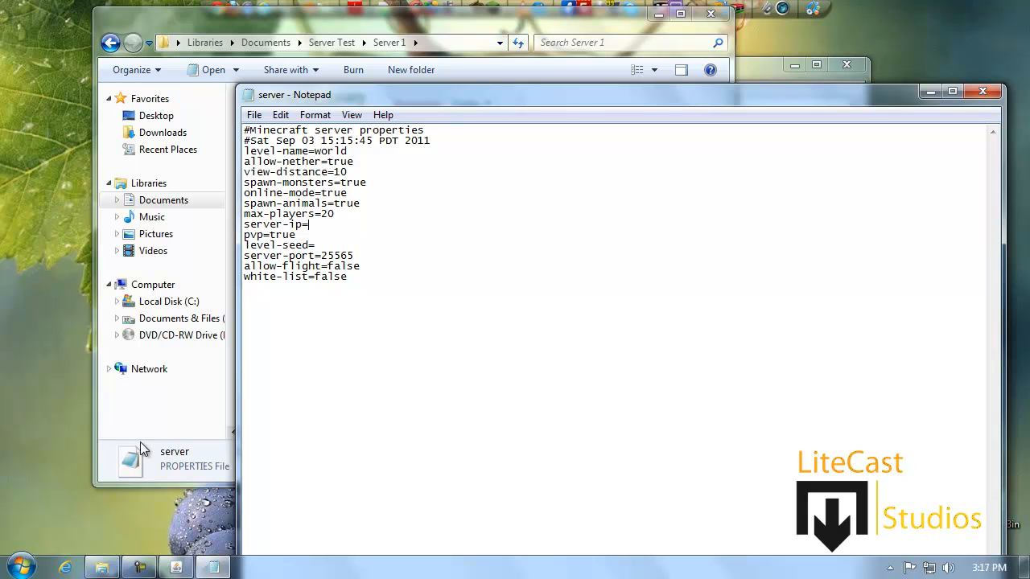
{"action": "mouse_move", "coordinate": [22, 546]}
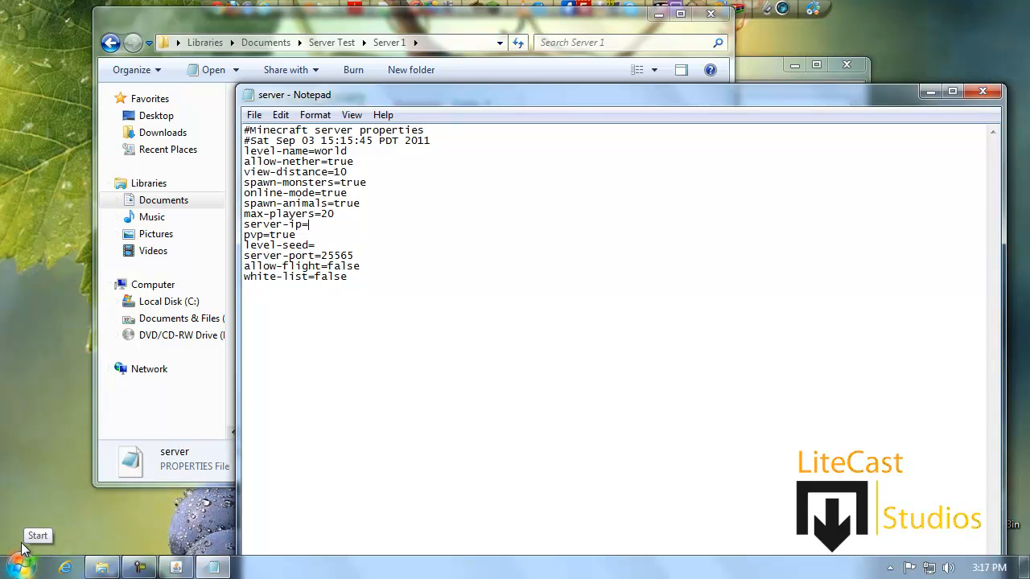
{"action": "left_click", "coordinate": [525, 358]}
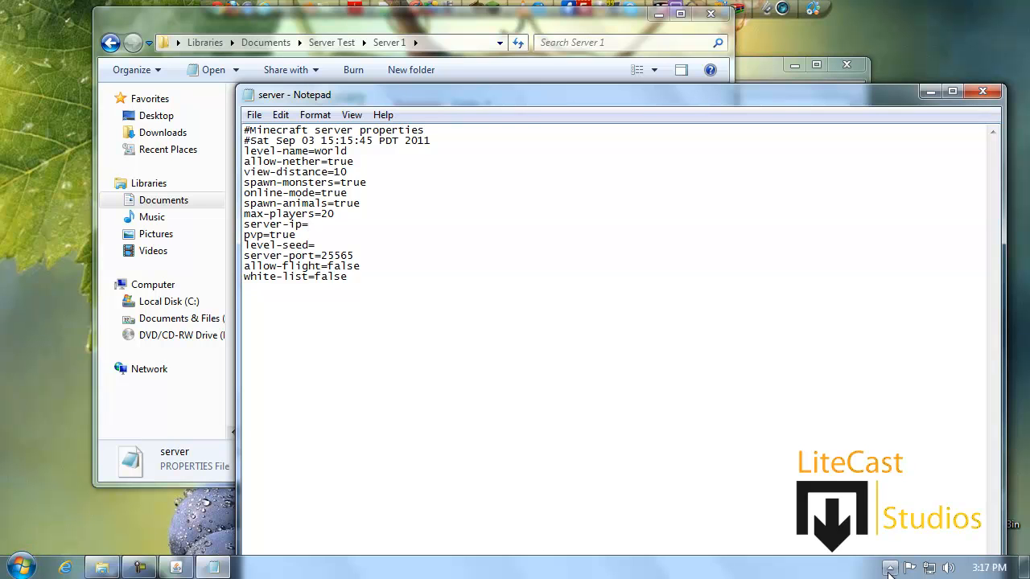
Bring up the Hamachi window showing address 5.203.136.121 and move it to the right.
{"action": "left_click", "coordinate": [890, 567]}
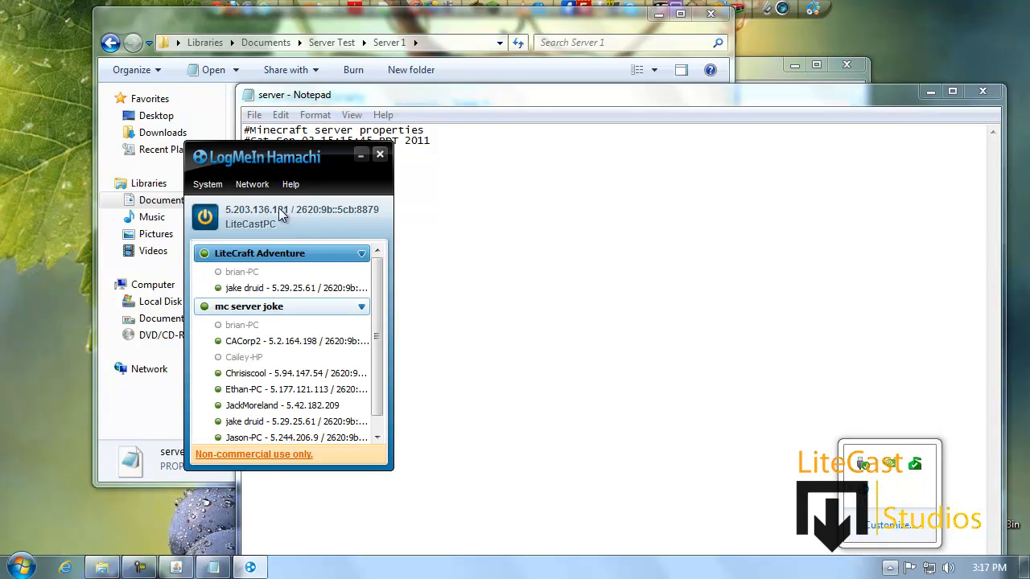
{"action": "left_click_drag", "start_coordinate": [254, 158], "coordinate": [378, 148]}
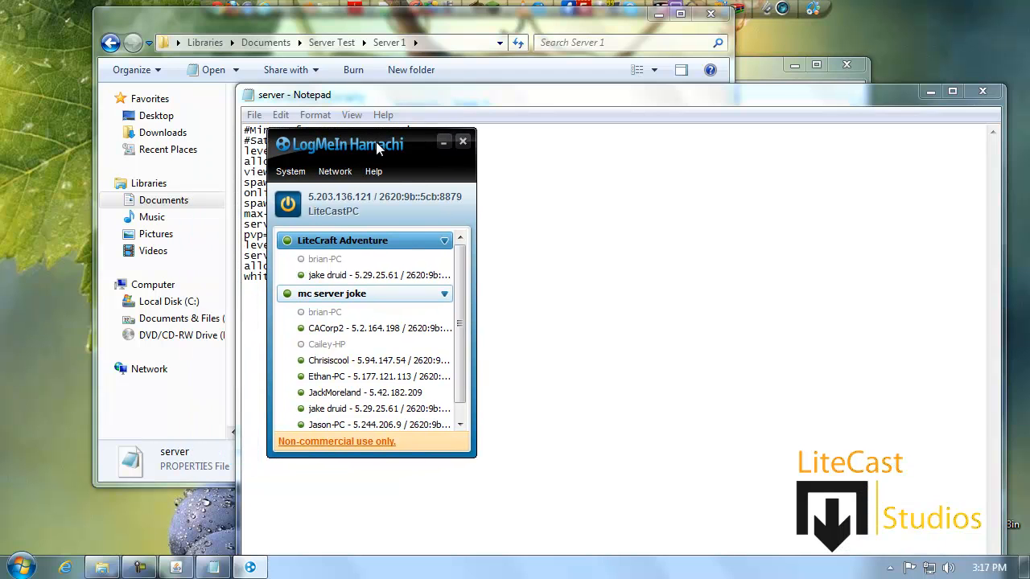
{"action": "left_click_drag", "start_coordinate": [379, 144], "coordinate": [431, 132]}
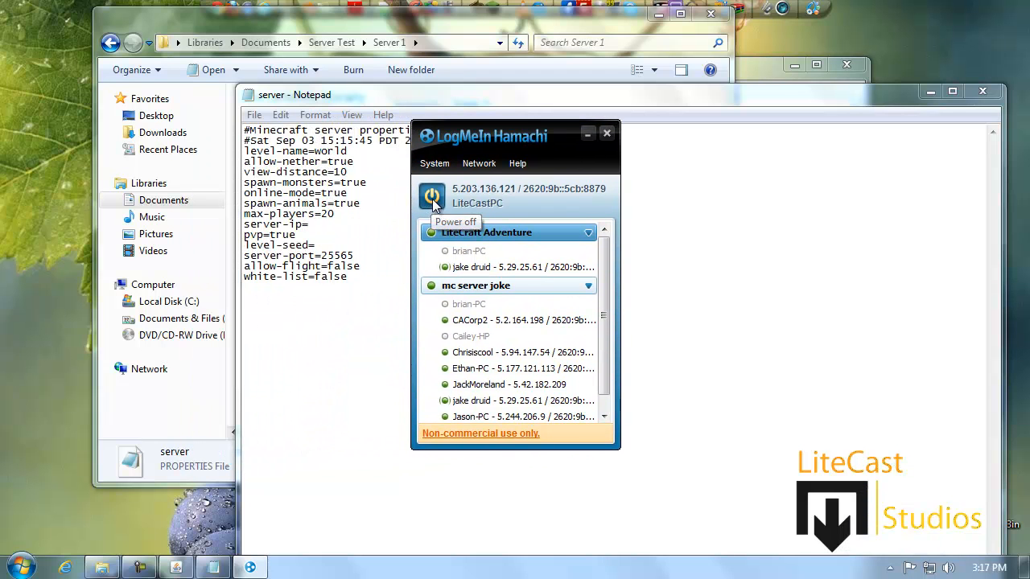
{"action": "mouse_move", "coordinate": [454, 196]}
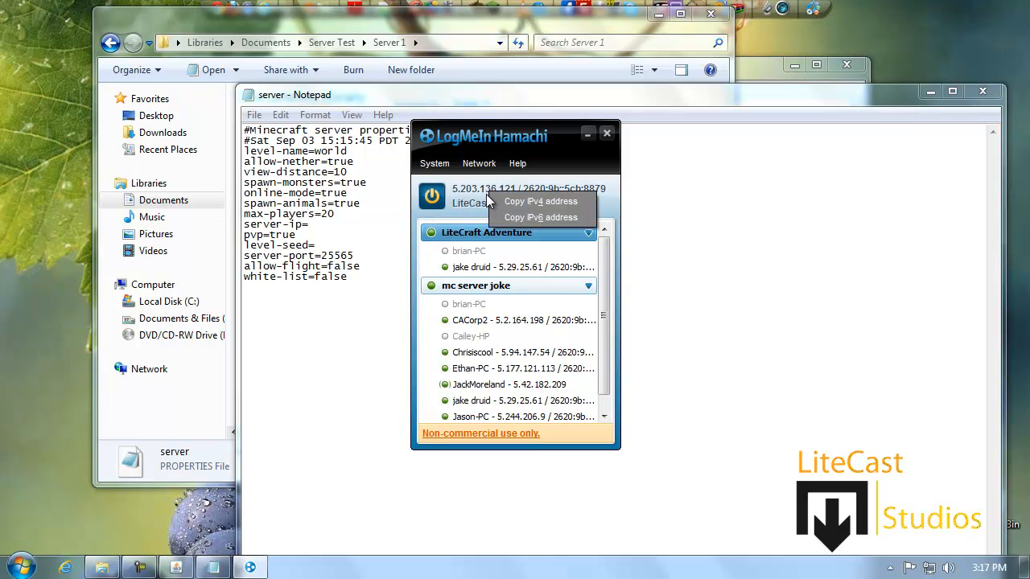
{"action": "mouse_move", "coordinate": [507, 201]}
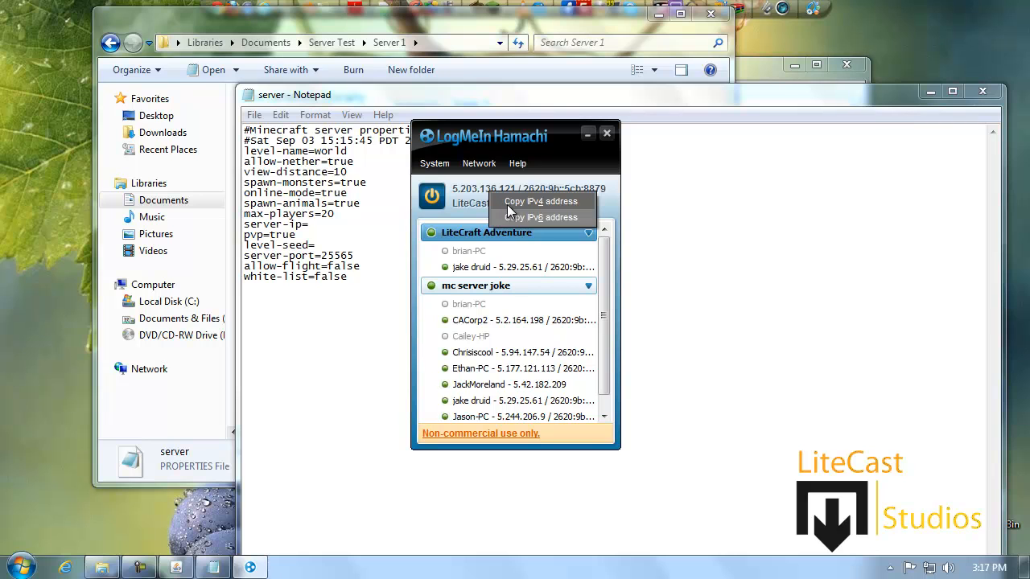
{"action": "mouse_move", "coordinate": [464, 196]}
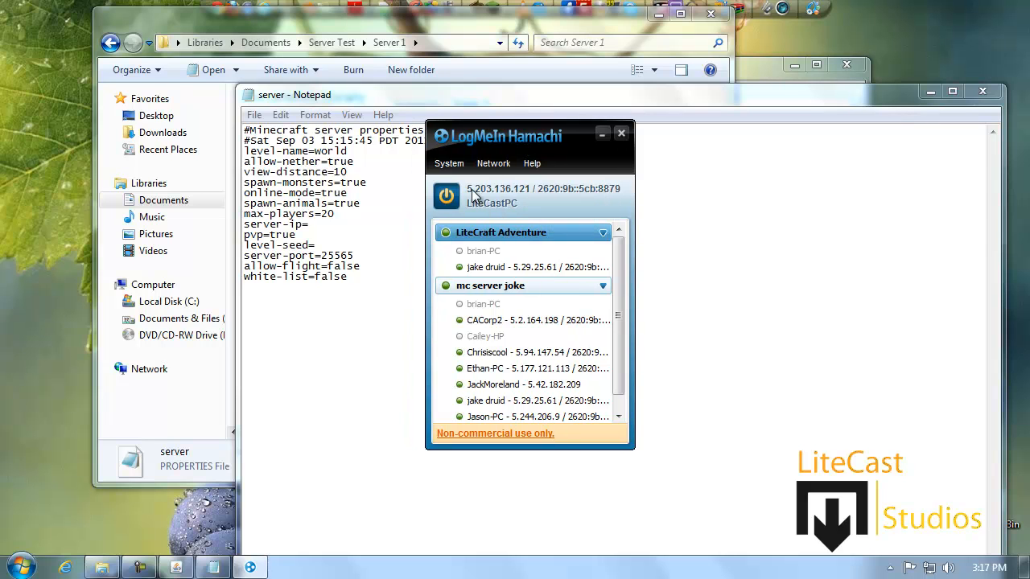
{"action": "mouse_move", "coordinate": [481, 200]}
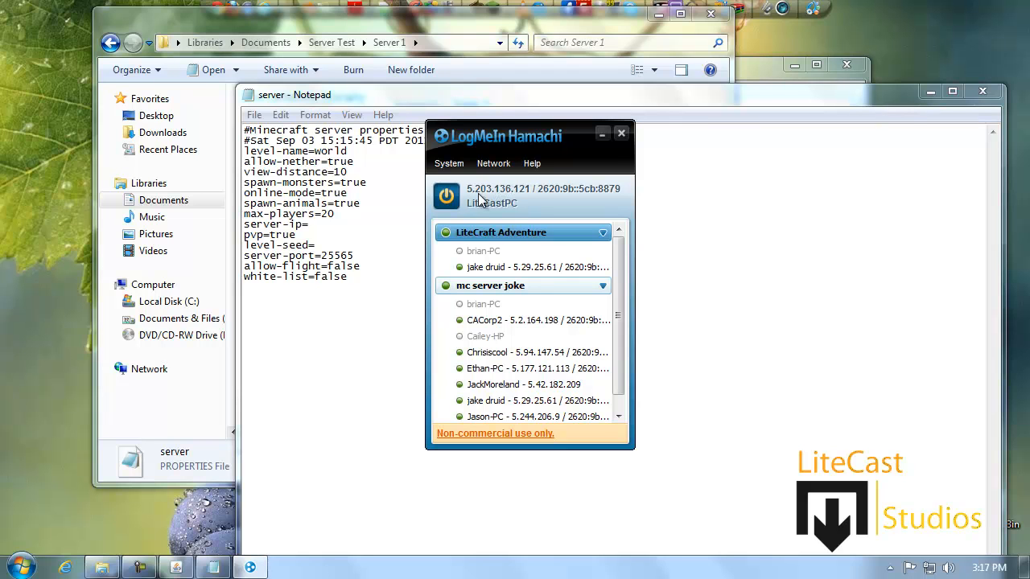
{"action": "mouse_move", "coordinate": [525, 197]}
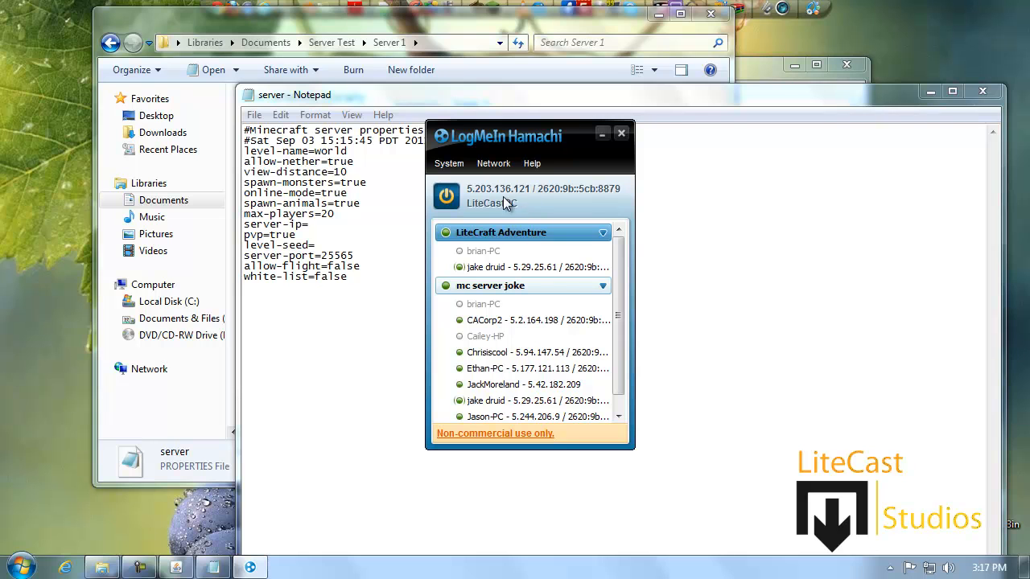
{"action": "left_click", "coordinate": [621, 134]}
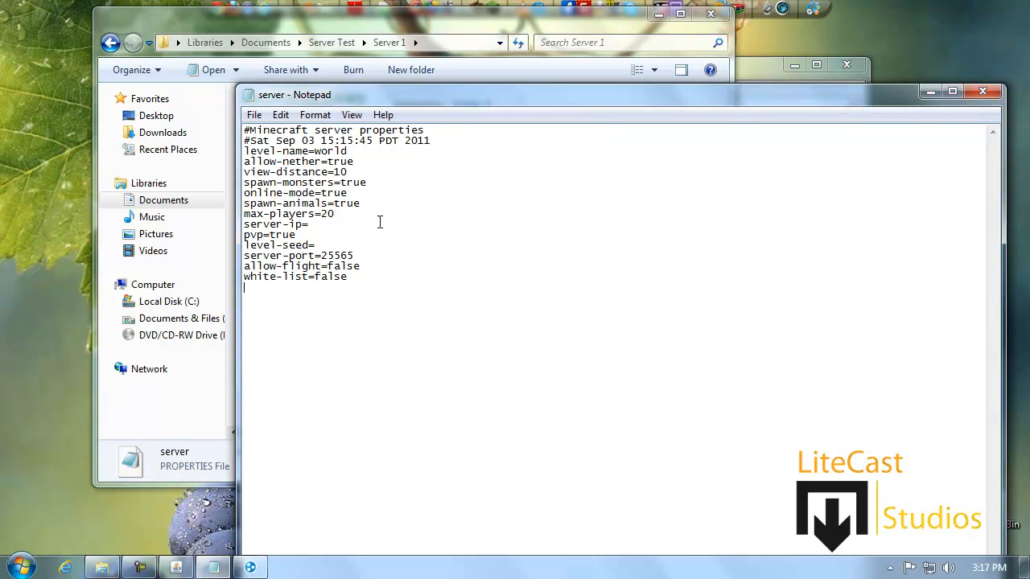
{"action": "type", "text": "5.203.136.121"}
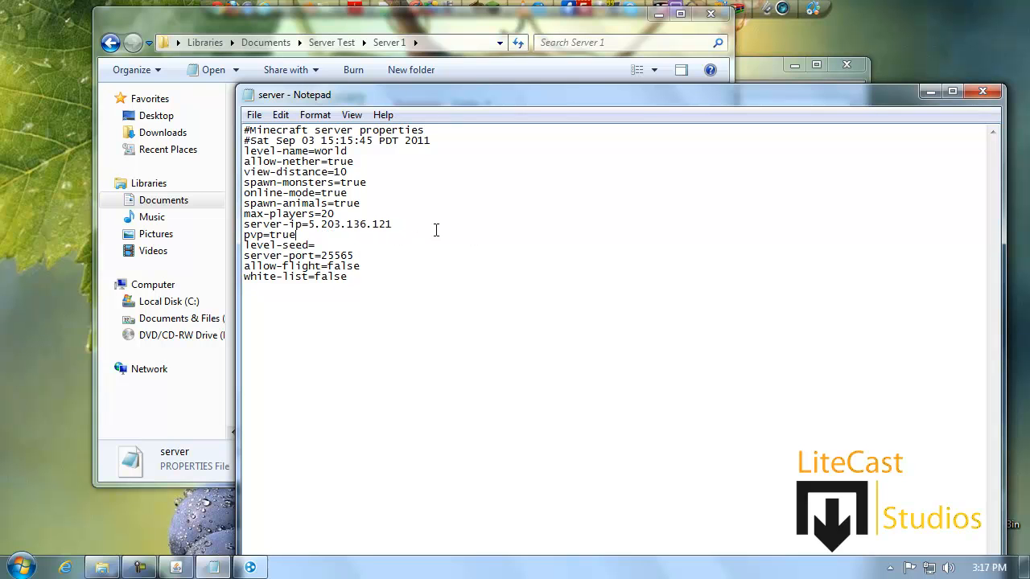
{"action": "double_click", "coordinate": [335, 256]}
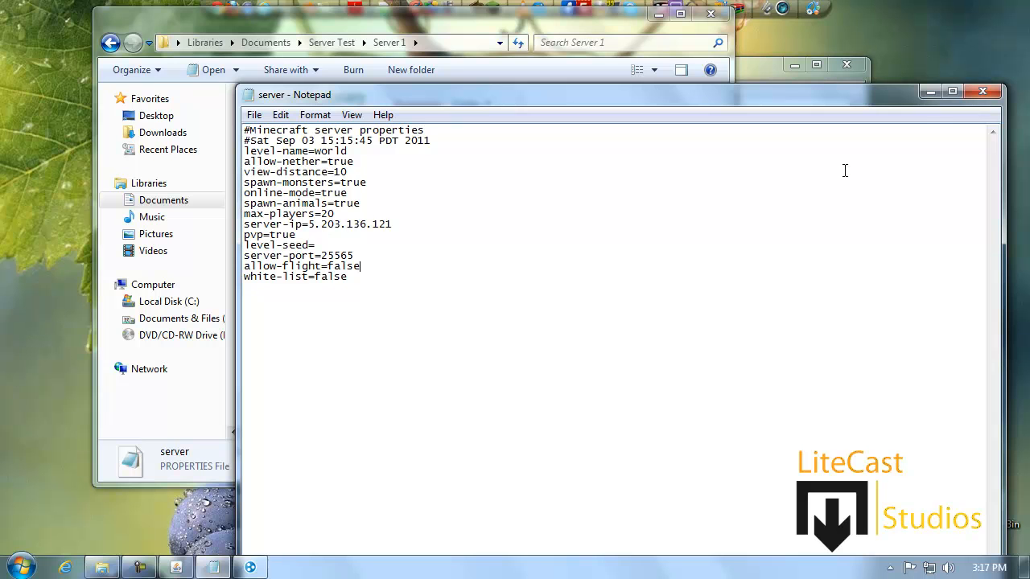
{"action": "left_click", "coordinate": [982, 90]}
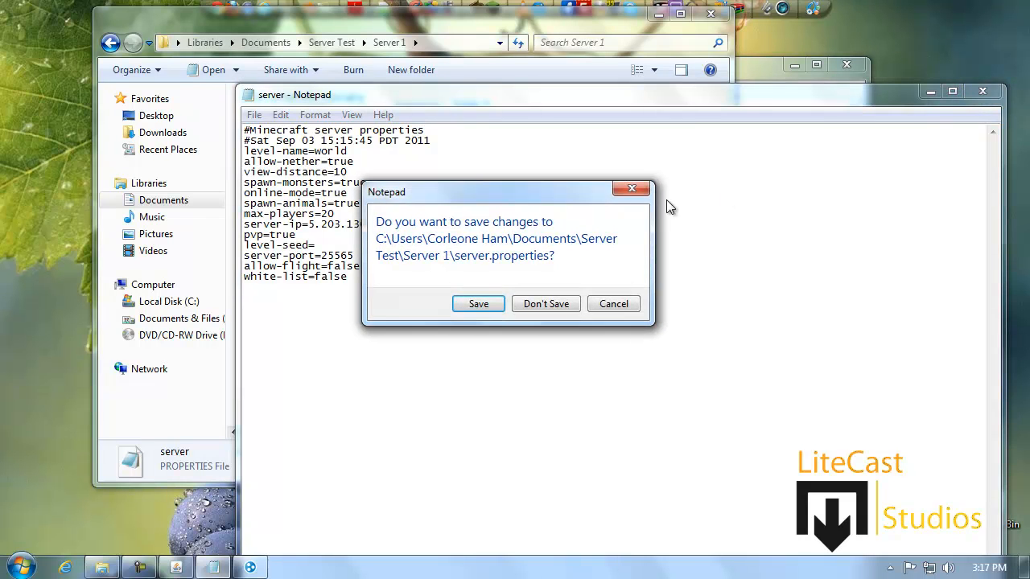
{"action": "left_click", "coordinate": [546, 302]}
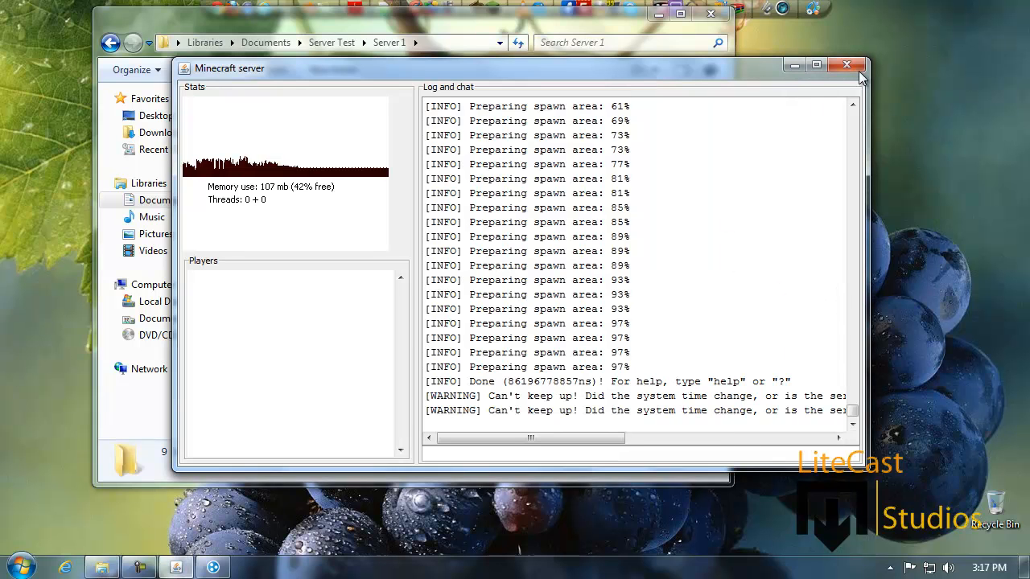
Close the running server and copy the minecraft_server archive from Downloads.
{"action": "left_click", "coordinate": [847, 65]}
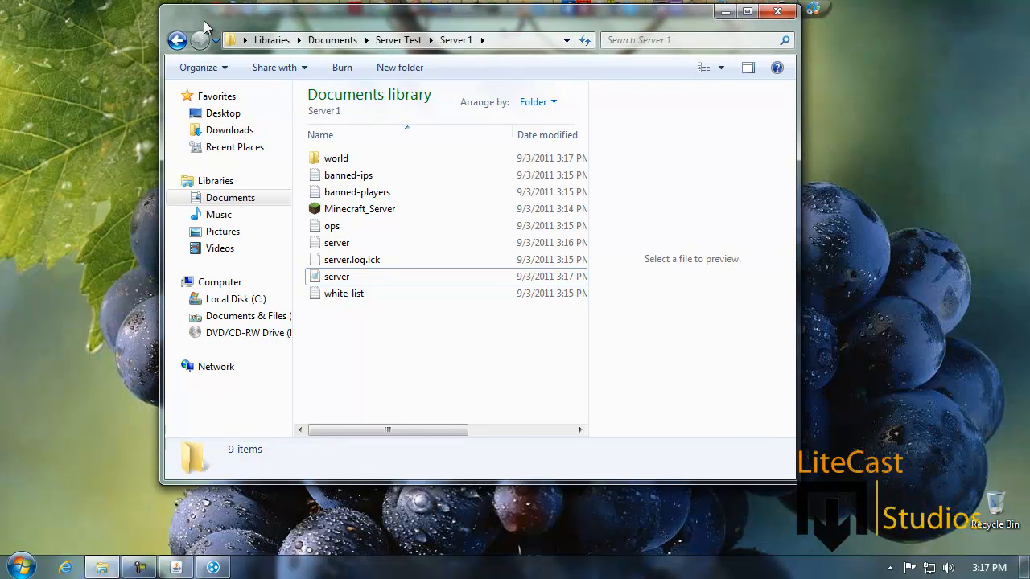
{"action": "left_click", "coordinate": [177, 39]}
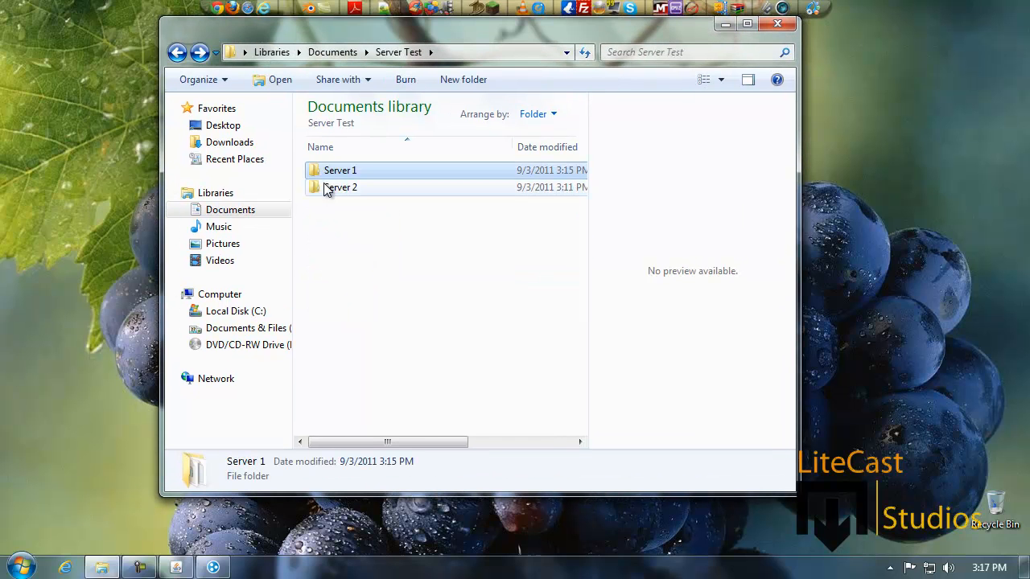
{"action": "left_click", "coordinate": [229, 141]}
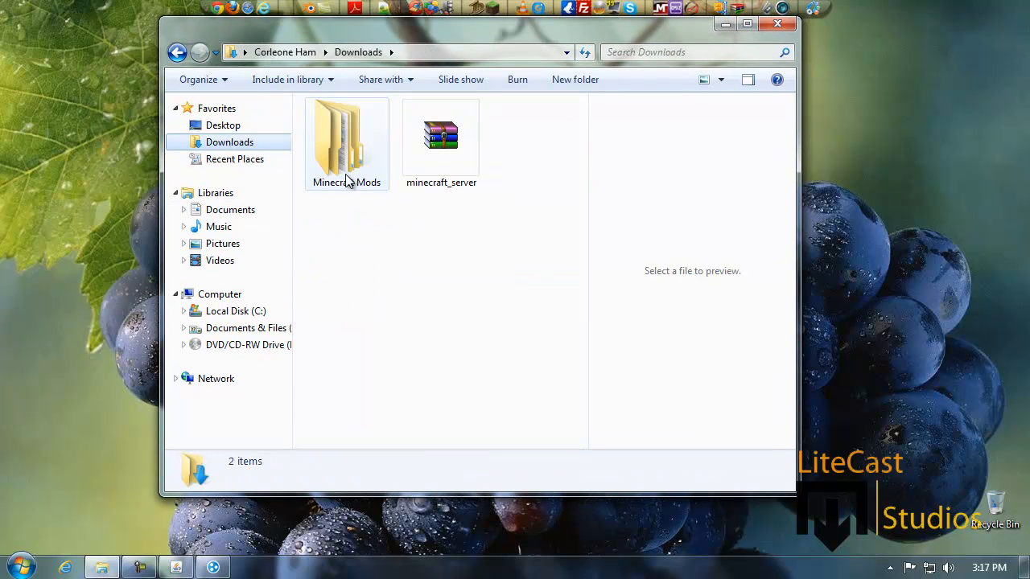
{"action": "mouse_move", "coordinate": [441, 186]}
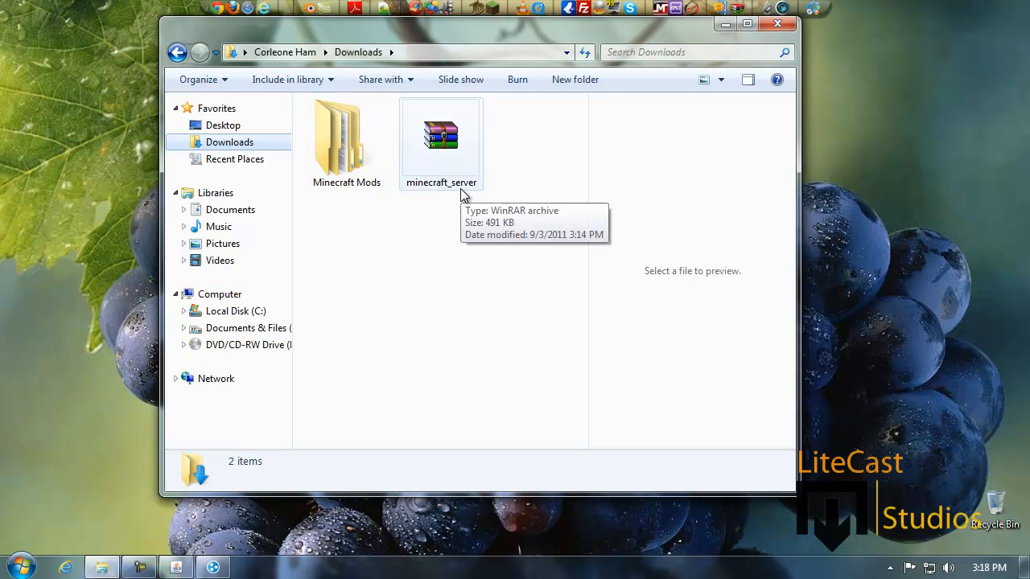
{"action": "right_click", "coordinate": [441, 137]}
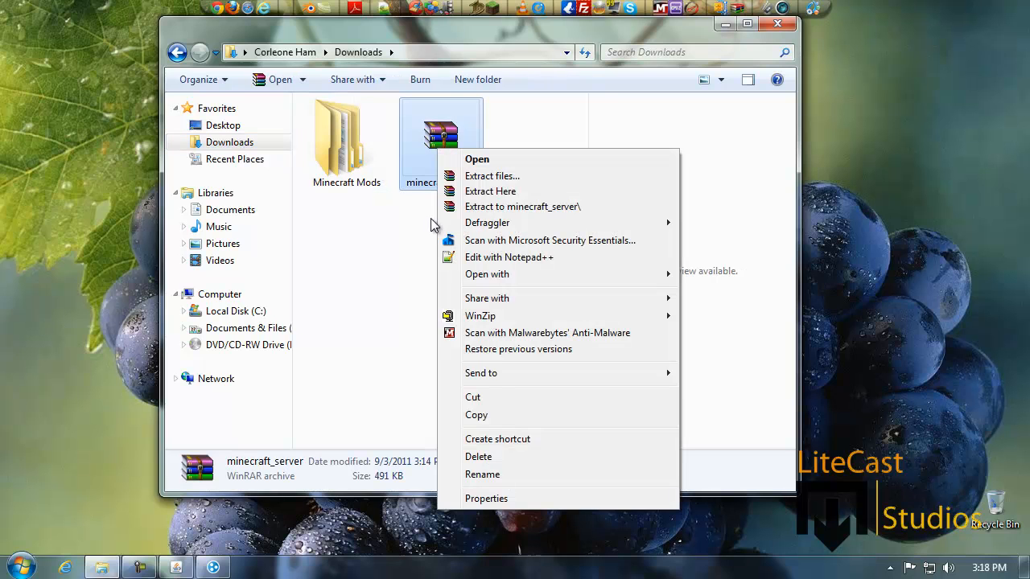
{"action": "left_click", "coordinate": [473, 395]}
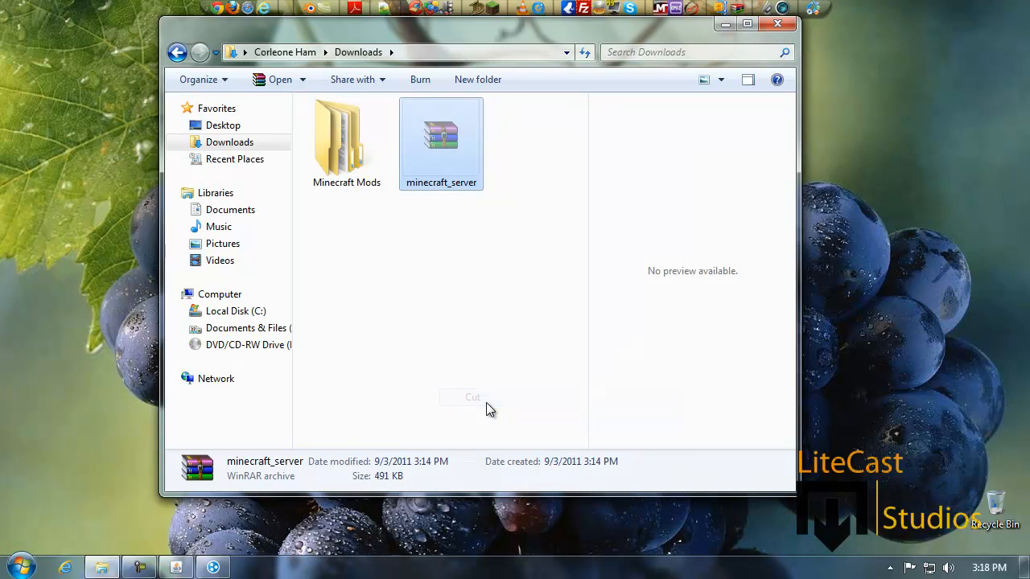
Navigate Documents > Server Test > Server 2 as the paste destination.
{"action": "left_click", "coordinate": [230, 209]}
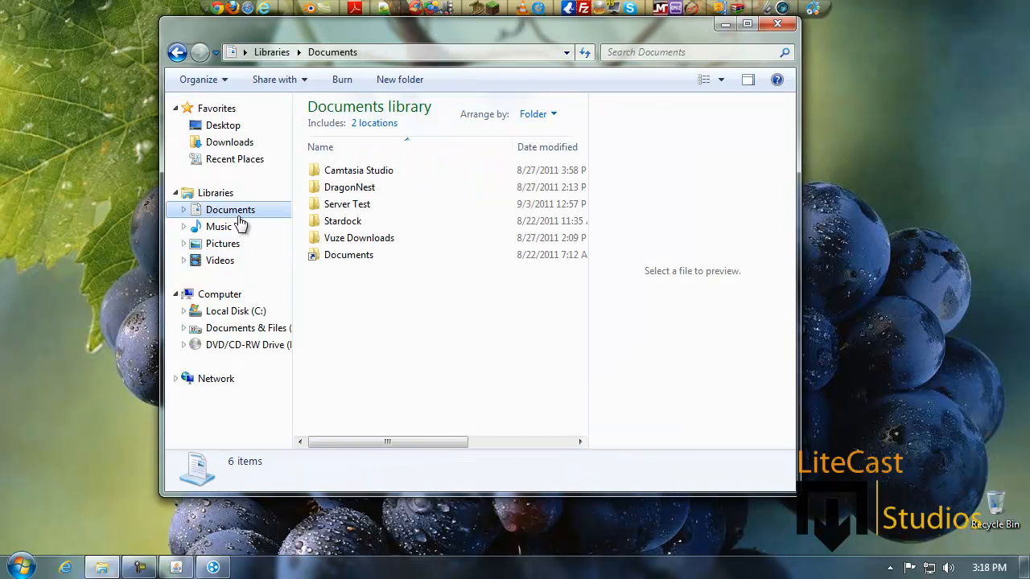
{"action": "double_click", "coordinate": [348, 203]}
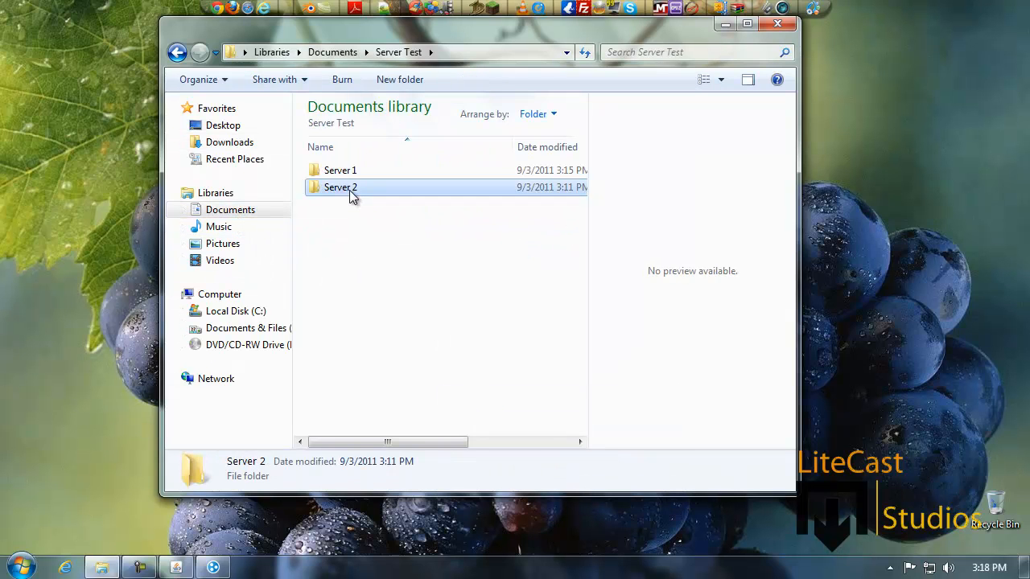
{"action": "double_click", "coordinate": [340, 186]}
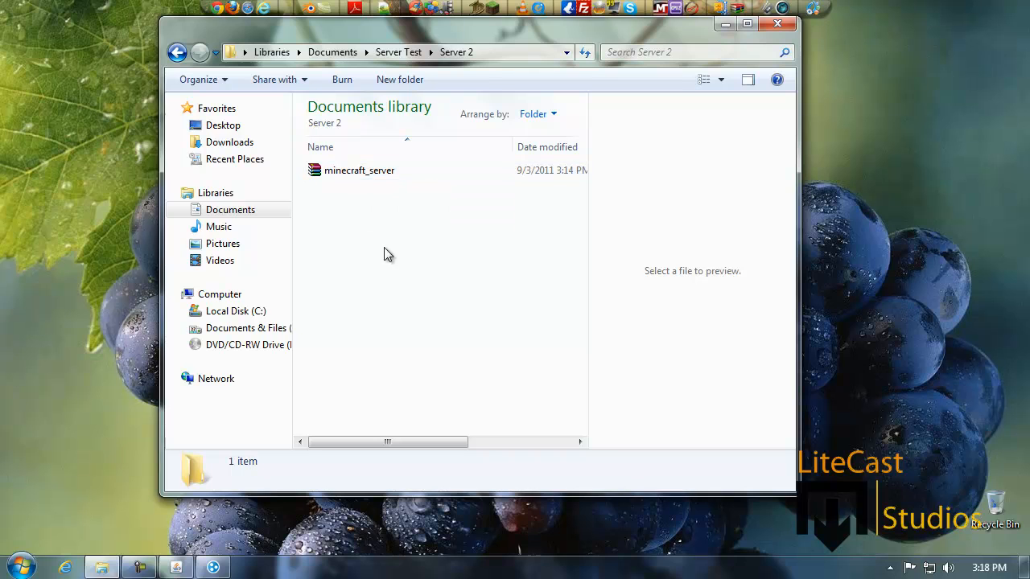
Open minecraft_server.jar in WinRAR and select its META-INF folder.
{"action": "double_click", "coordinate": [358, 171]}
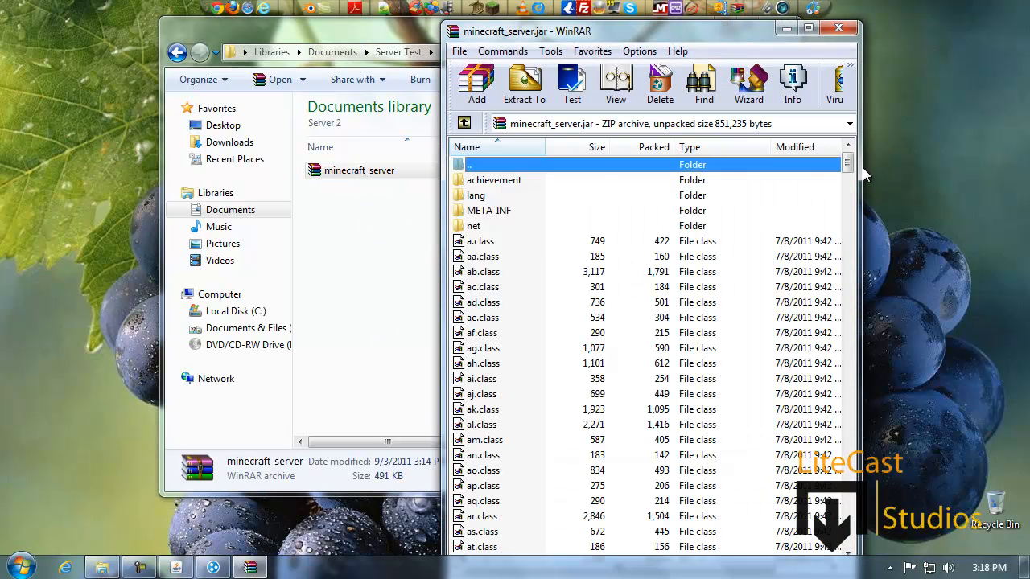
{"action": "left_click", "coordinate": [489, 209]}
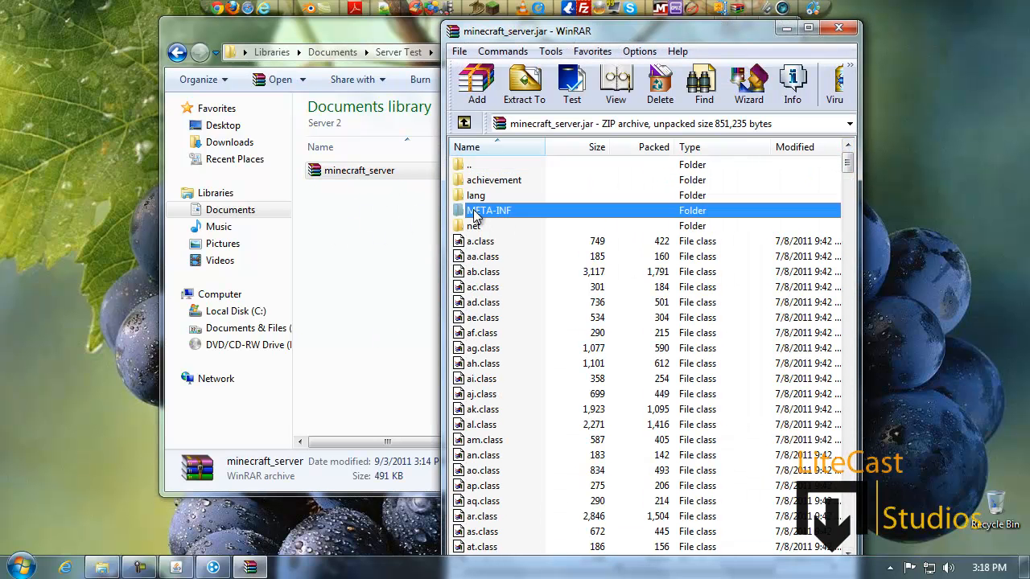
{"action": "mouse_move", "coordinate": [503, 218]}
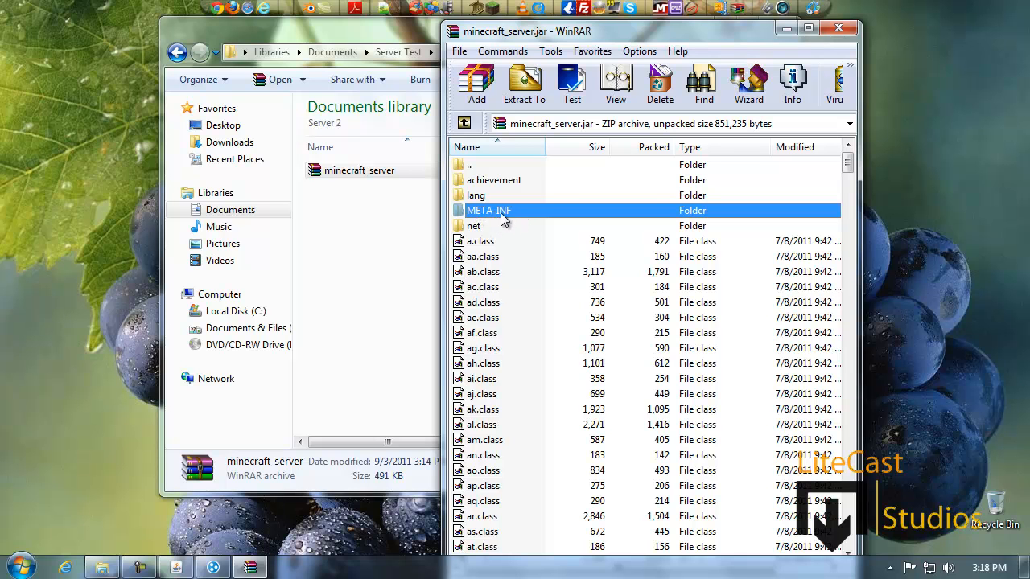
{"action": "mouse_move", "coordinate": [792, 83]}
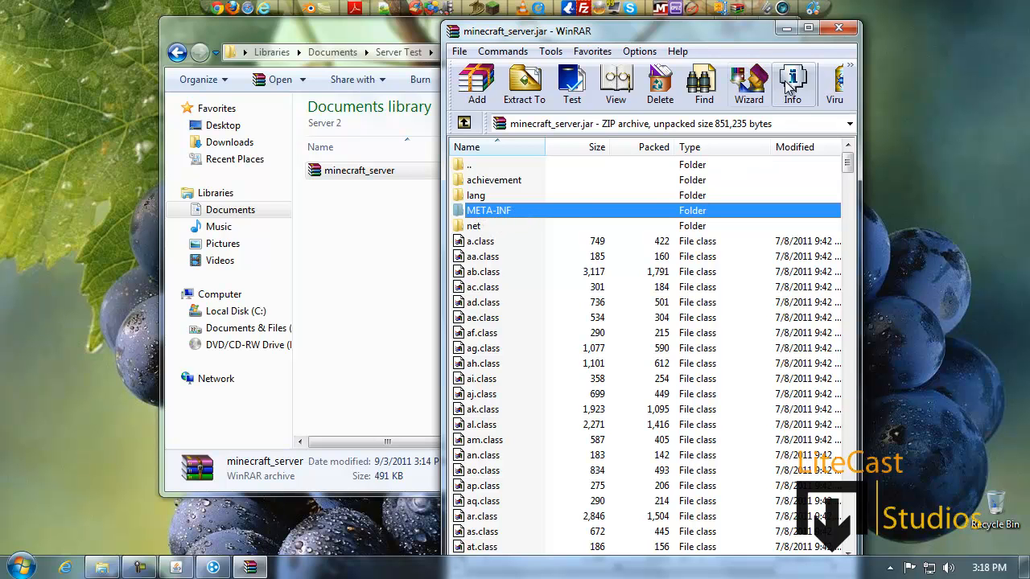
{"action": "mouse_move", "coordinate": [838, 27]}
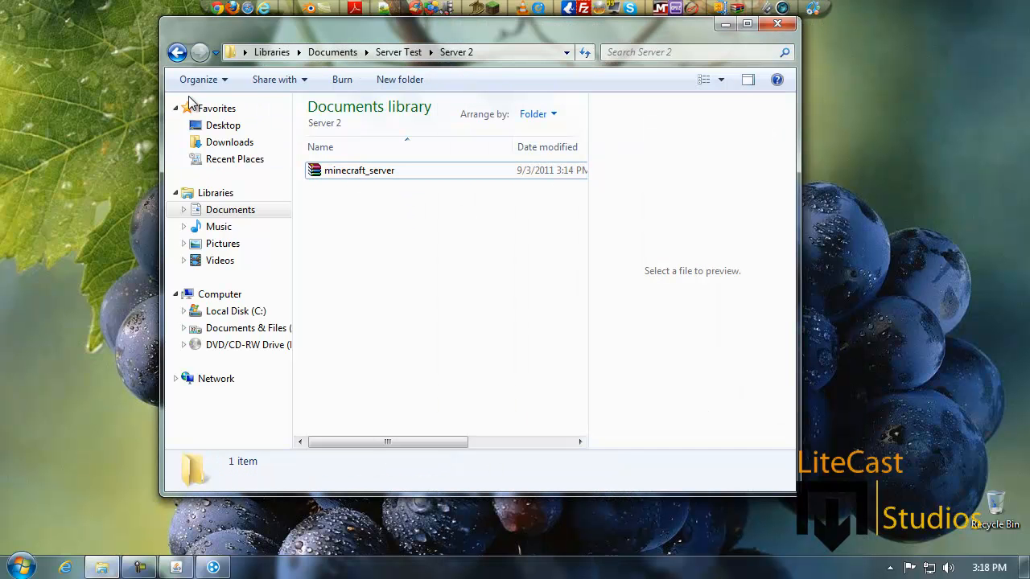
{"action": "mouse_move", "coordinate": [340, 203]}
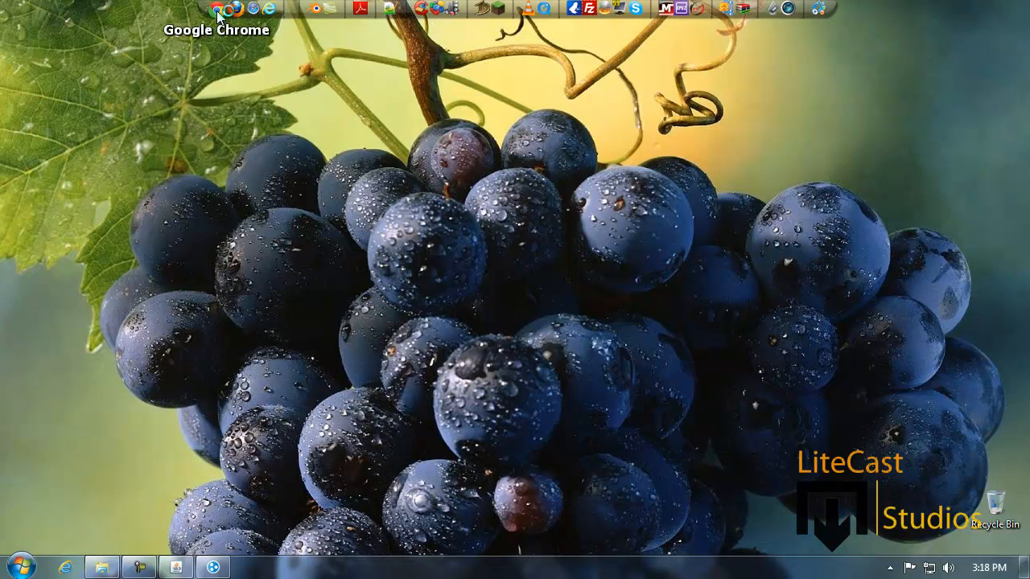
Copy the java launch command for minecraft_server.jar from minecraft.net's download page in Chrome.
{"action": "left_click", "coordinate": [214, 11]}
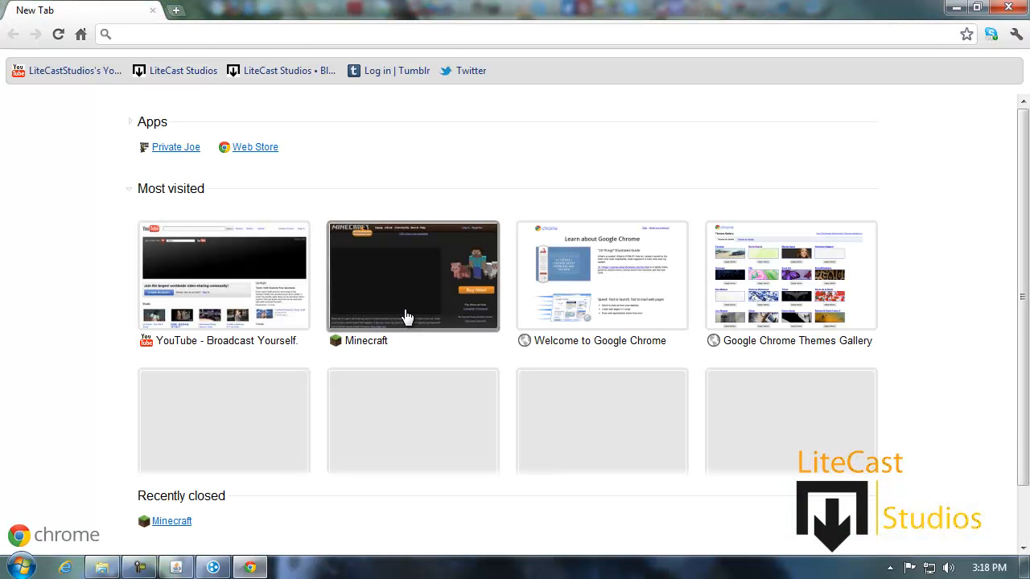
{"action": "left_click", "coordinate": [412, 276]}
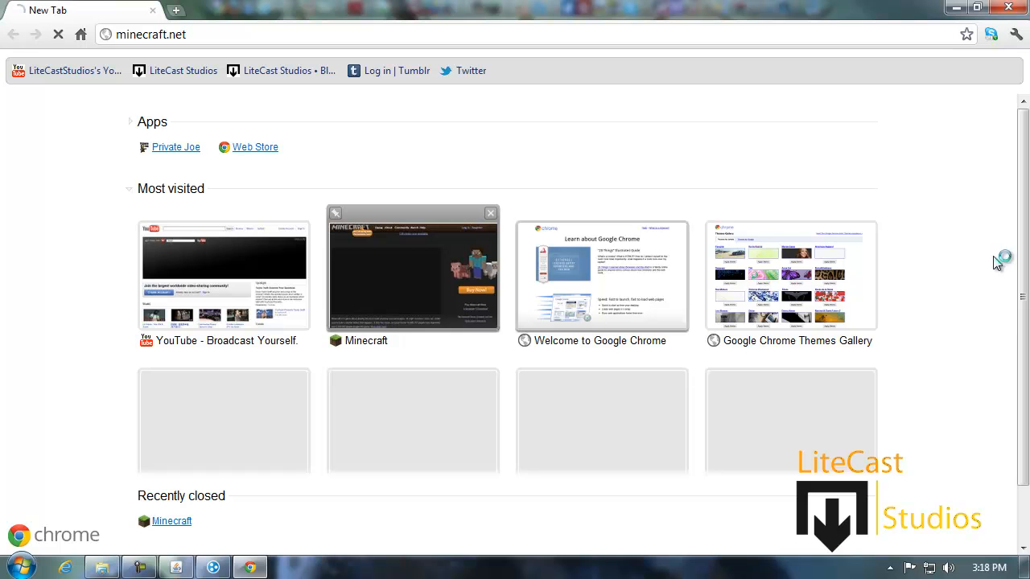
{"action": "left_click", "coordinate": [412, 271]}
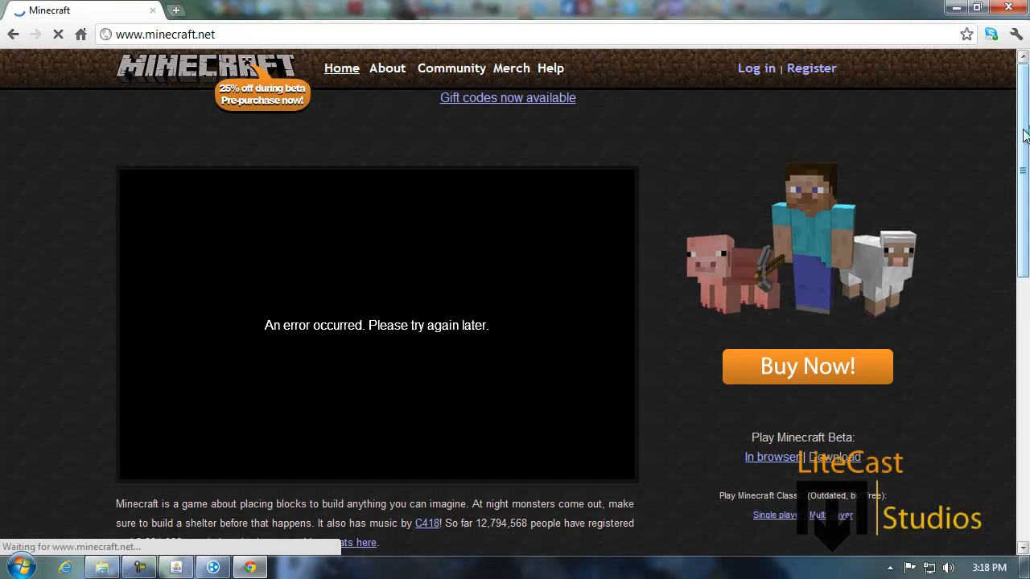
{"action": "left_click", "coordinate": [834, 457]}
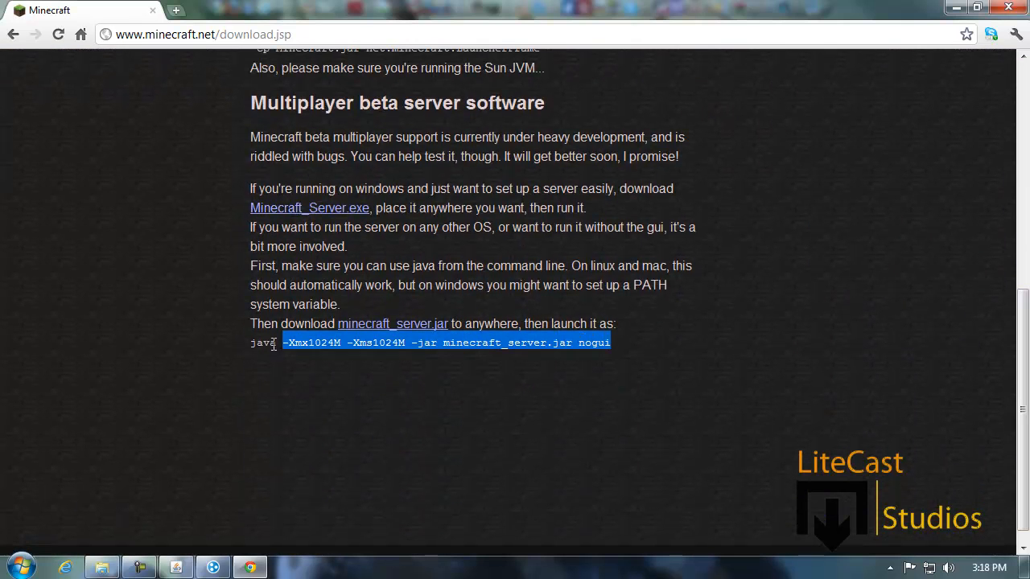
{"action": "right_click", "coordinate": [265, 342]}
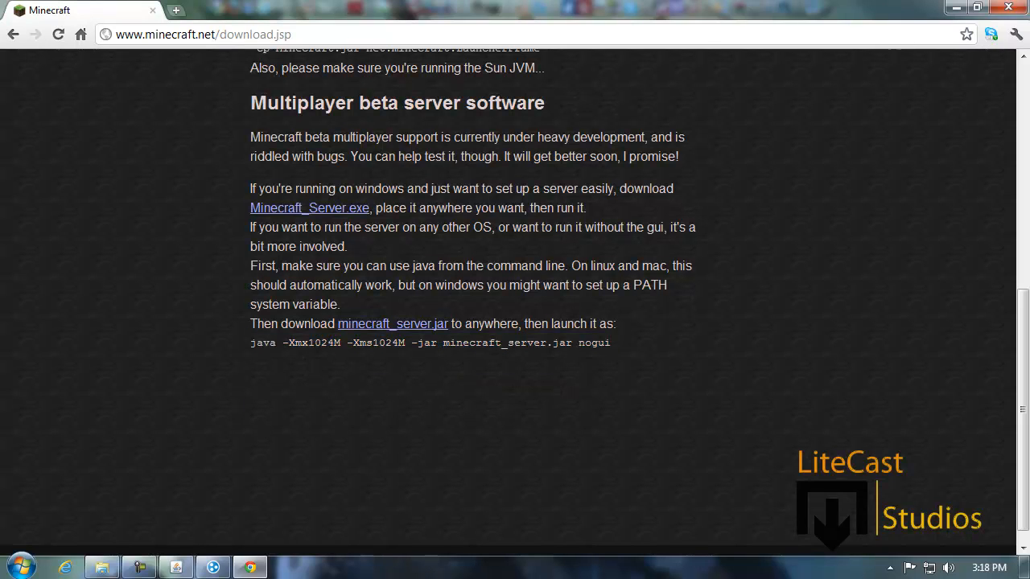
{"action": "left_click", "coordinate": [19, 567]}
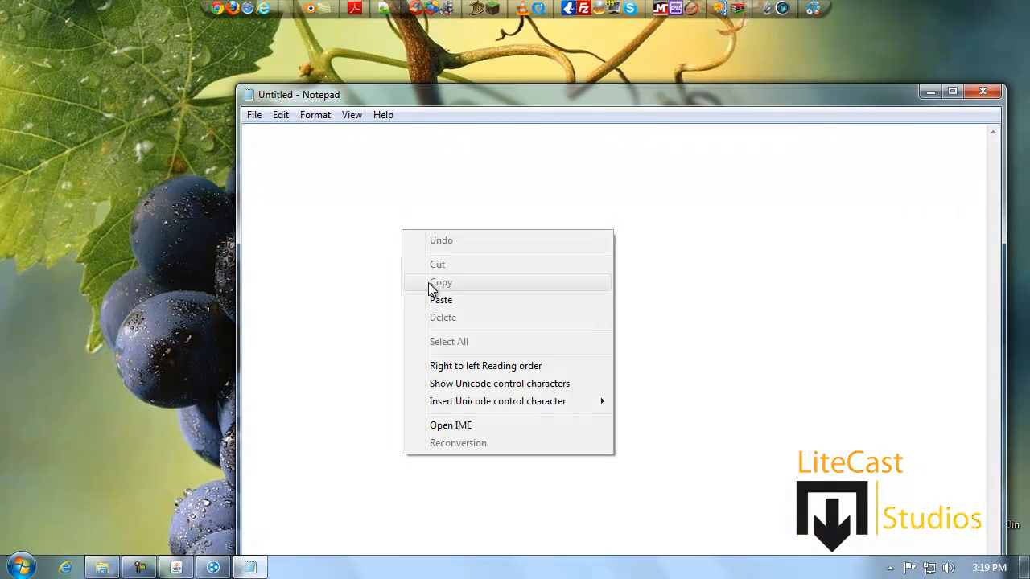
Paste the launch command into Notepad and save it as "start_server.bat" in the Server 2 folder.
{"action": "left_click", "coordinate": [254, 114]}
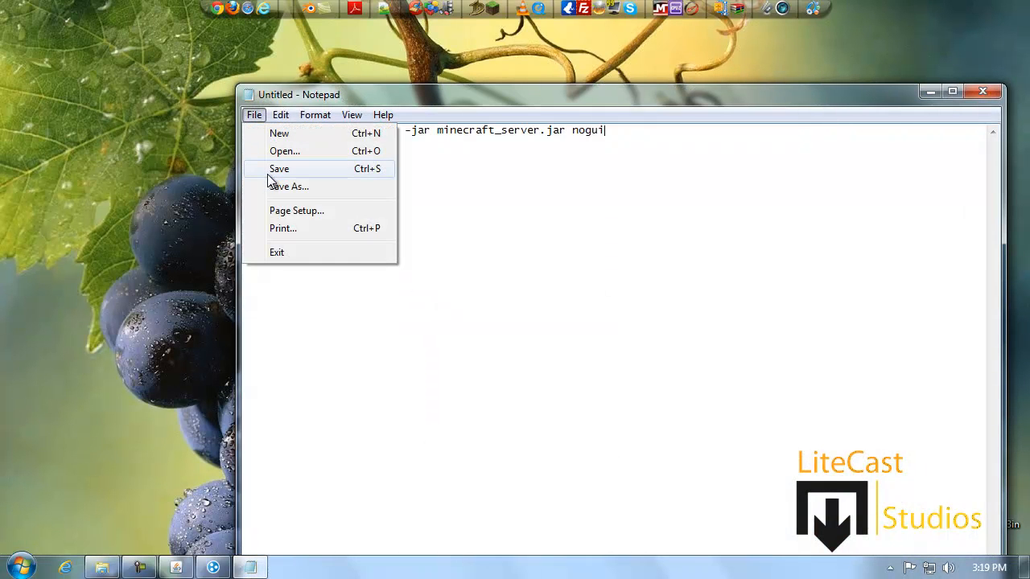
{"action": "left_click", "coordinate": [288, 187]}
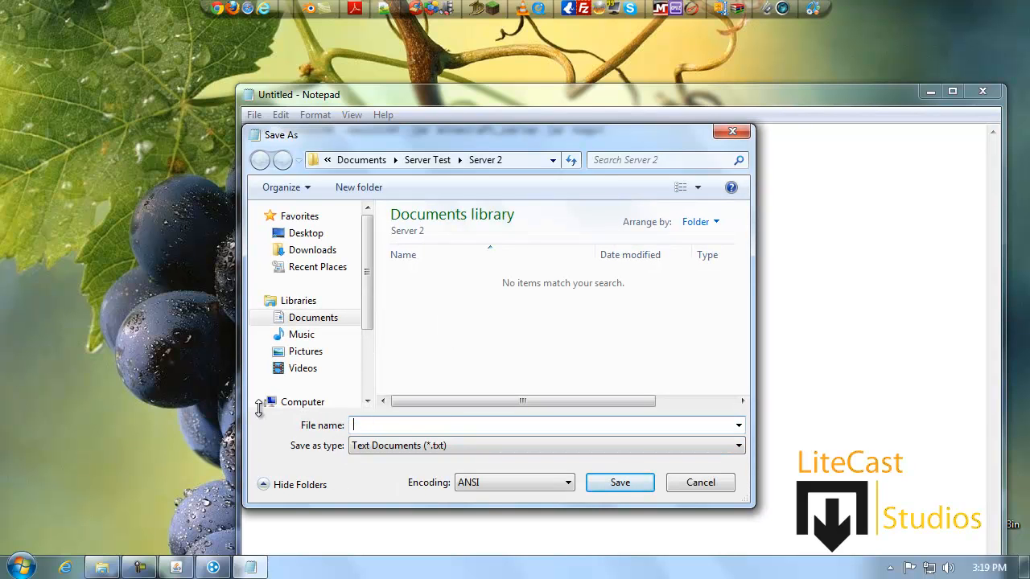
{"action": "type", "text": "\""}
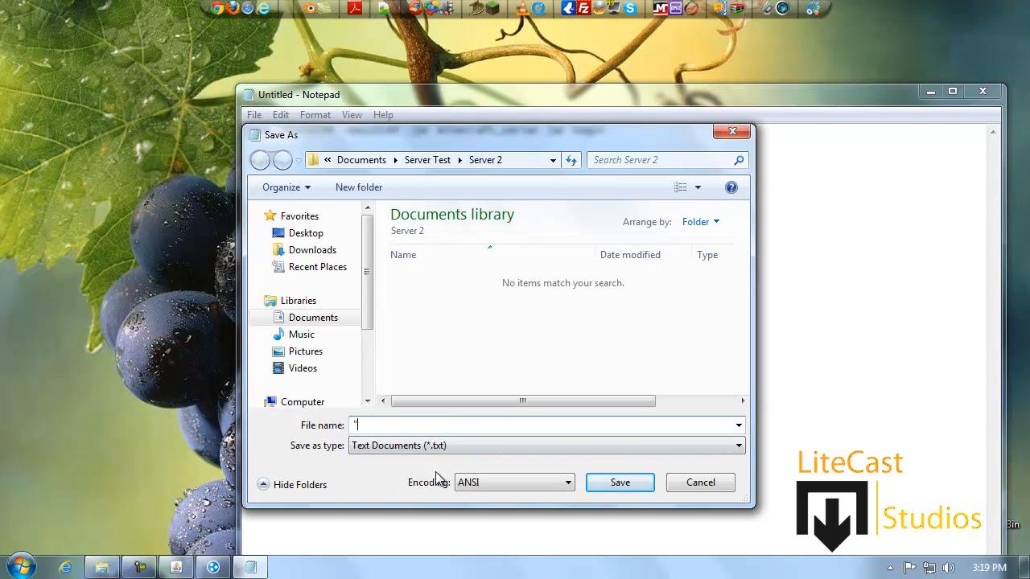
{"action": "type", "text": "st"}
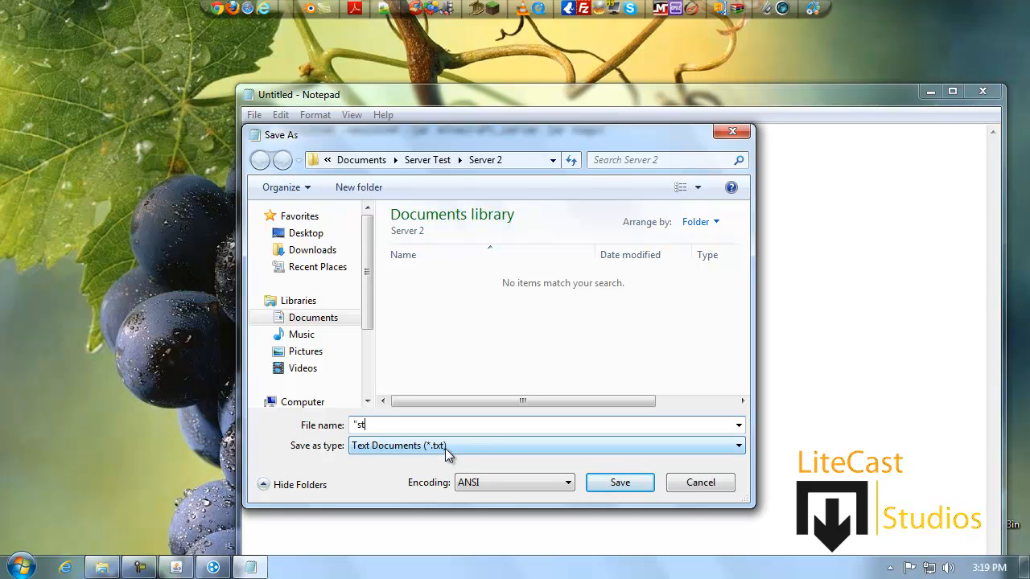
{"action": "type", "text": "art_s"}
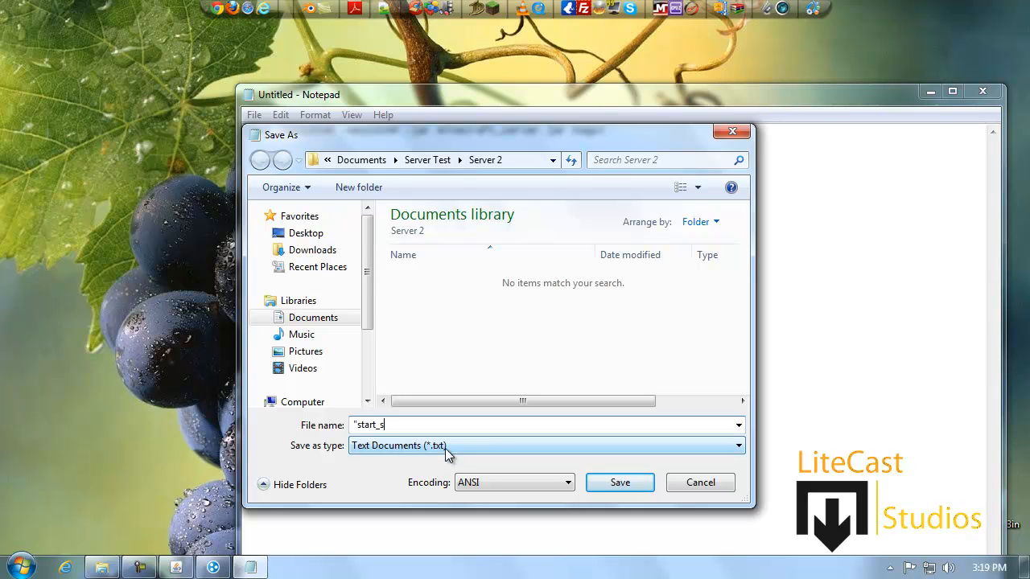
{"action": "type", "text": "erver"}
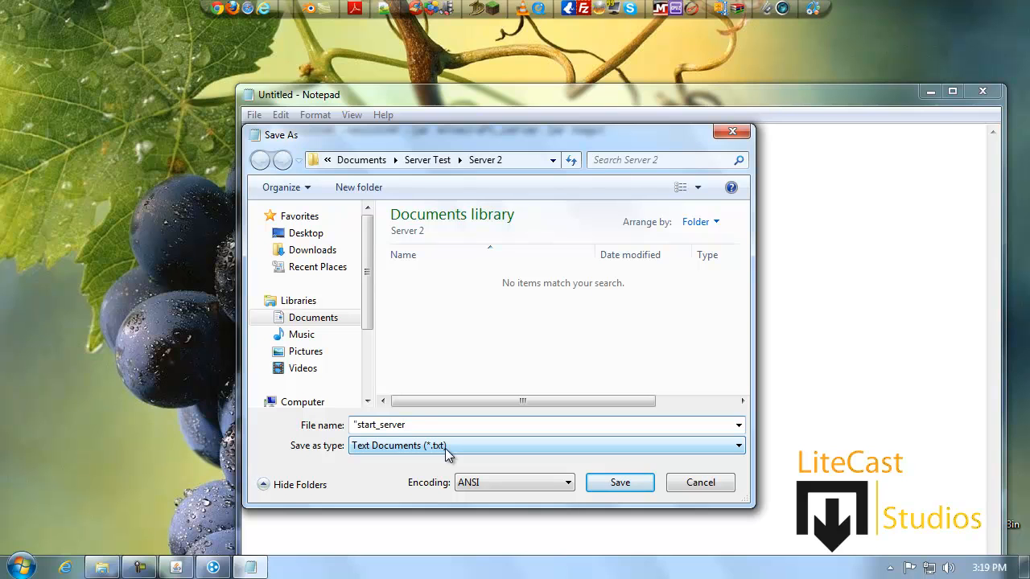
{"action": "type", "text": ".bat"}
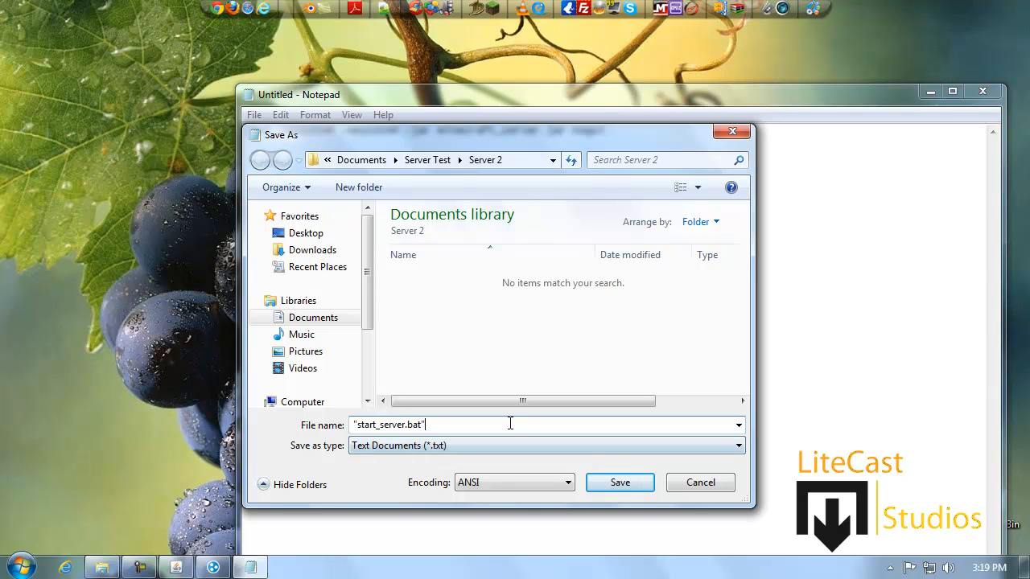
{"action": "mouse_move", "coordinate": [431, 259]}
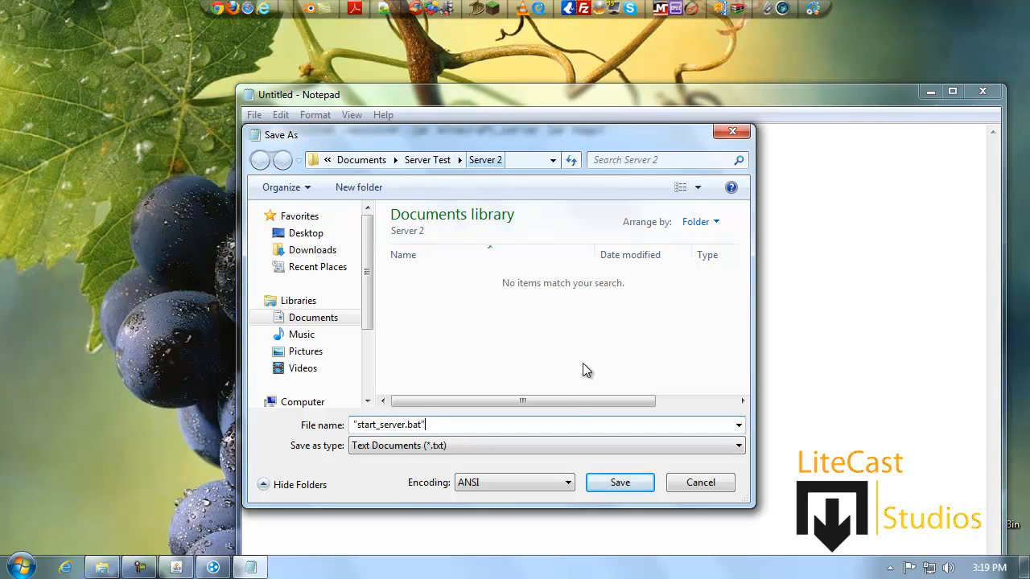
{"action": "left_click", "coordinate": [619, 483]}
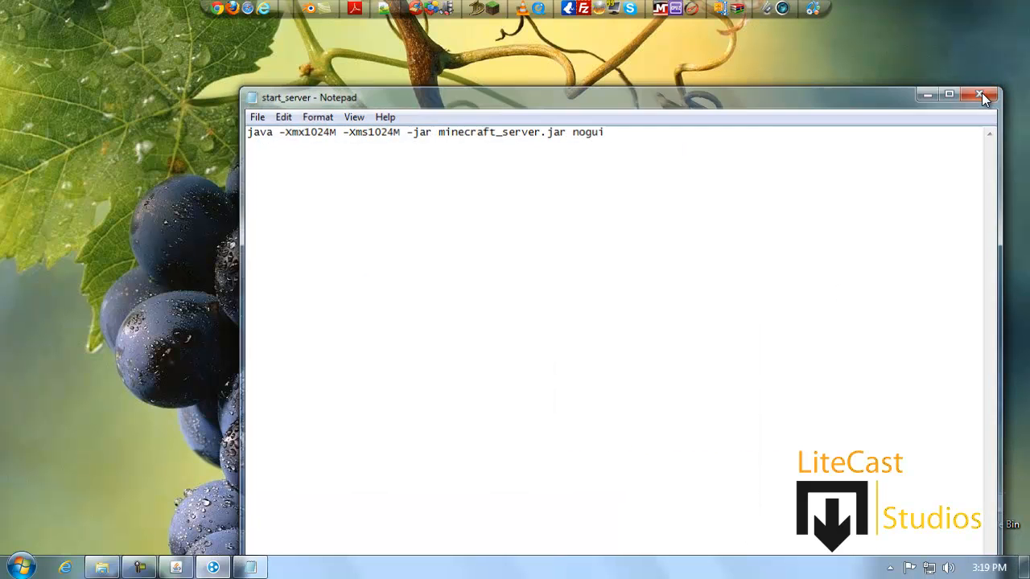
Close Notepad and maximize the Server 2 folder window listing start_server.
{"action": "left_click", "coordinate": [980, 95]}
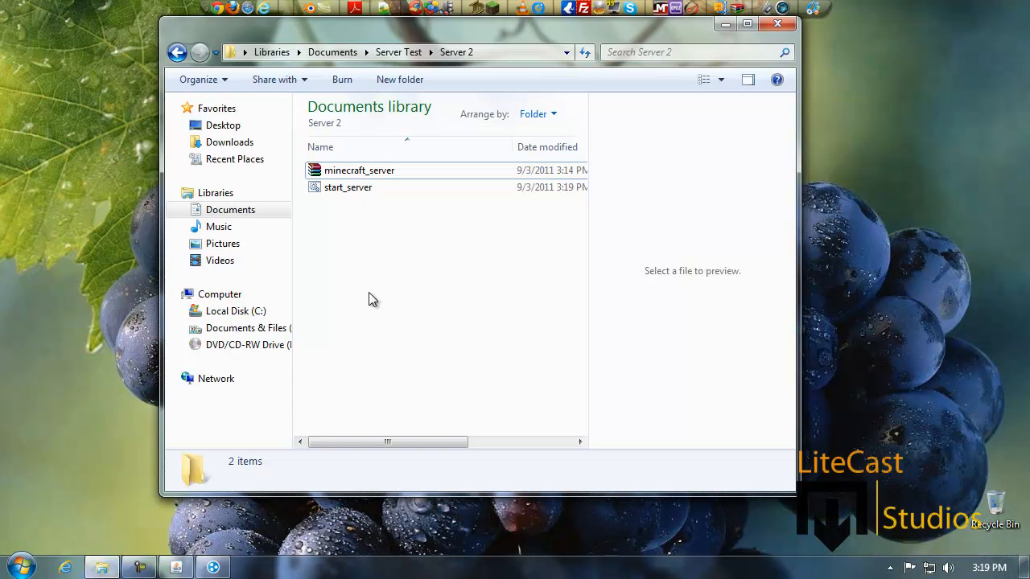
{"action": "mouse_move", "coordinate": [360, 242]}
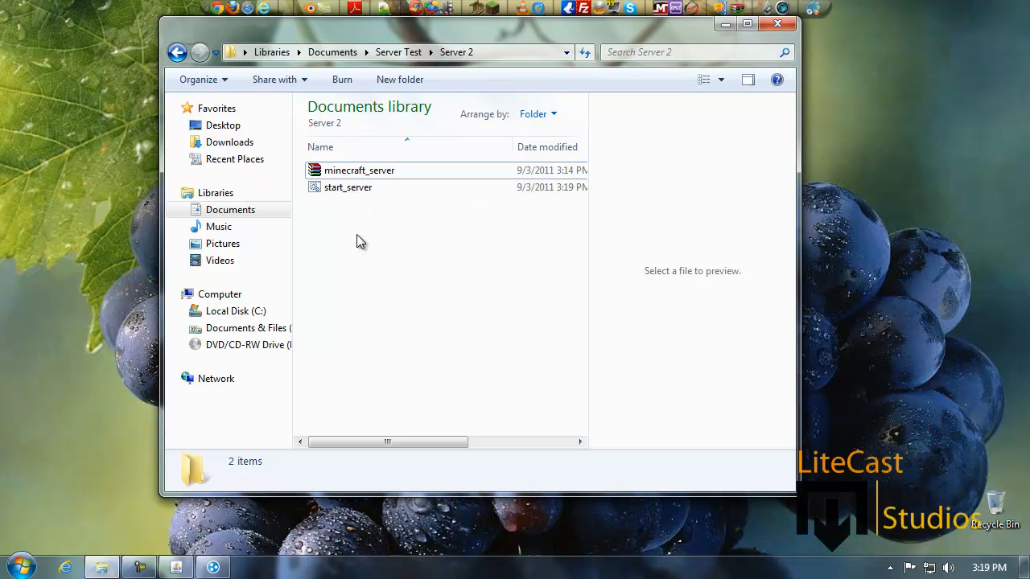
{"action": "left_click", "coordinate": [747, 24]}
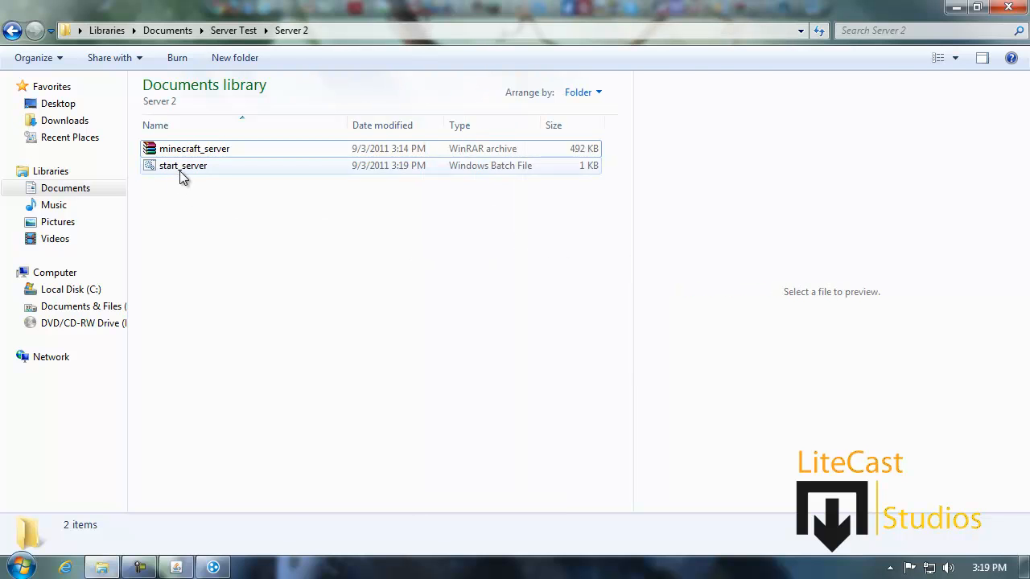
Run start_server.bat to generate Server 2's files, then shut the server and console down.
{"action": "double_click", "coordinate": [183, 165]}
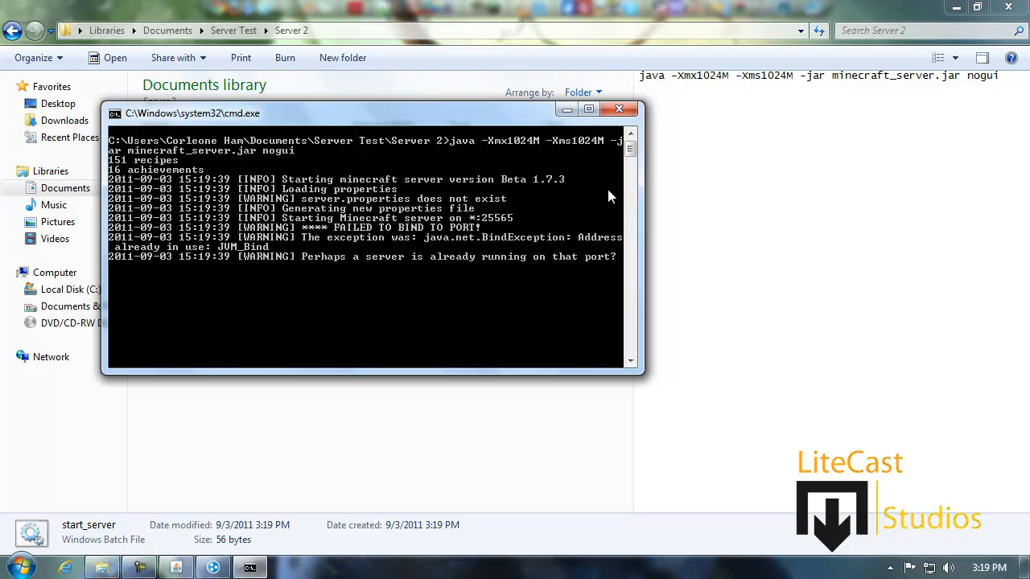
{"action": "left_click_drag", "start_coordinate": [362, 113], "coordinate": [427, 152]}
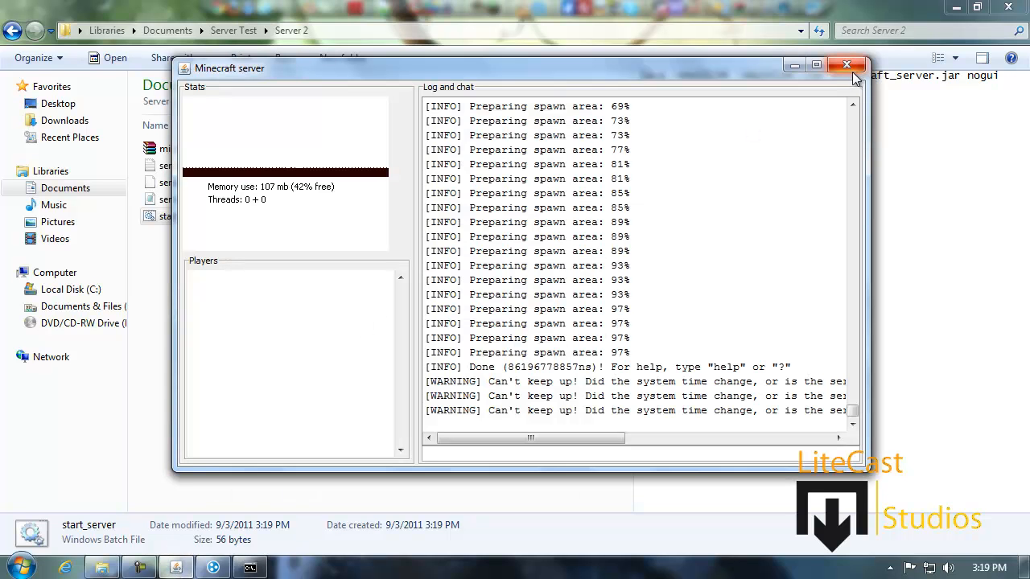
{"action": "left_click", "coordinate": [847, 64]}
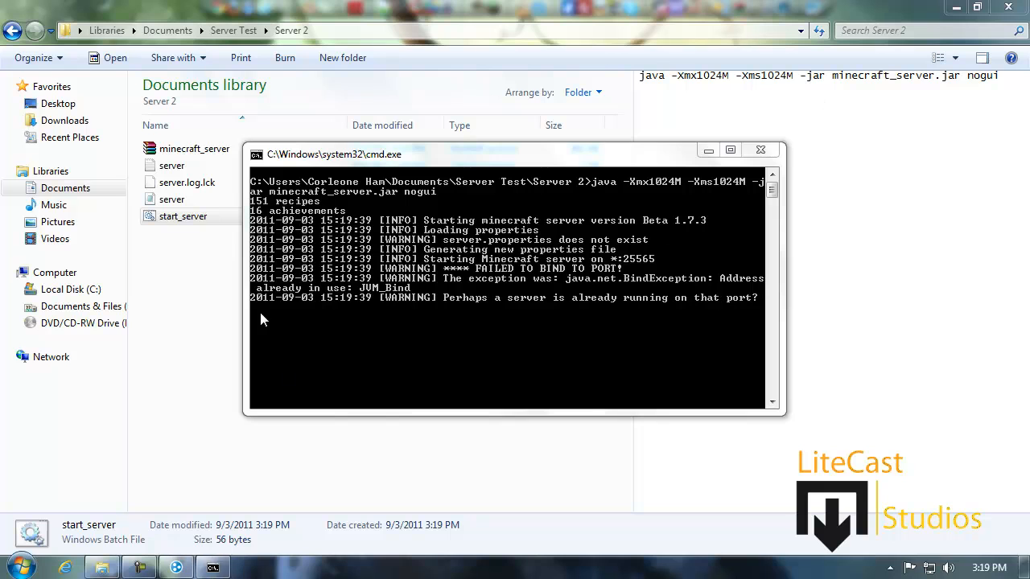
{"action": "mouse_move", "coordinate": [324, 340]}
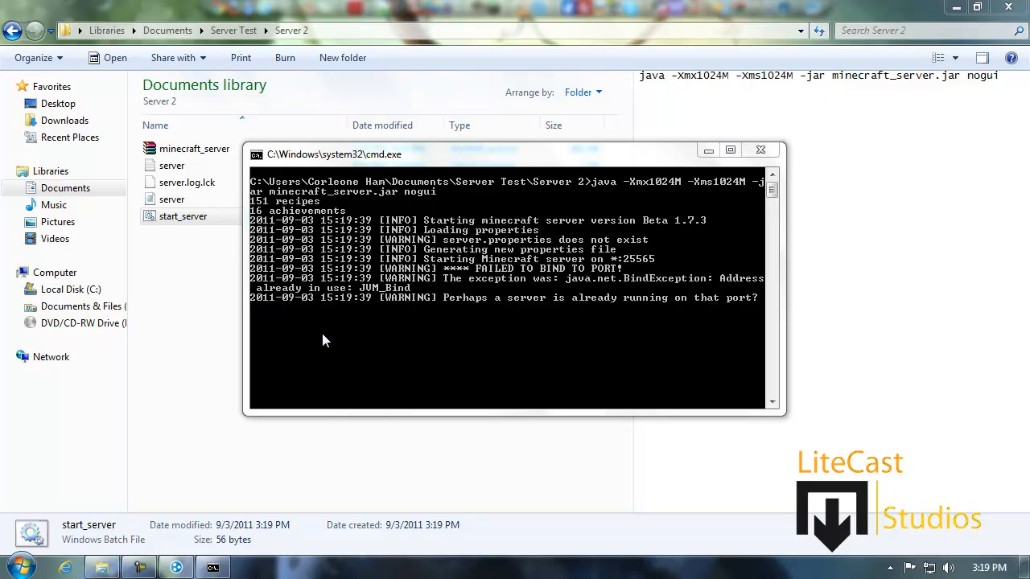
{"action": "mouse_move", "coordinate": [314, 314]}
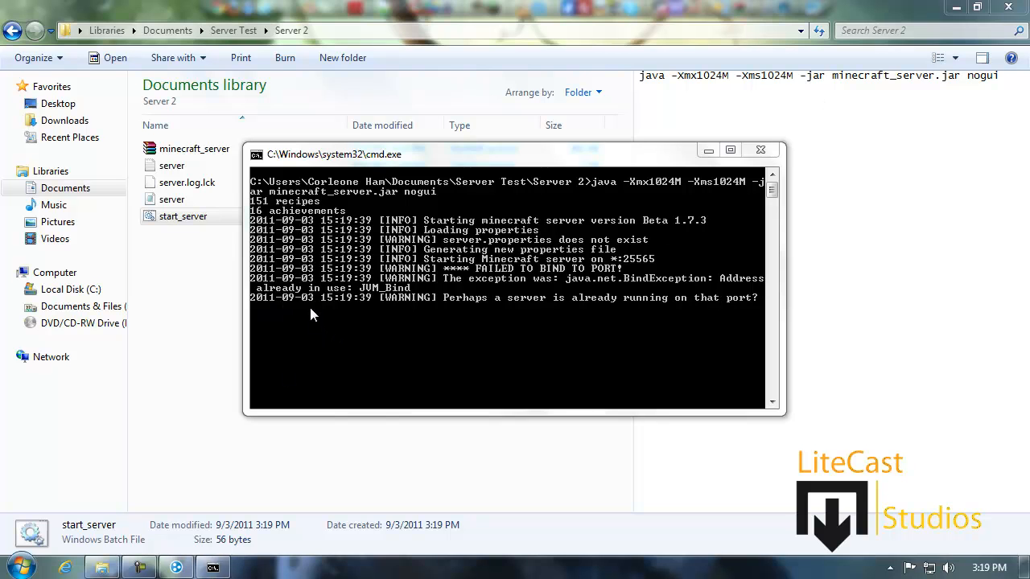
{"action": "left_click", "coordinate": [759, 150]}
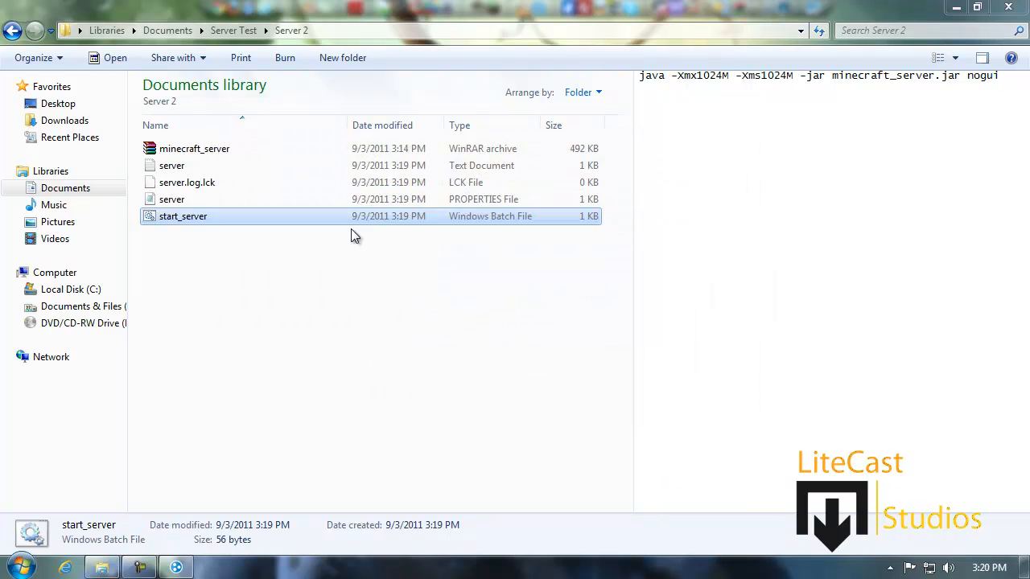
Compare Server 1's contents with Server 2's newly generated files.
{"action": "double_click", "coordinate": [184, 215]}
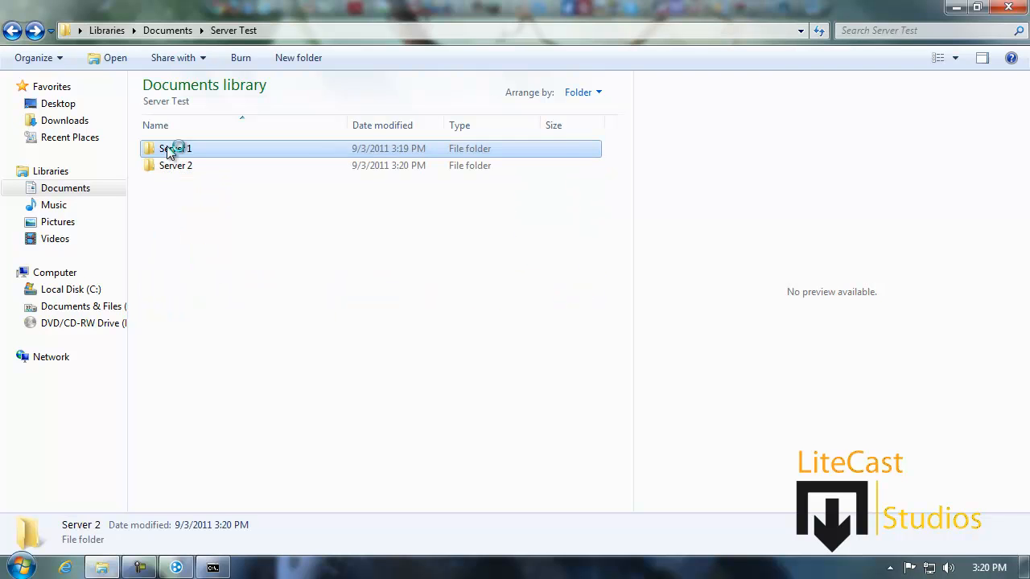
{"action": "double_click", "coordinate": [177, 148]}
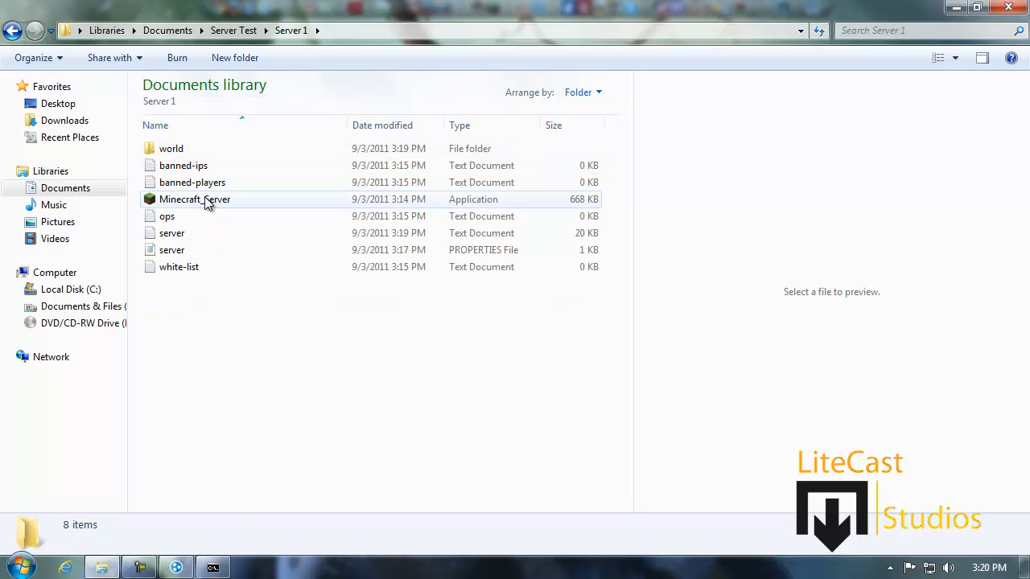
{"action": "left_click", "coordinate": [13, 29]}
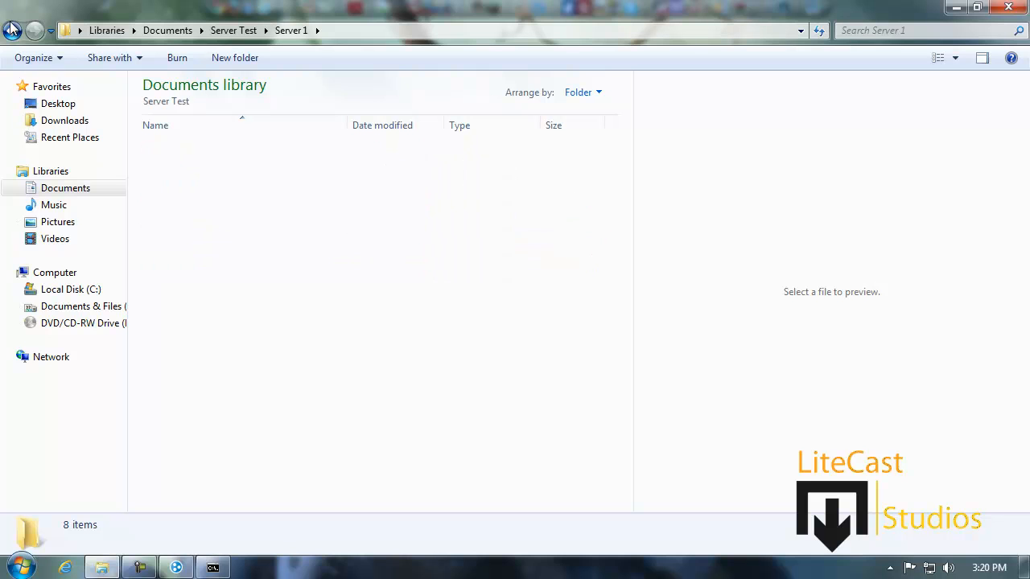
{"action": "left_click", "coordinate": [13, 29]}
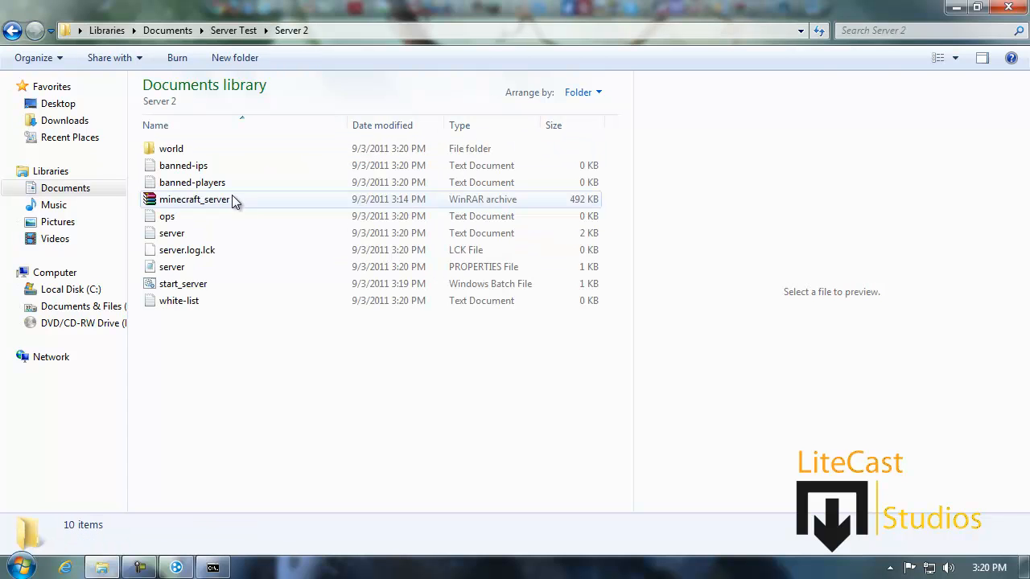
{"action": "left_click", "coordinate": [184, 283]}
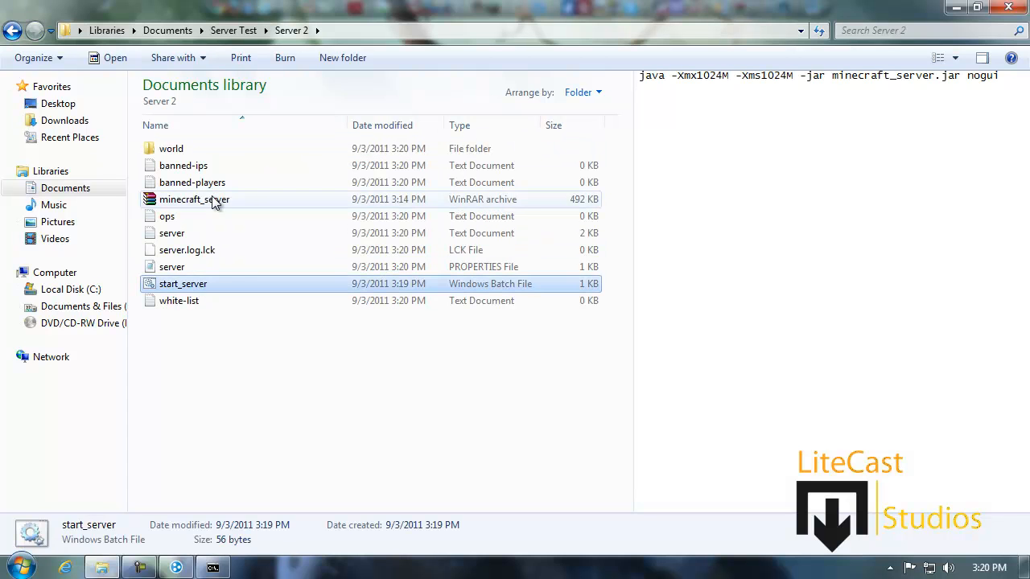
Check Server 1 again and return to Server 2, now listing world, server.log.lck and start_server.
{"action": "left_click", "coordinate": [193, 200]}
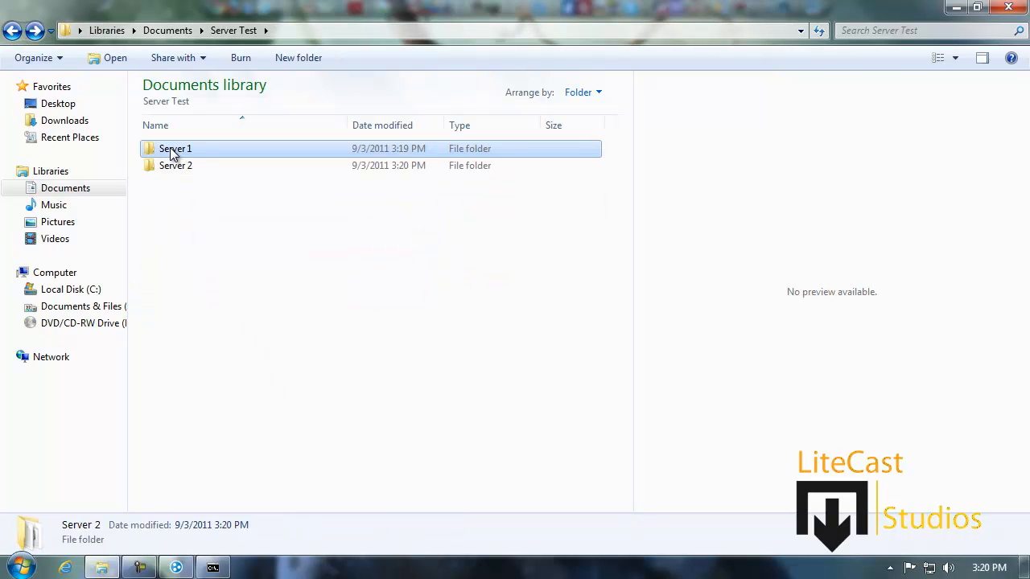
{"action": "double_click", "coordinate": [175, 148]}
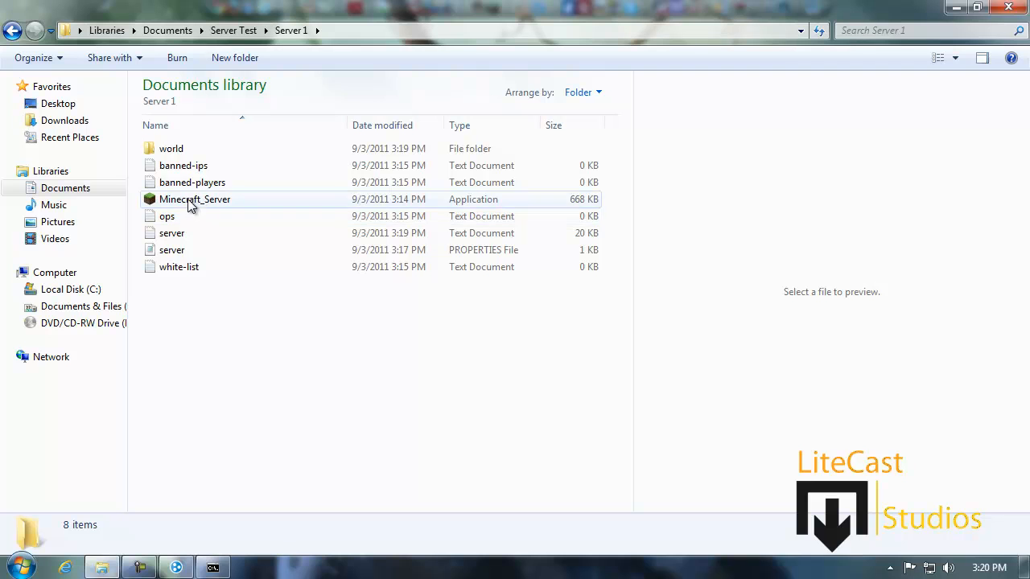
{"action": "mouse_move", "coordinate": [201, 217]}
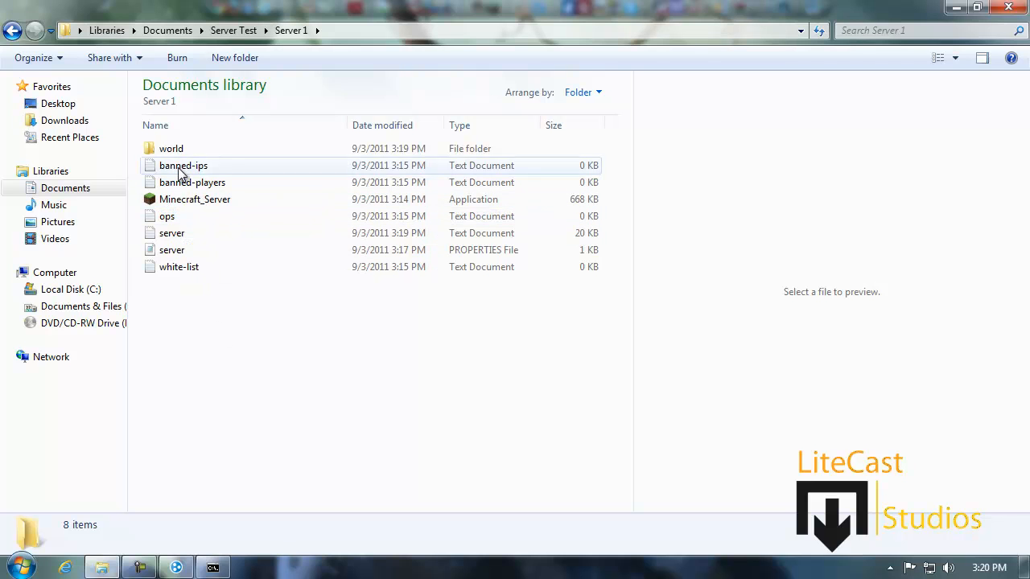
{"action": "left_click", "coordinate": [13, 29]}
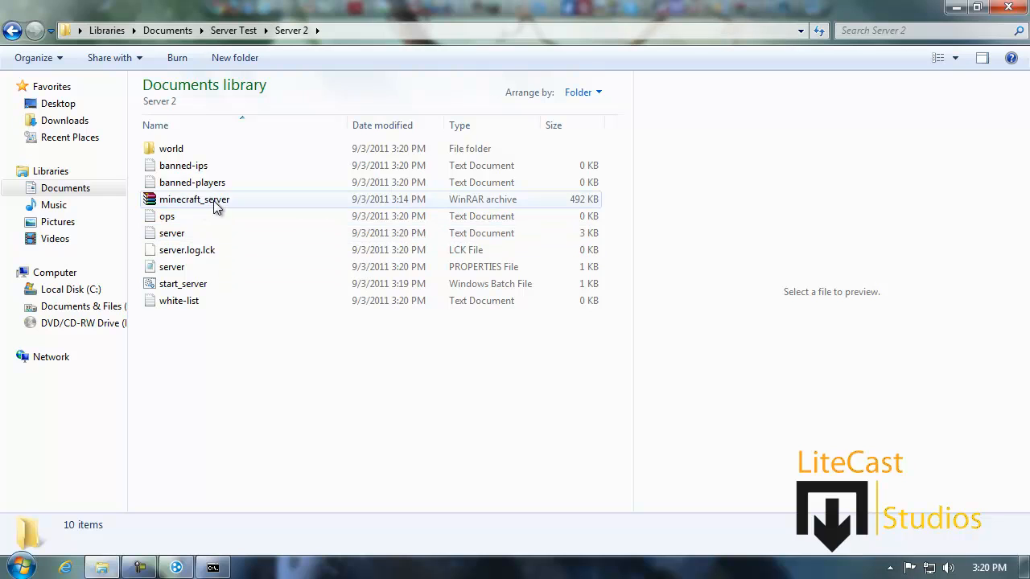
{"action": "mouse_move", "coordinate": [217, 200]}
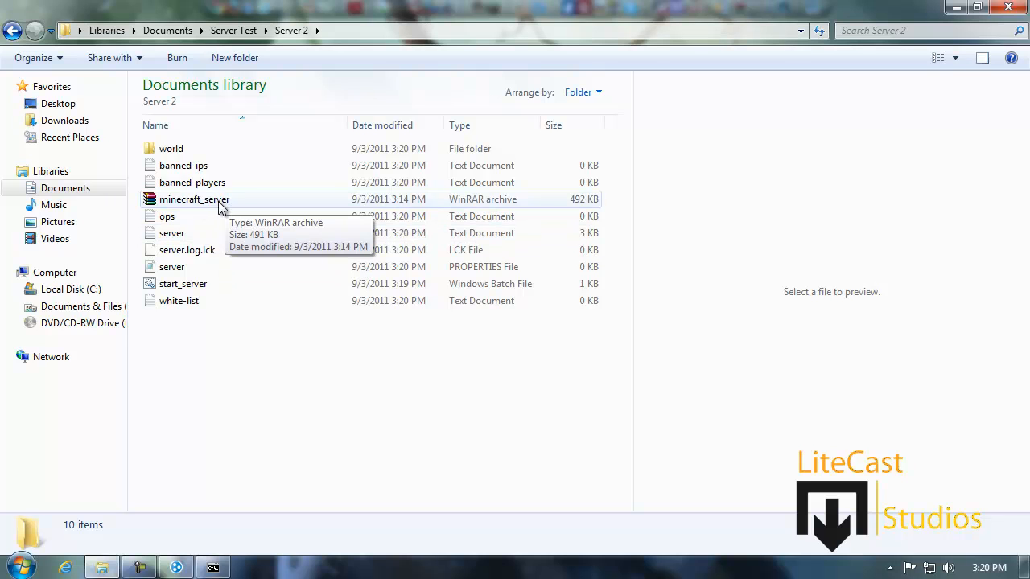
{"action": "mouse_move", "coordinate": [216, 202]}
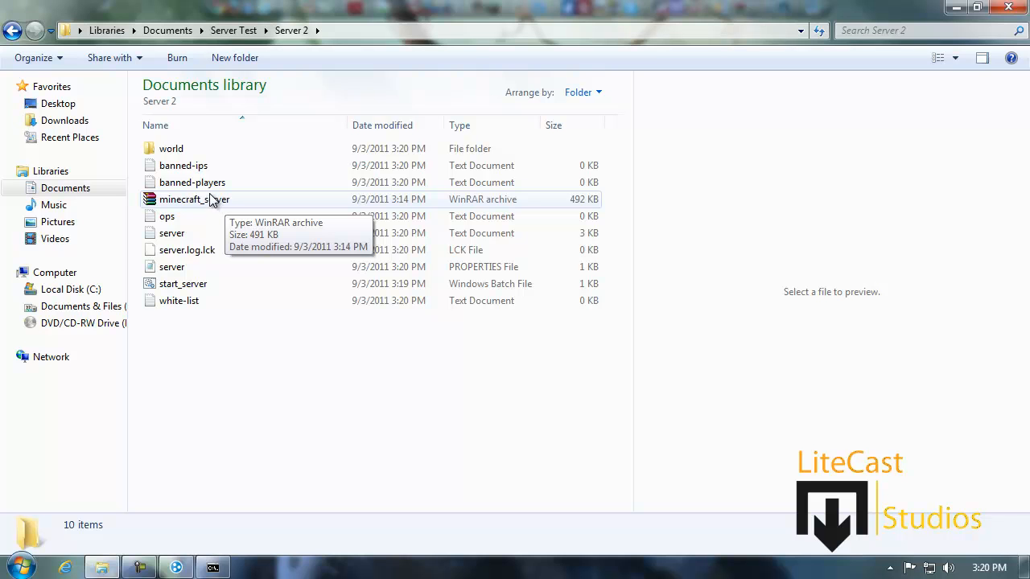
{"action": "mouse_move", "coordinate": [222, 480]}
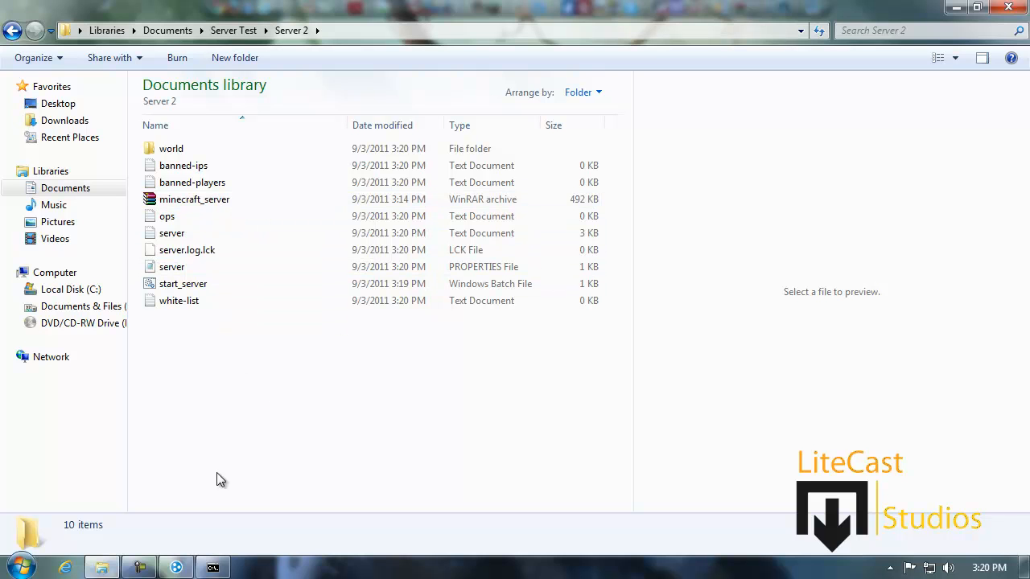
{"action": "double_click", "coordinate": [184, 284]}
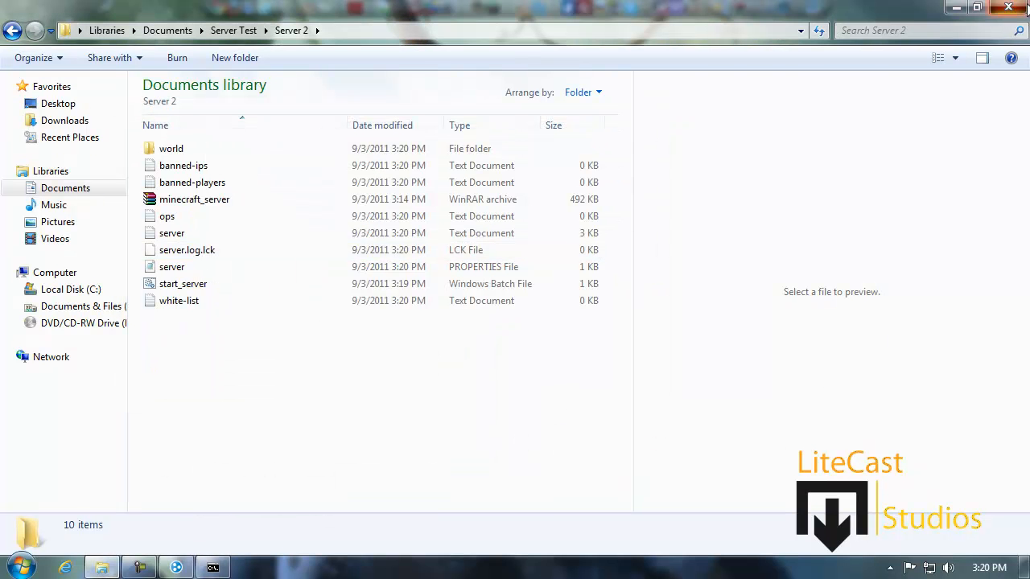
{"action": "left_click", "coordinate": [1008, 6]}
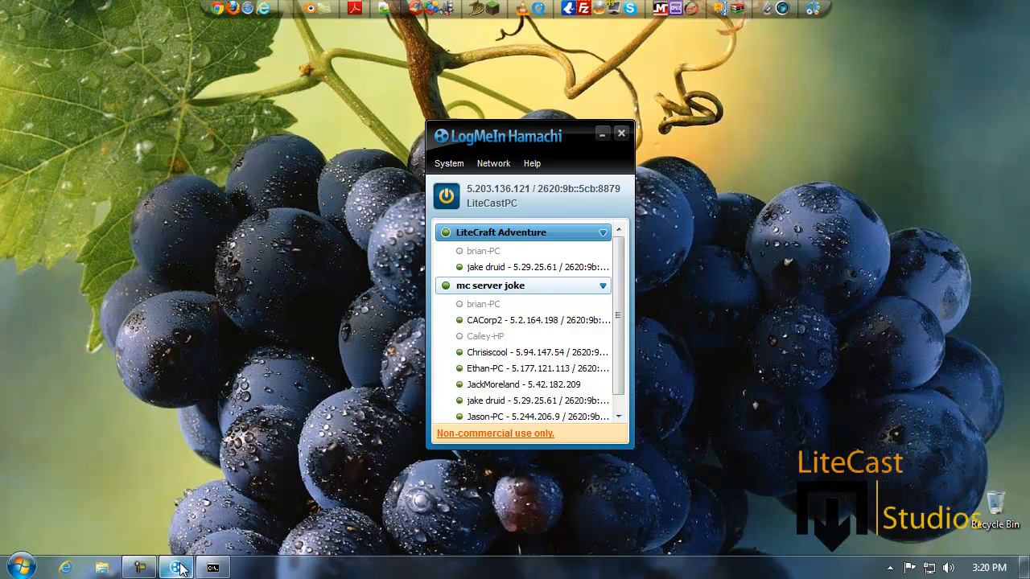
{"action": "left_click", "coordinate": [103, 567]}
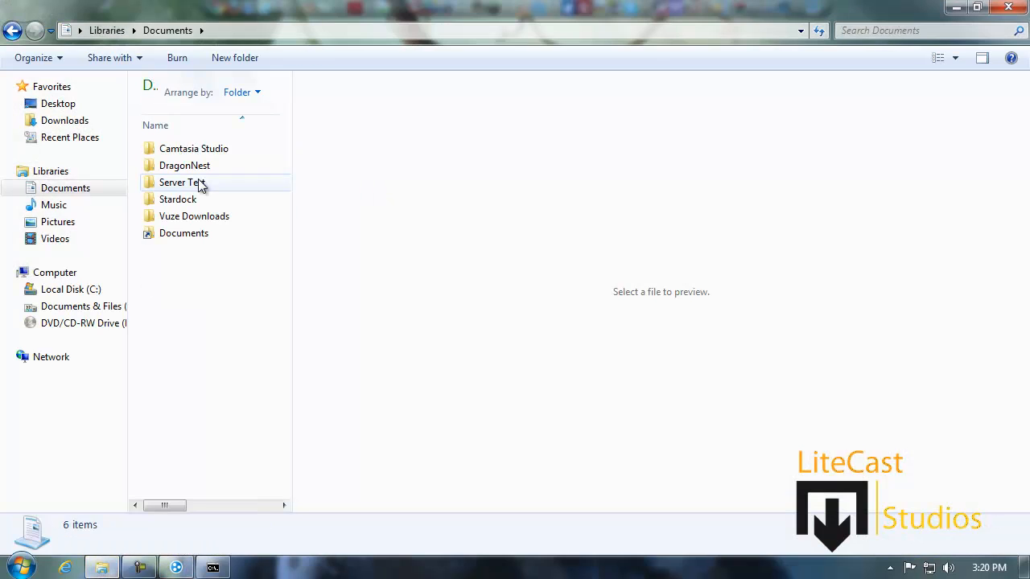
{"action": "double_click", "coordinate": [182, 181]}
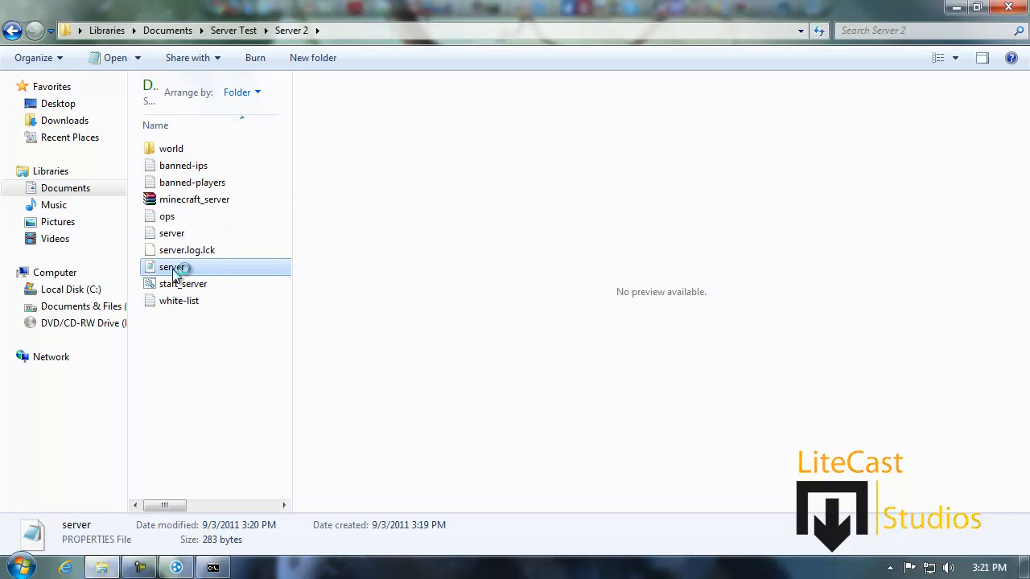
{"action": "double_click", "coordinate": [170, 268]}
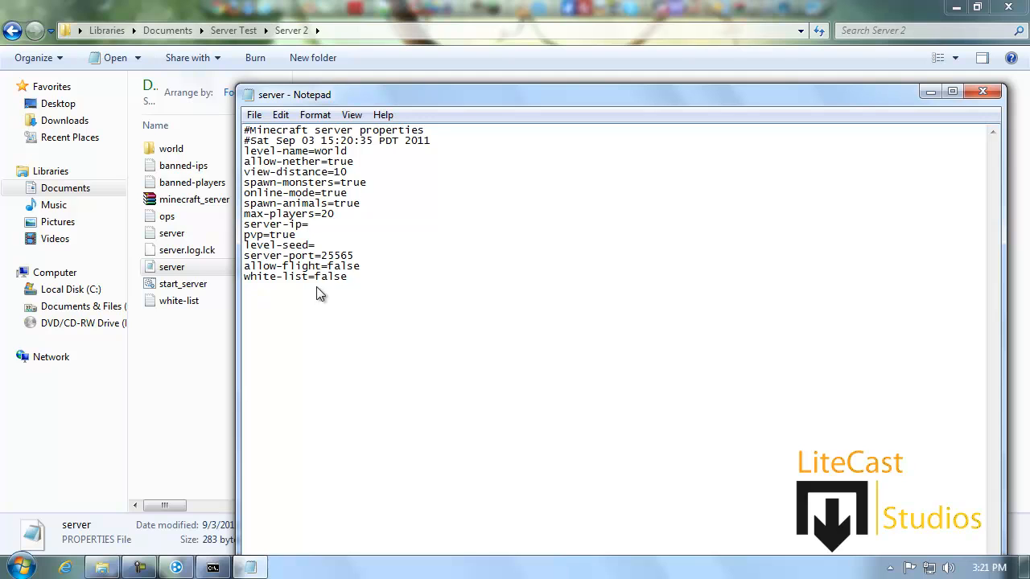
{"action": "right_click", "coordinate": [319, 293]}
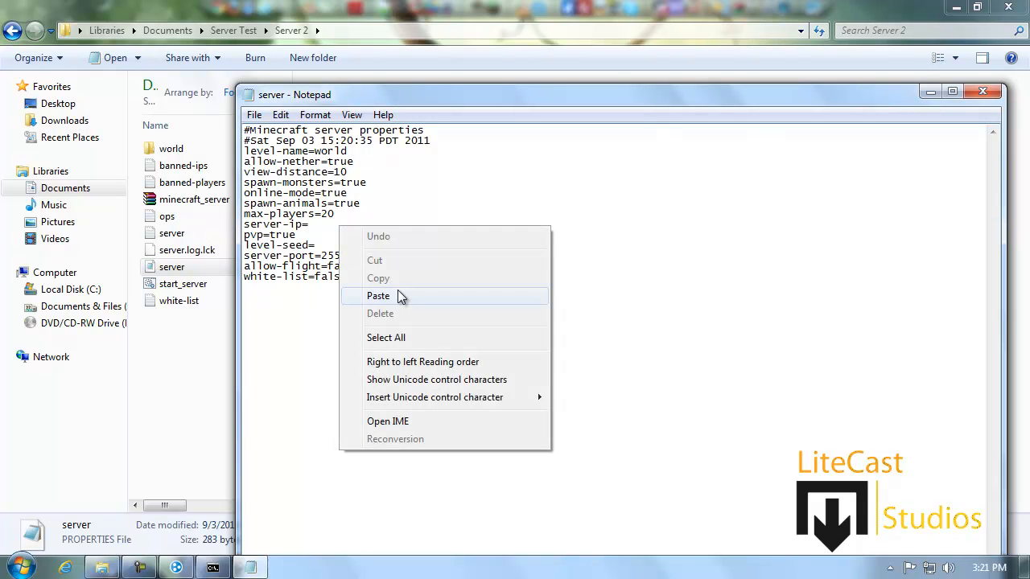
{"action": "left_click", "coordinate": [379, 296]}
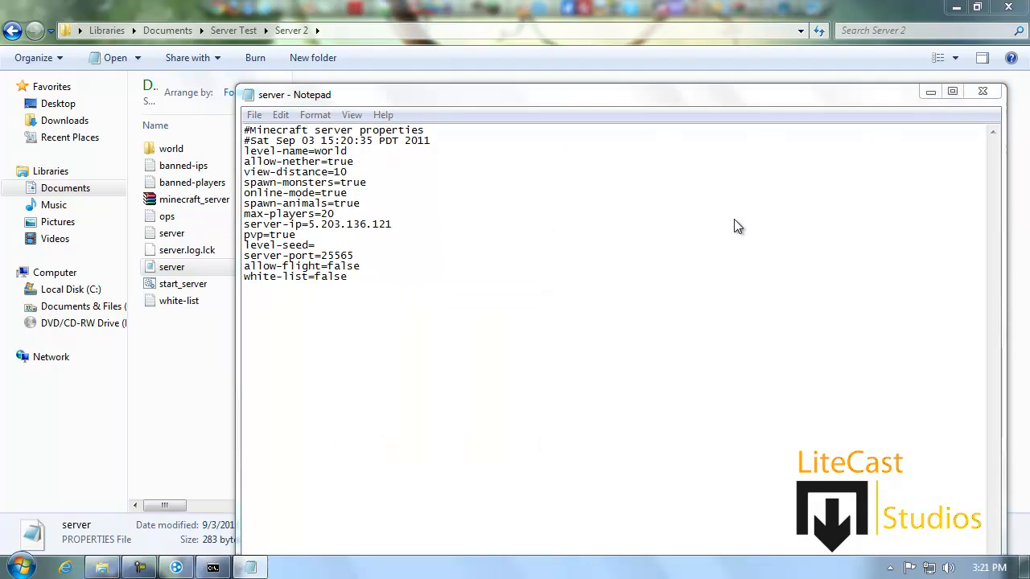
{"action": "left_click", "coordinate": [982, 90]}
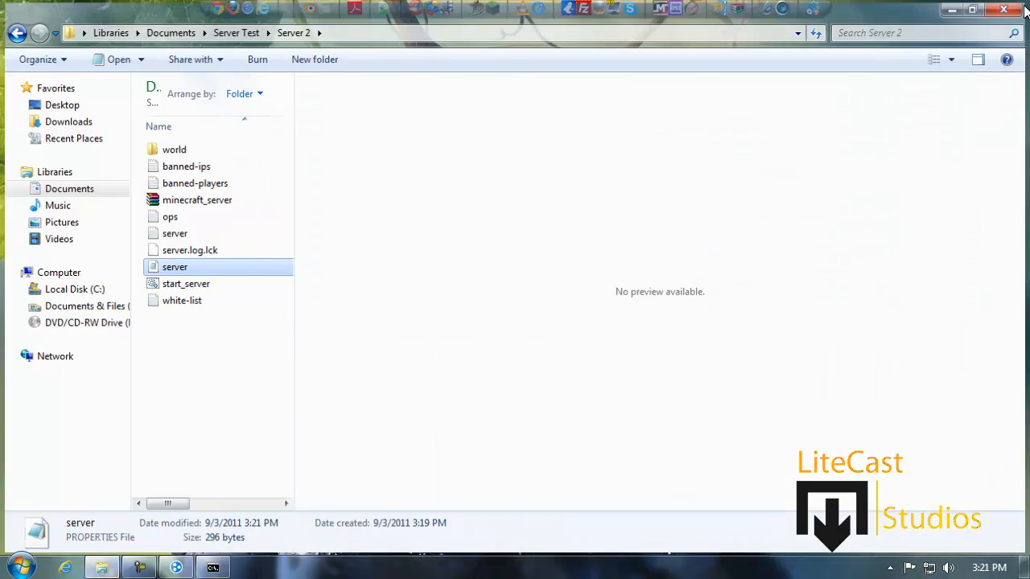
Create a new Hamachi network named LCSServer 2 with a password.
{"action": "left_click", "coordinate": [1005, 10]}
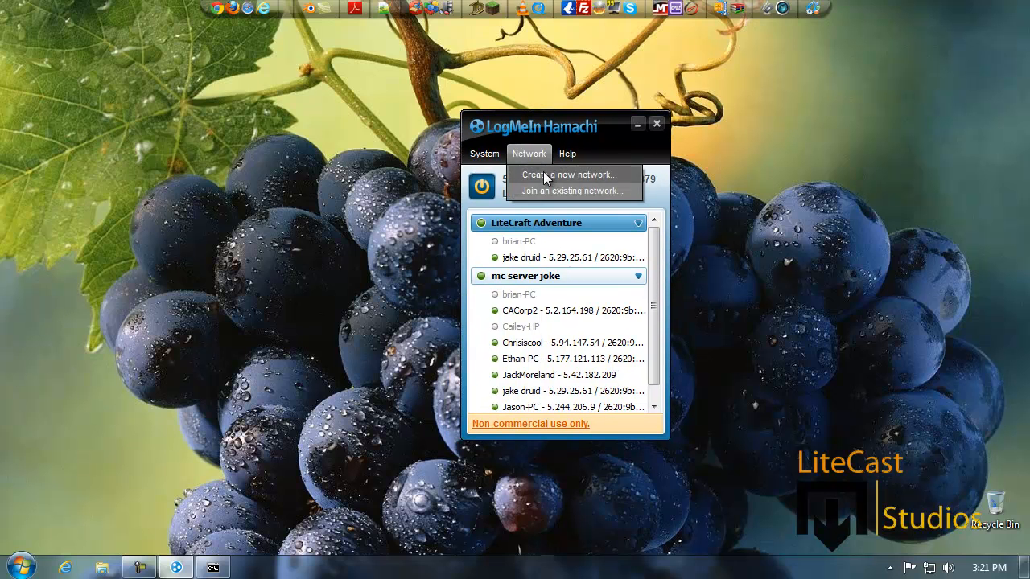
{"action": "left_click", "coordinate": [570, 174]}
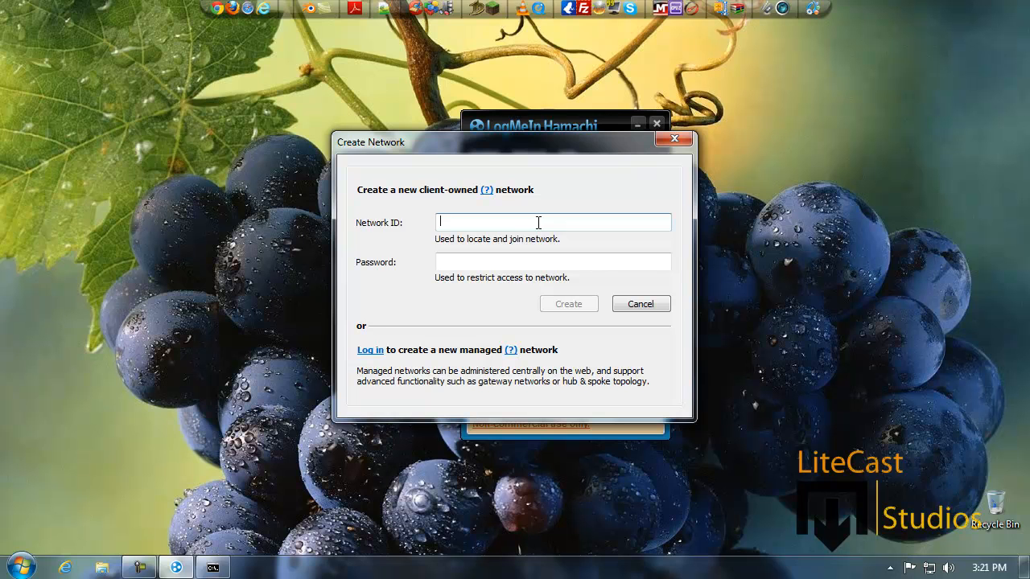
{"action": "type", "text": "LCSS"}
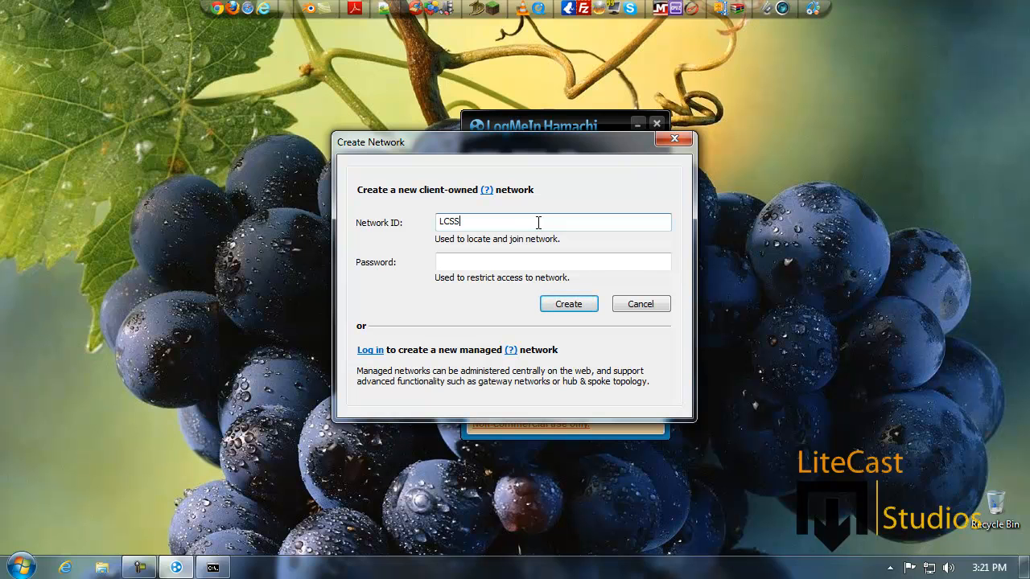
{"action": "type", "text": "Servw"}
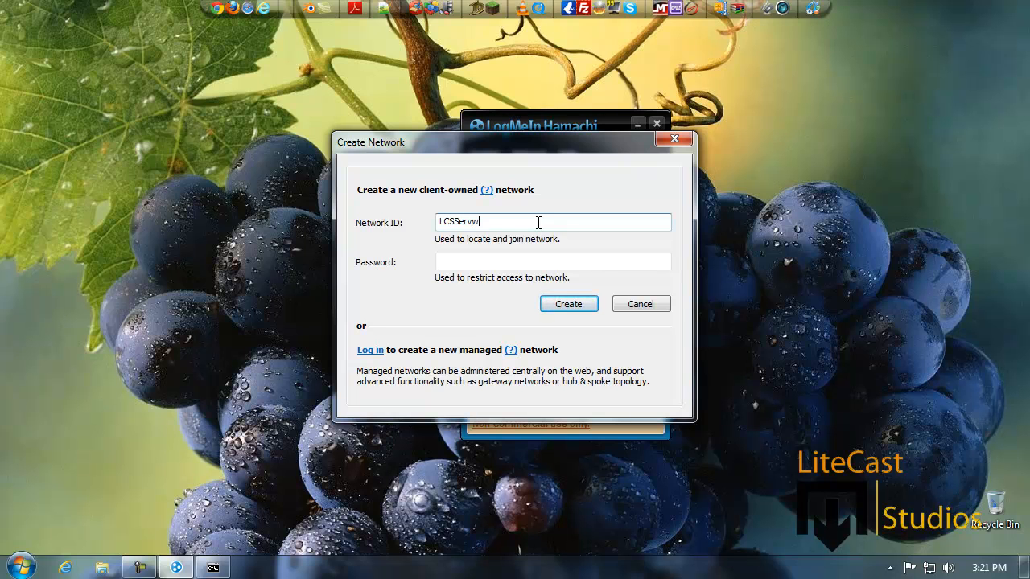
{"action": "type", "text": "er 2"}
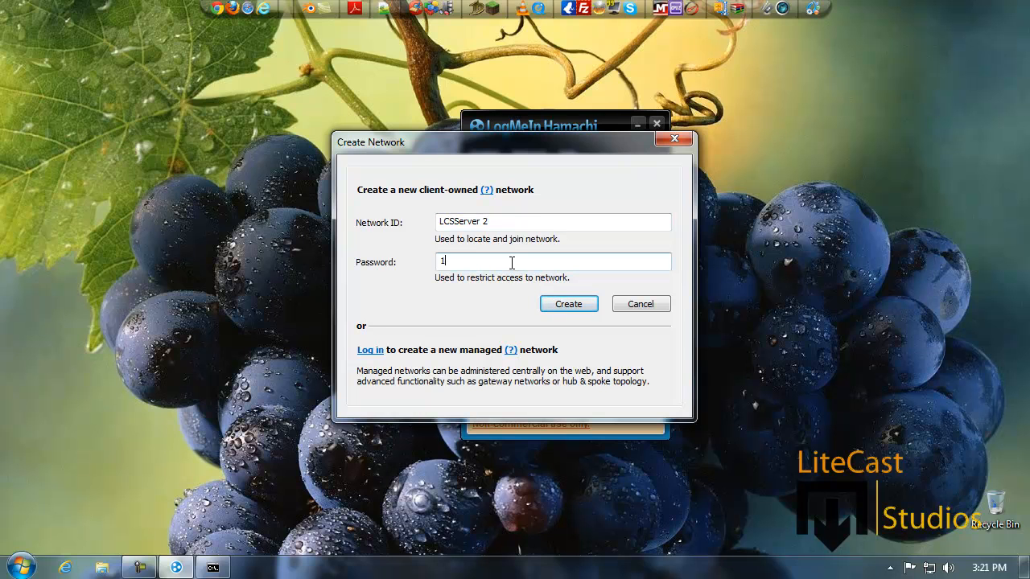
{"action": "type", "text": "23"}
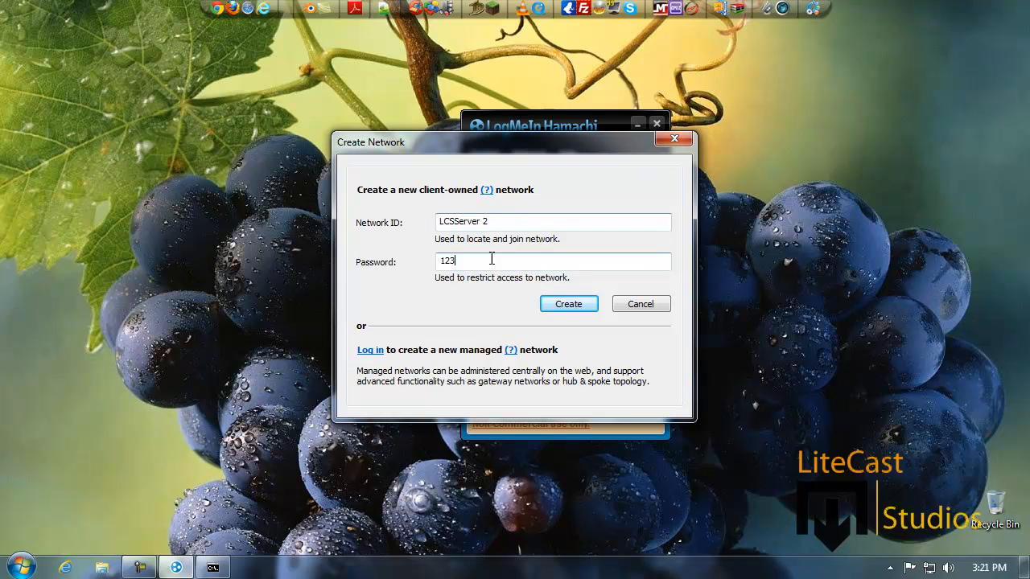
{"action": "left_click", "coordinate": [568, 303]}
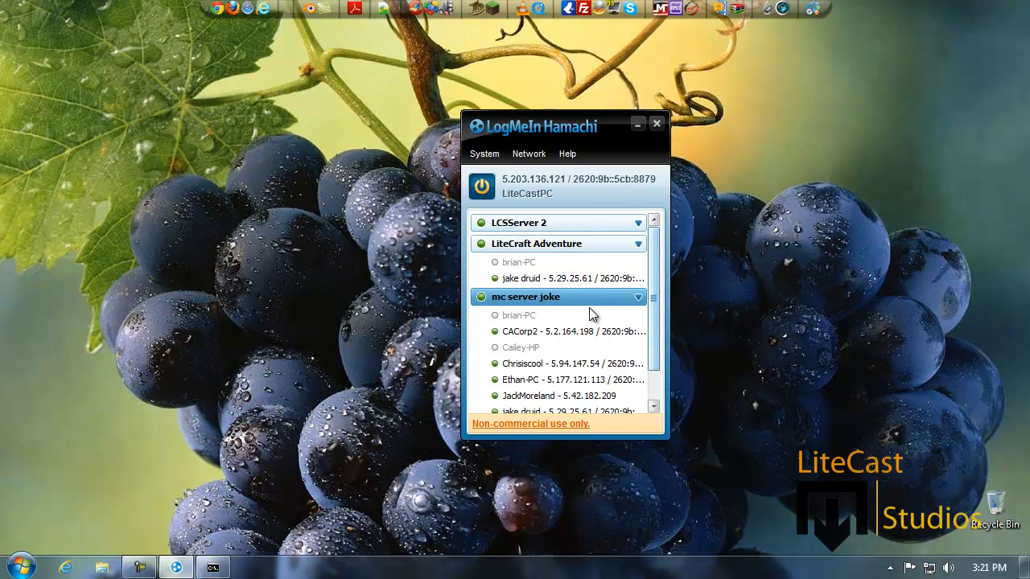
{"action": "mouse_move", "coordinate": [565, 396]}
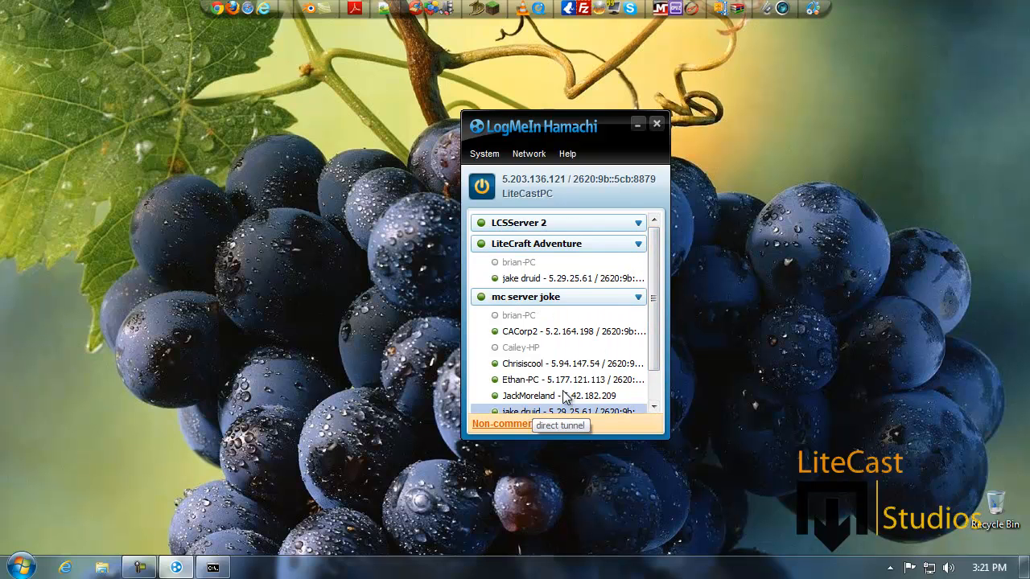
{"action": "mouse_move", "coordinate": [576, 283]}
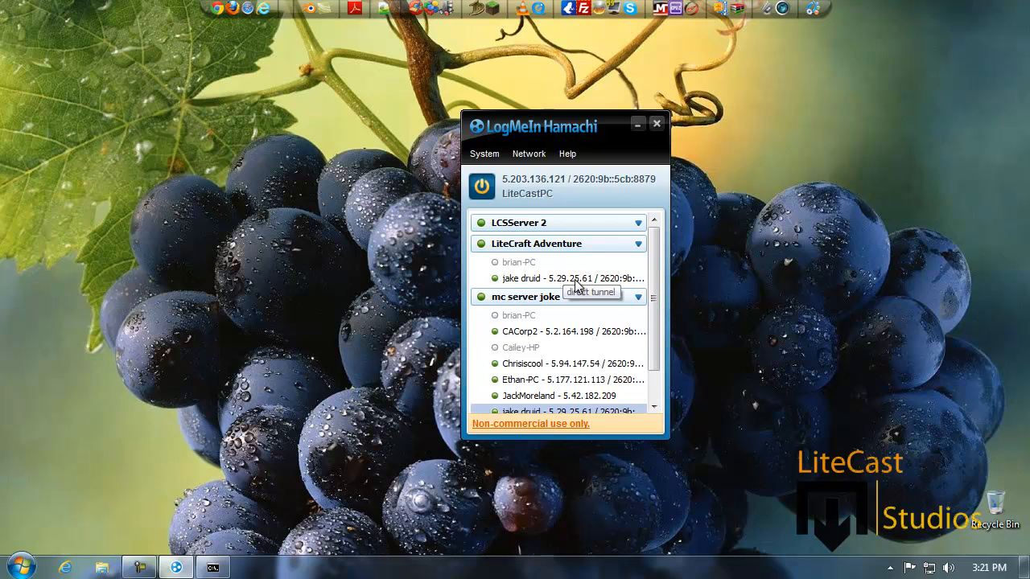
Bring up the server console showing spawn preparation Done.
{"action": "left_click", "coordinate": [656, 122]}
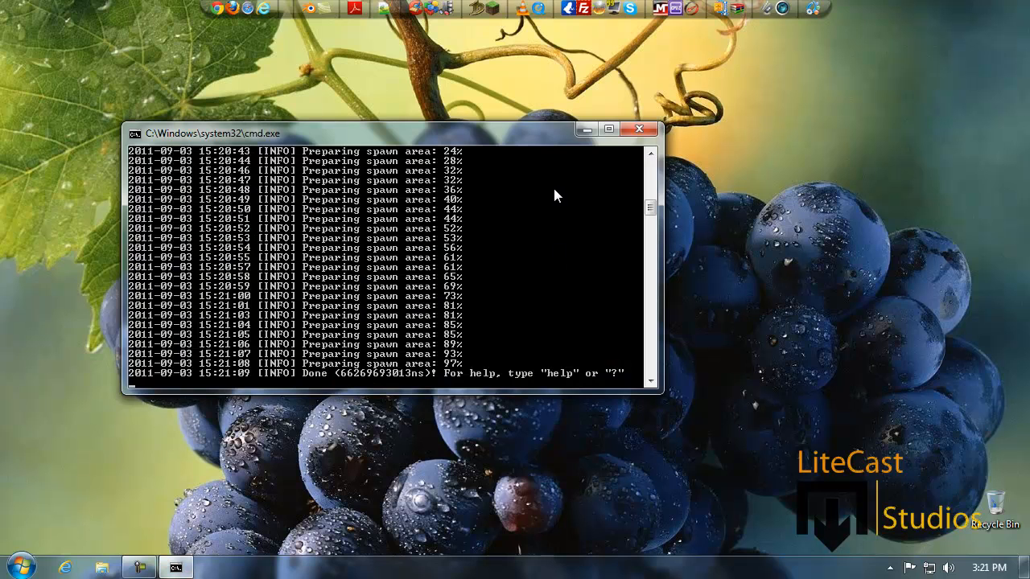
{"action": "mouse_move", "coordinate": [641, 129]}
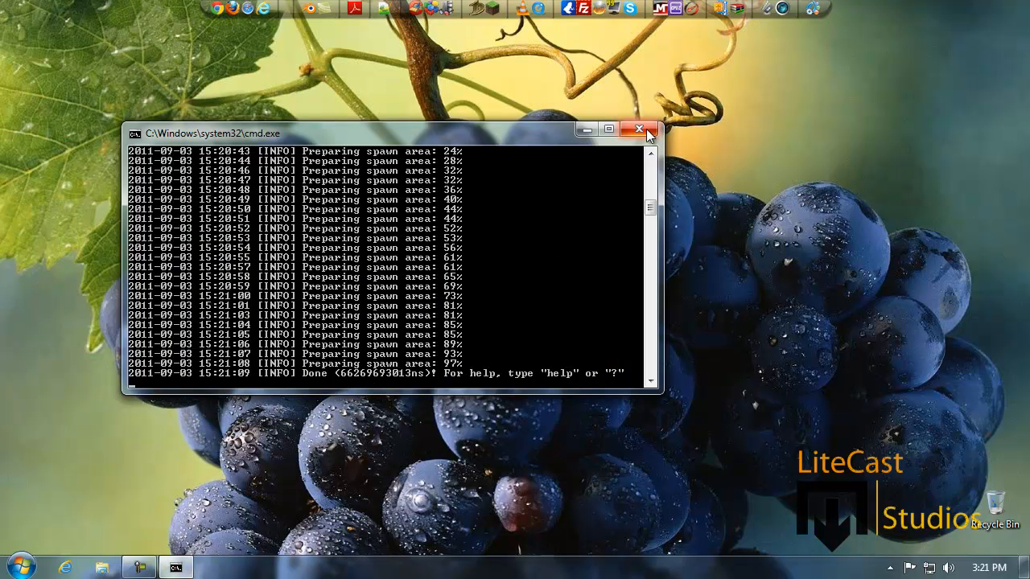
{"action": "mouse_move", "coordinate": [641, 129]}
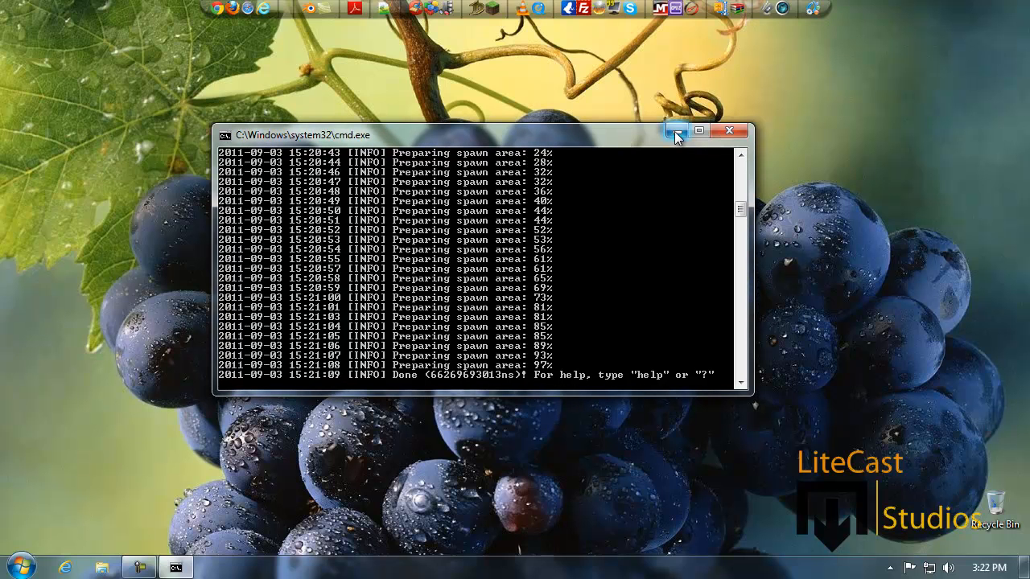
{"action": "mouse_move", "coordinate": [698, 132]}
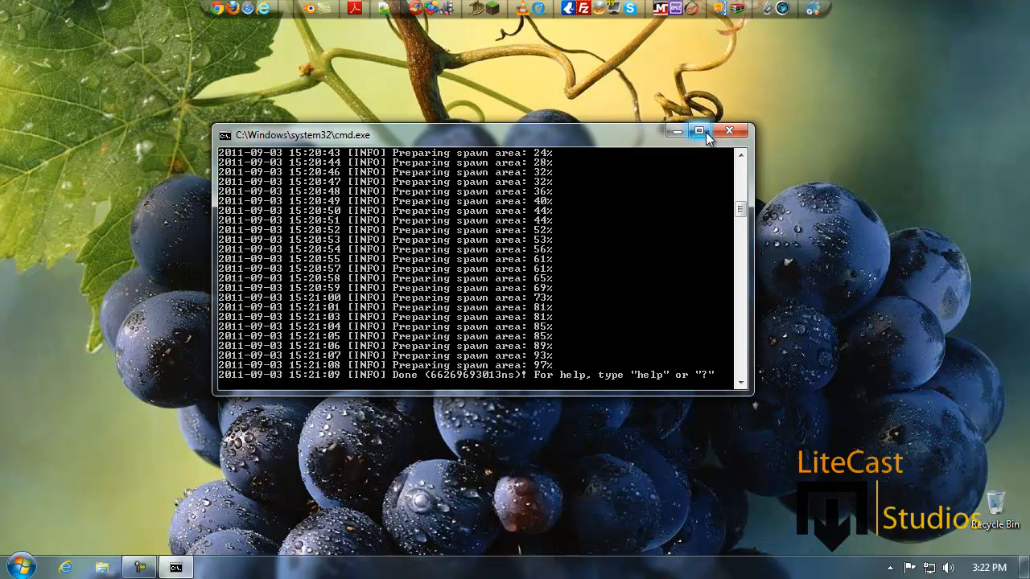
{"action": "mouse_move", "coordinate": [698, 132]}
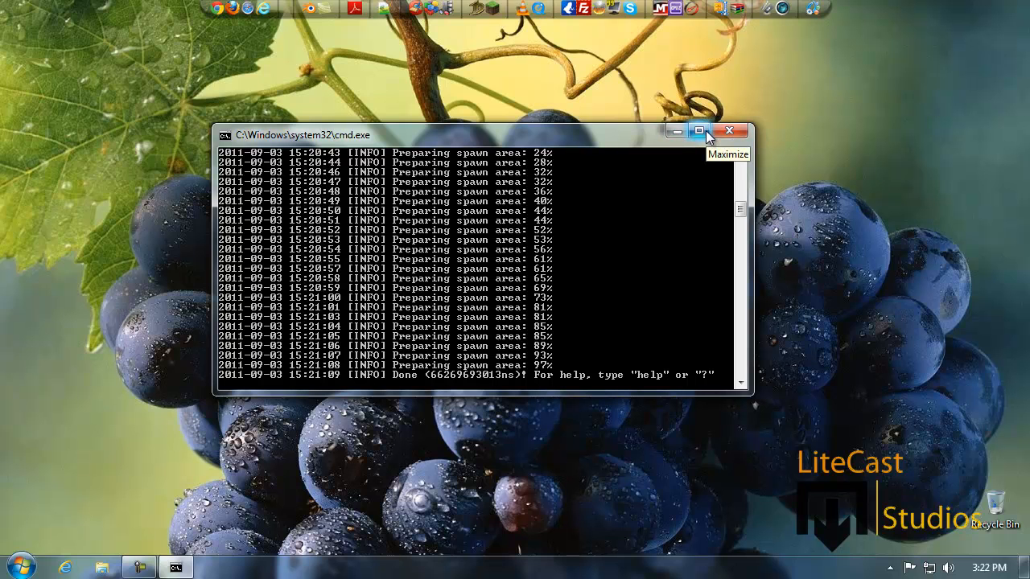